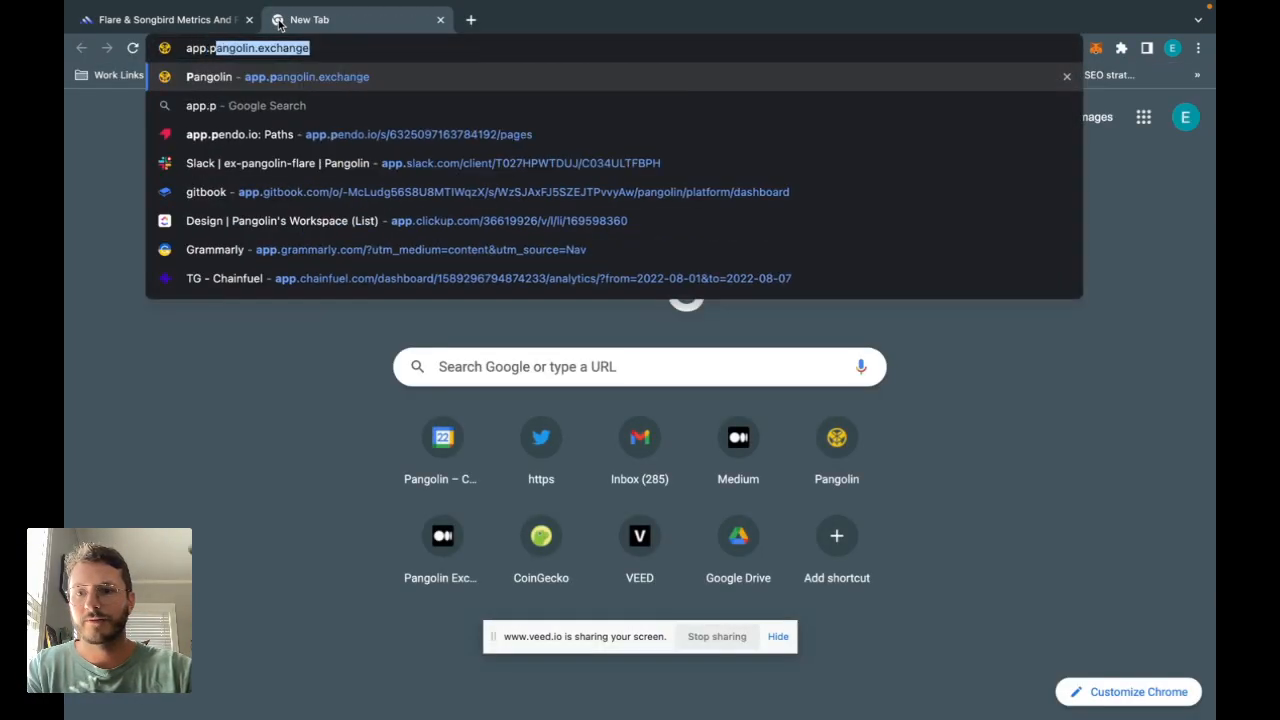
- Connect MetaMask to Pangolin Exchange on Songbird and check the 40 SGB balance
click(305, 76)
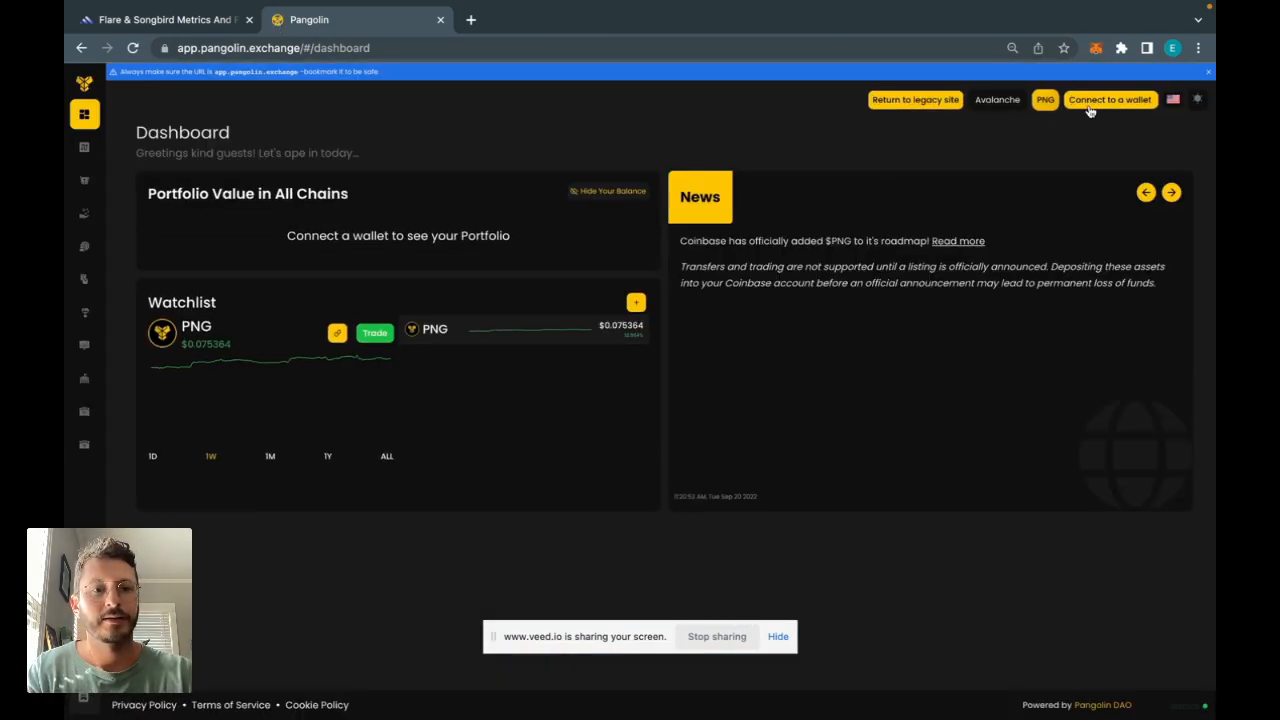
click(1110, 99)
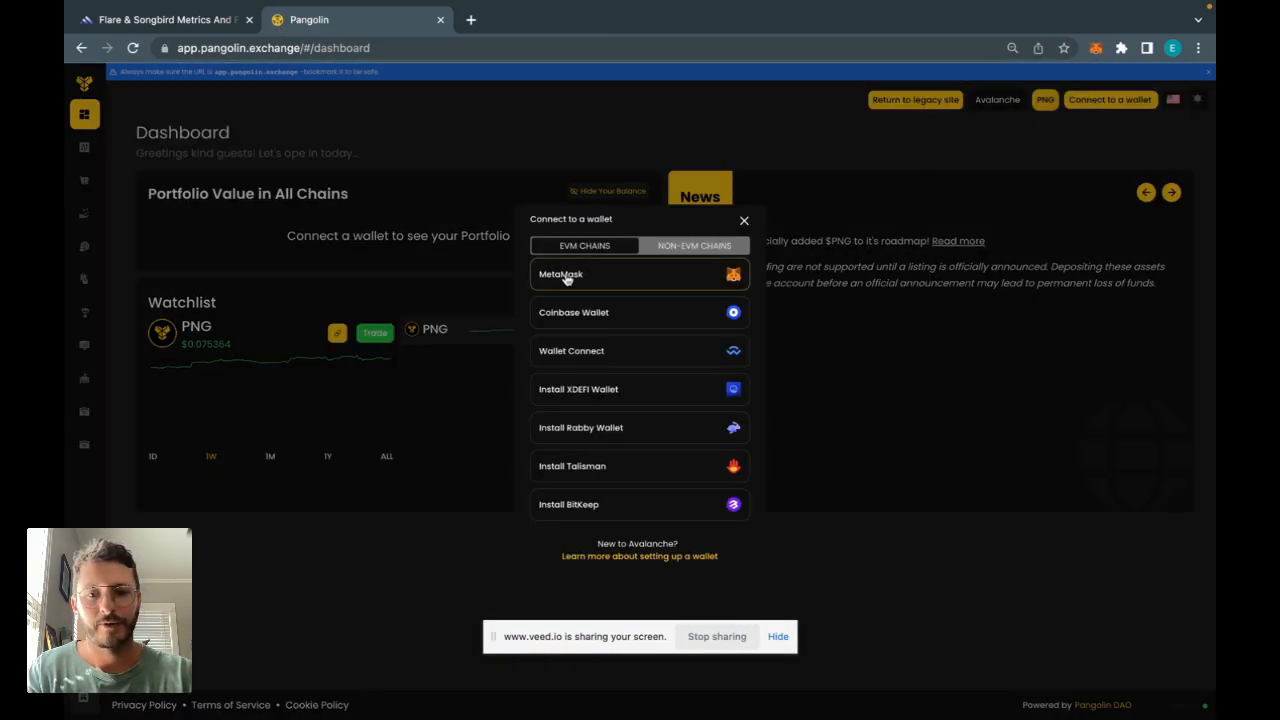
click(560, 274)
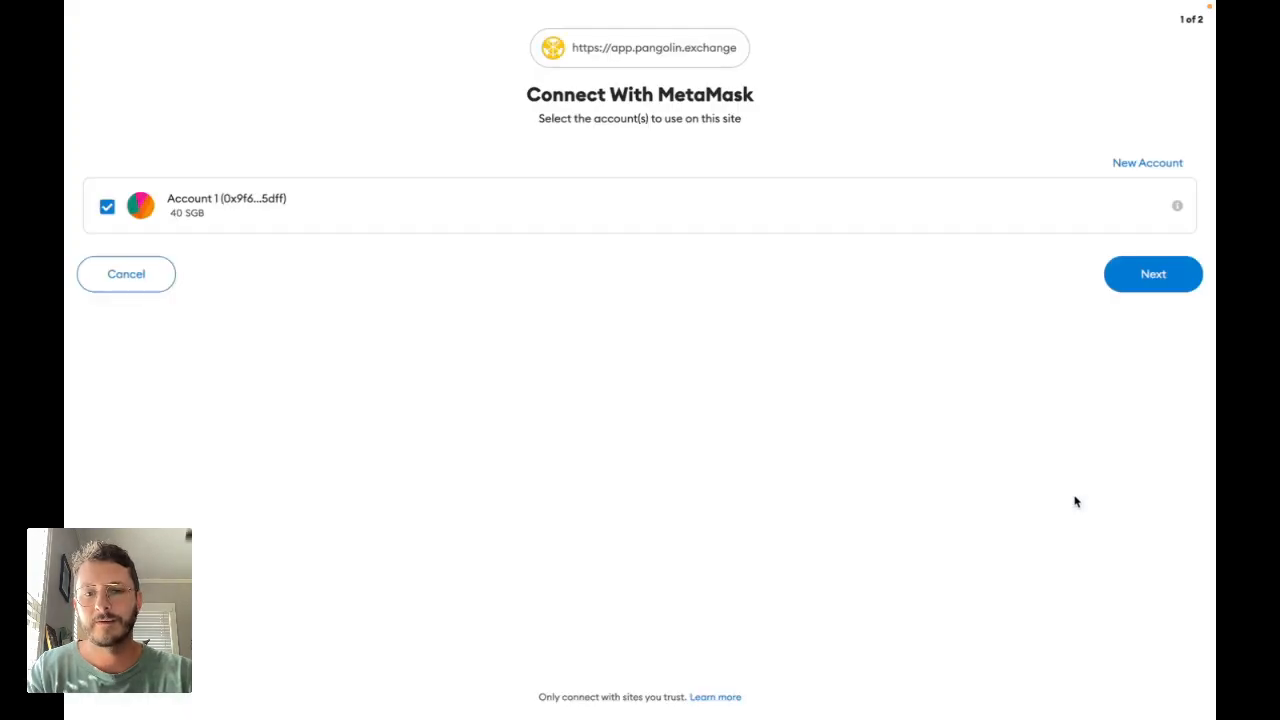
click(1152, 273)
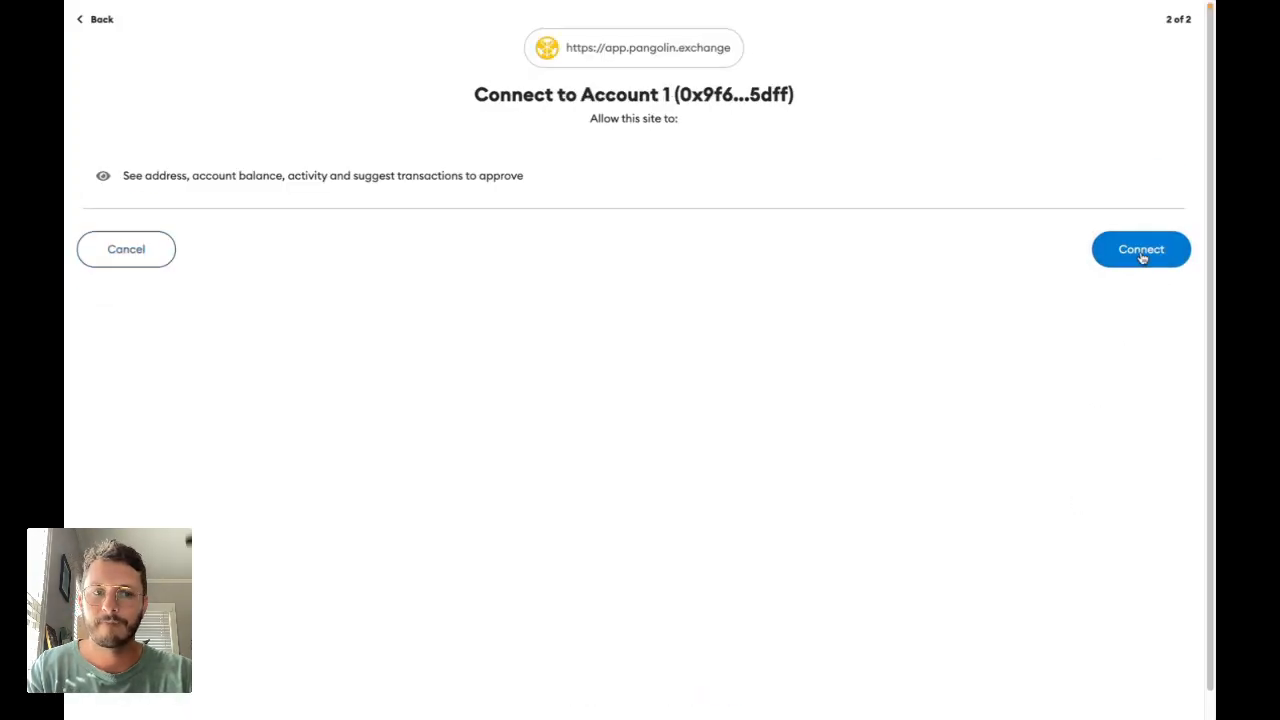
click(1141, 249)
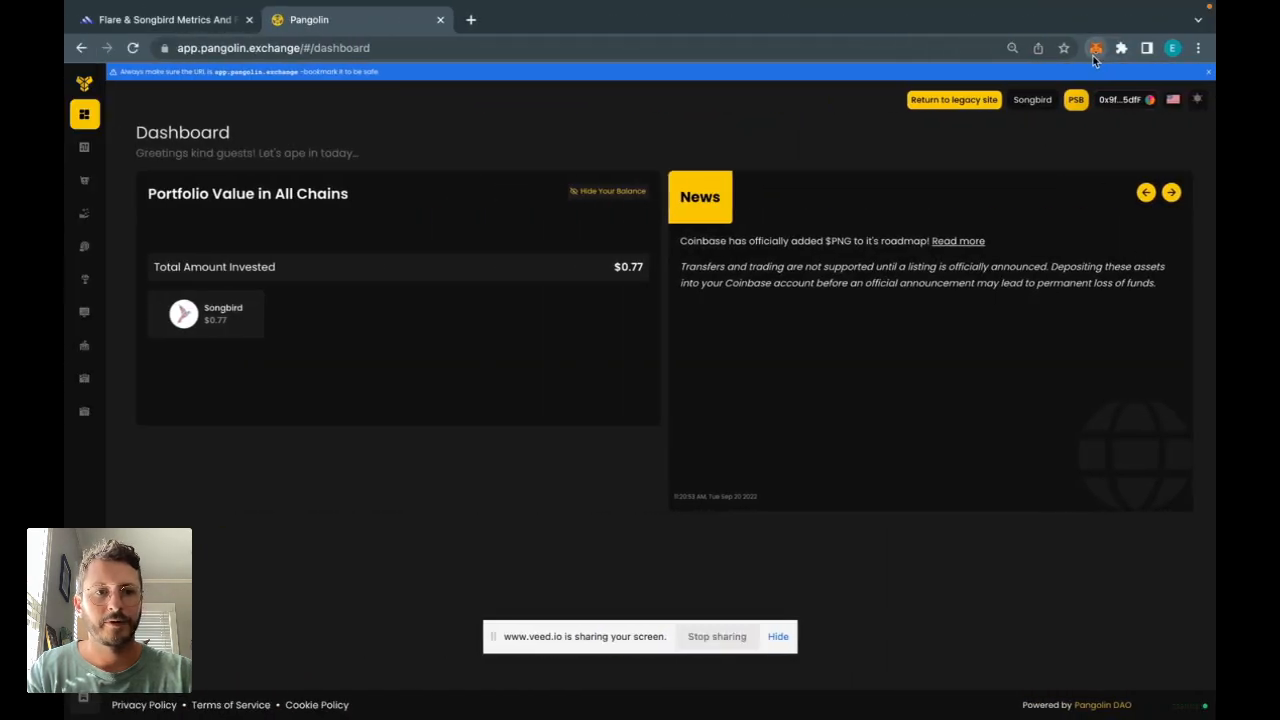
click(1096, 47)
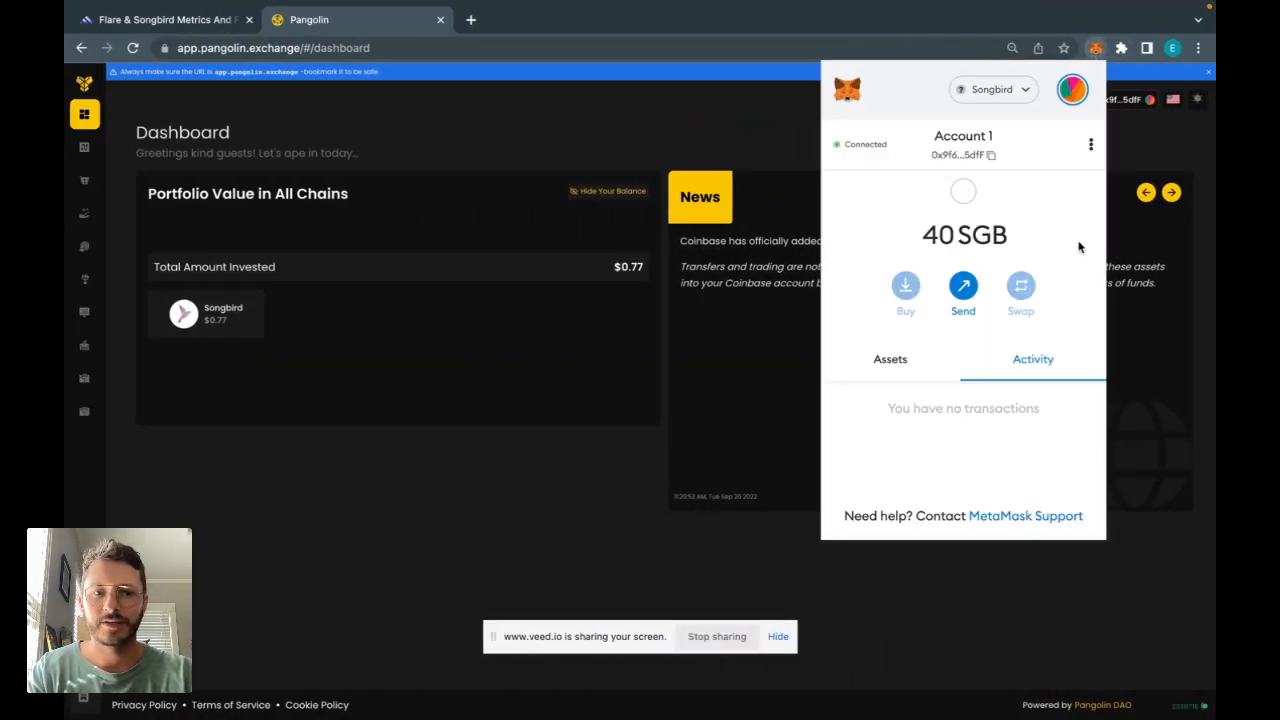
mouse_move(375, 320)
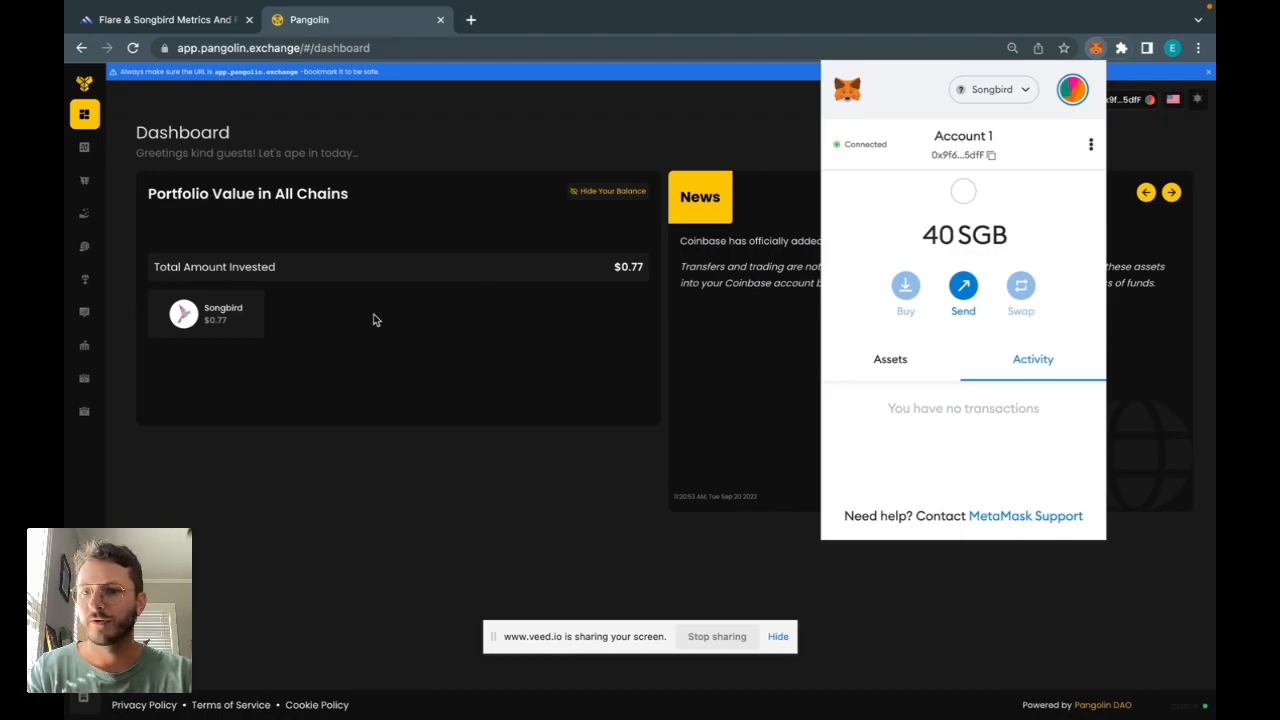
mouse_move(113, 160)
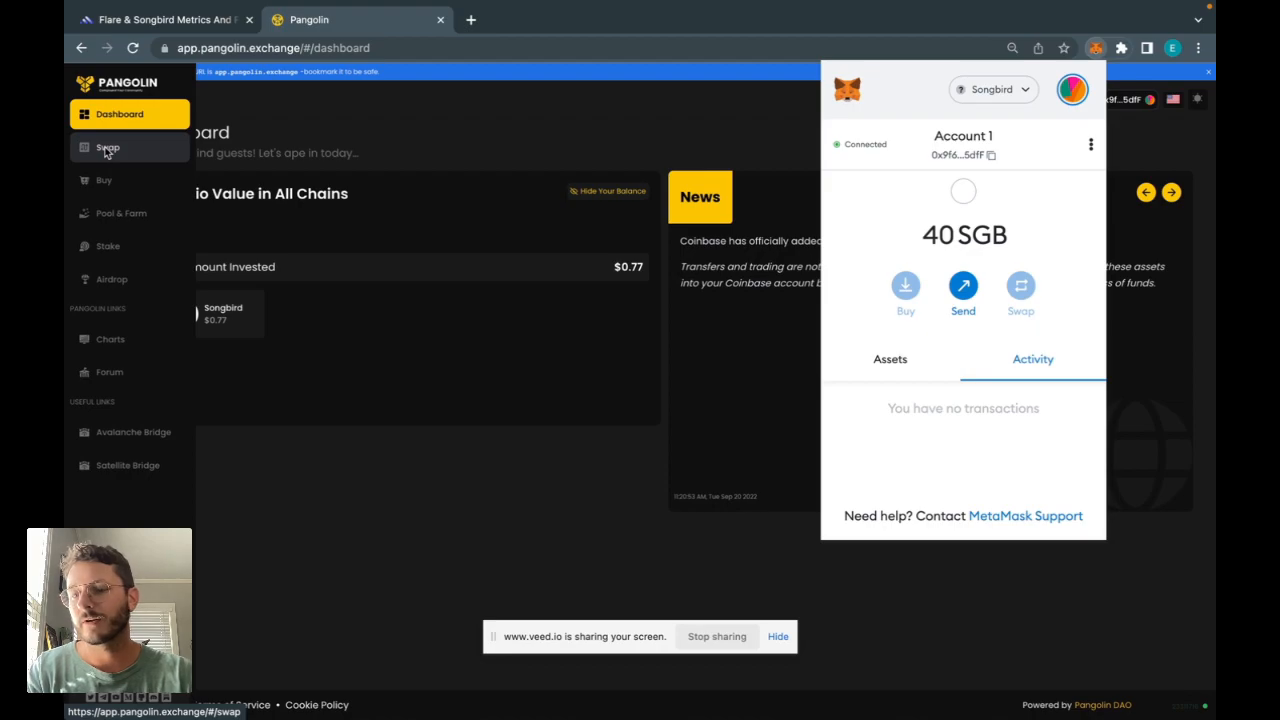
- Set up a swap of 9.9975 SGB for an estimated 5.59675 PSB
click(107, 147)
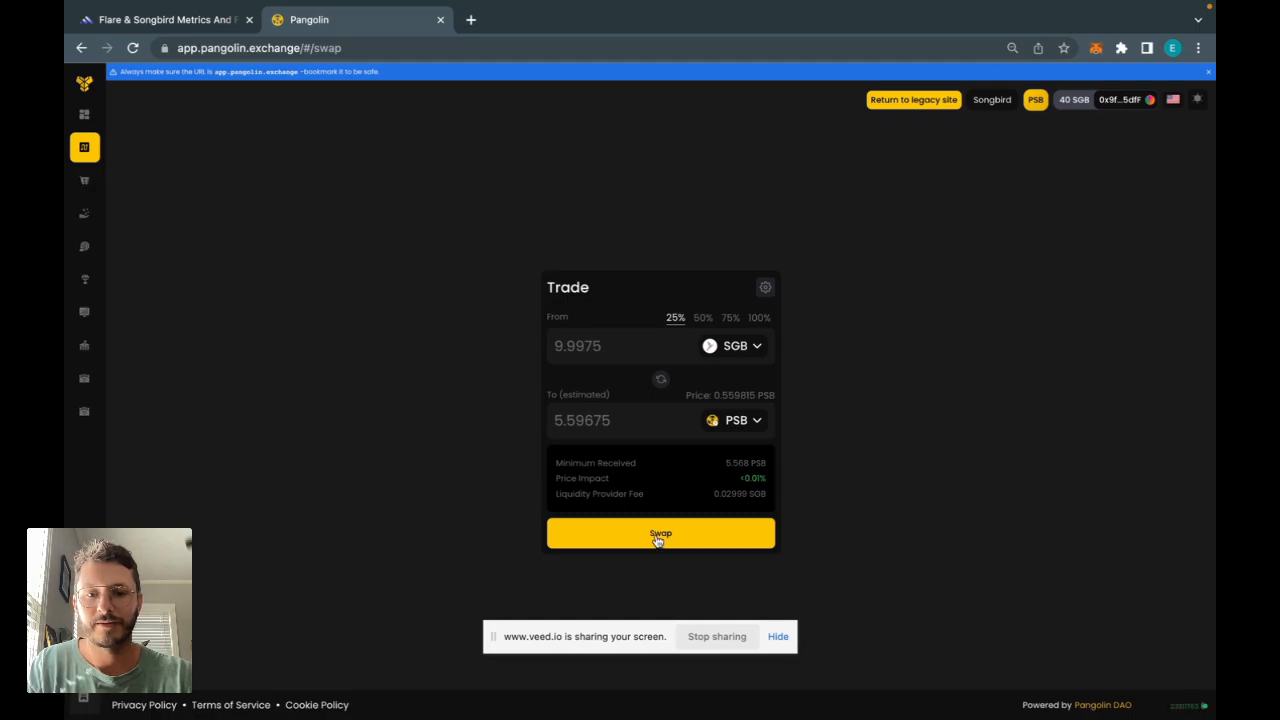
- Confirm the 9.99 SGB to 5.59 PSB swap and approve it in MetaMask
click(660, 533)
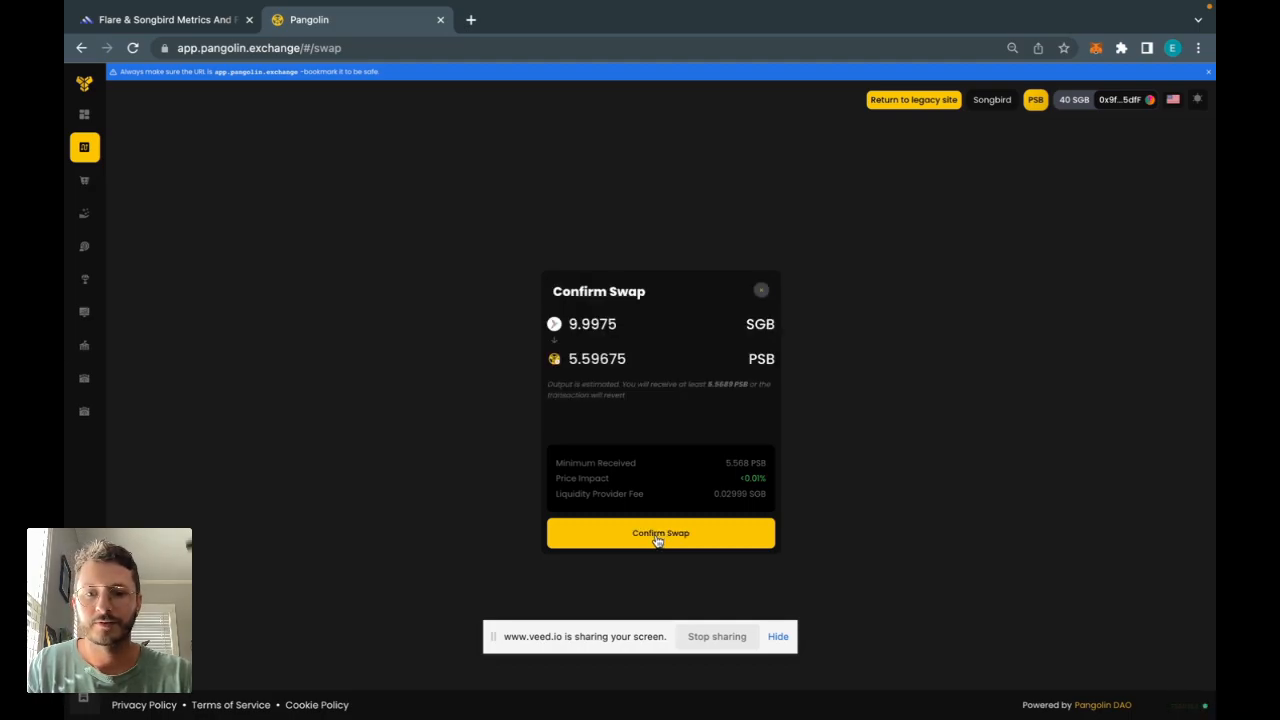
click(660, 532)
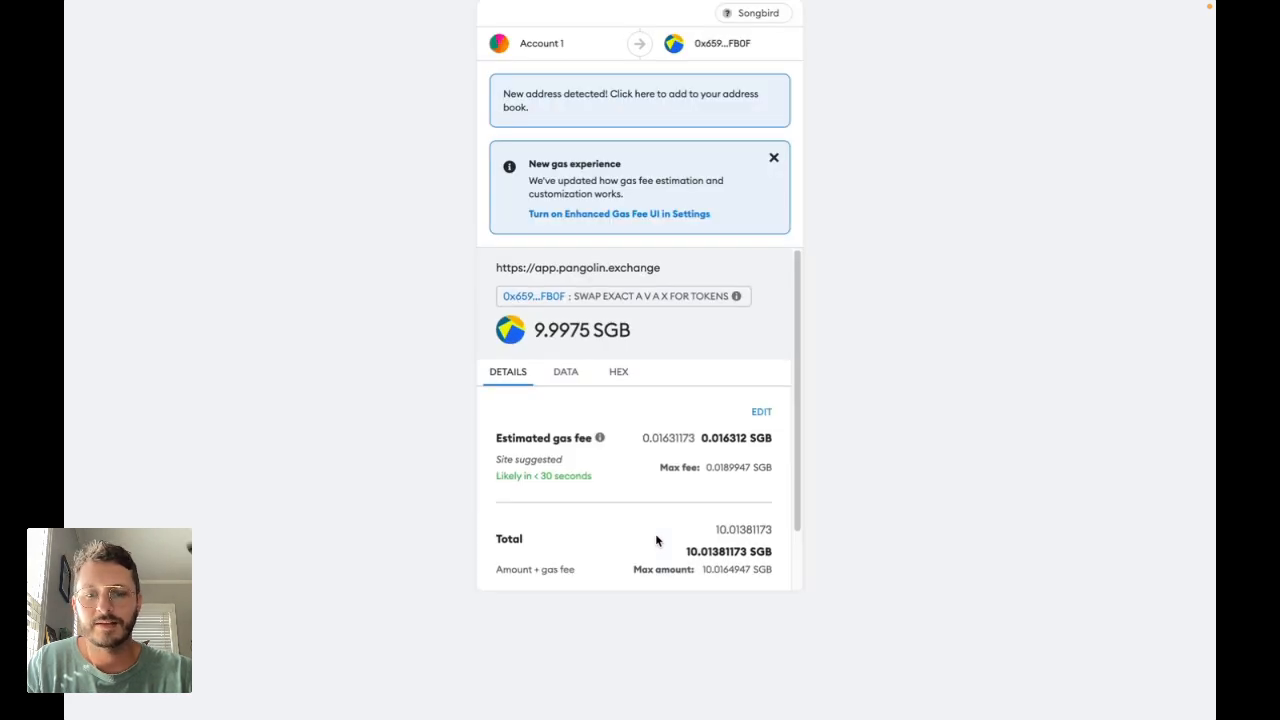
scroll(down, 3)
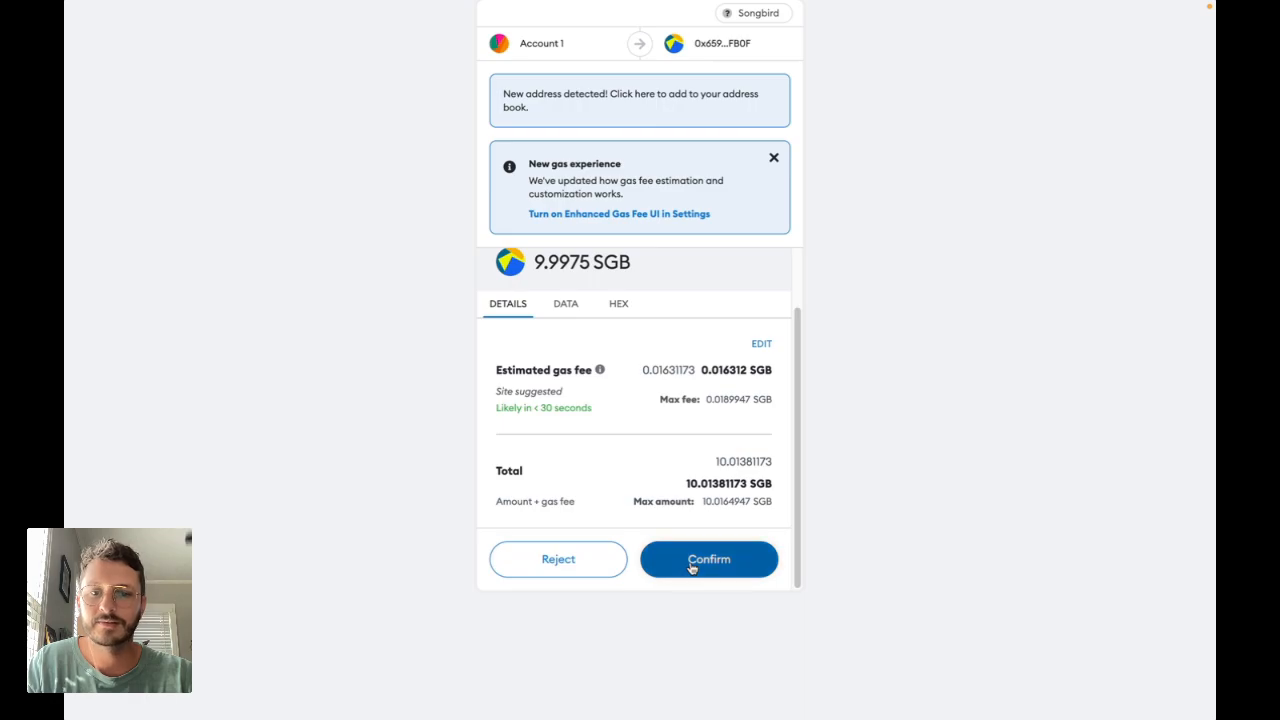
click(708, 558)
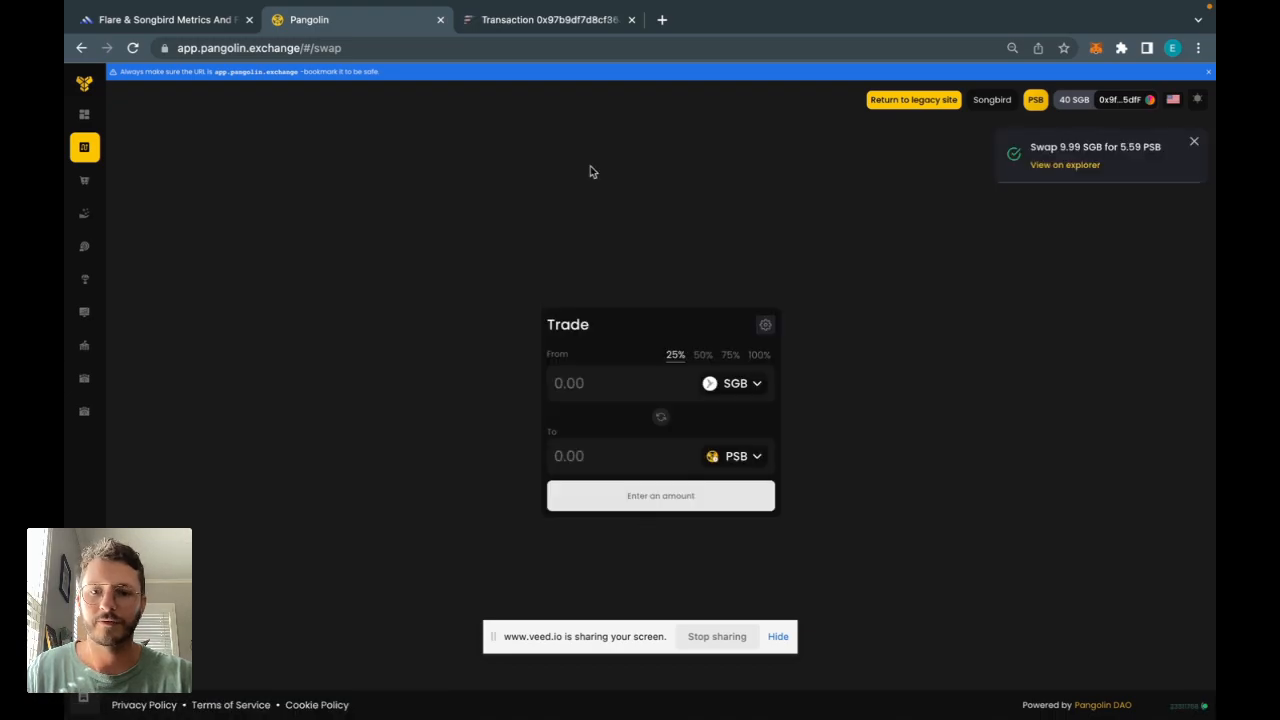
- Check on Songbird Explorer that 5.5967 PSB was received, then return to Pangolin
click(548, 19)
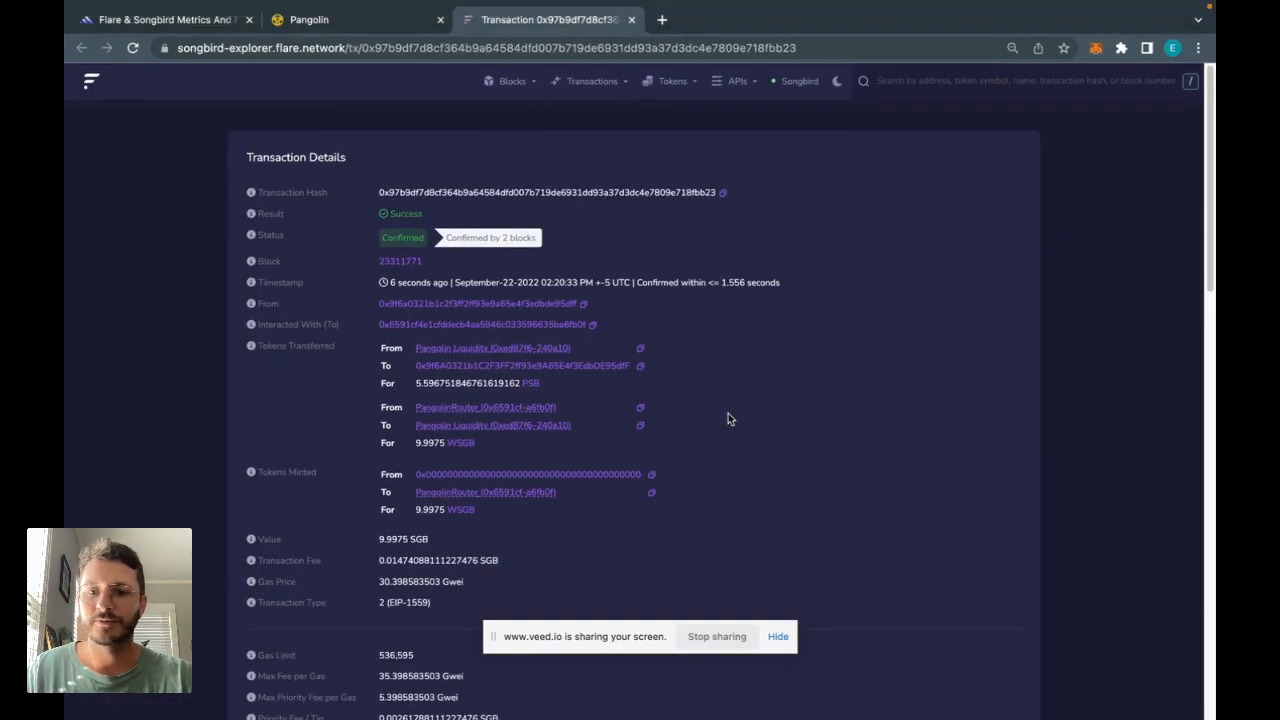
scroll(down, 3)
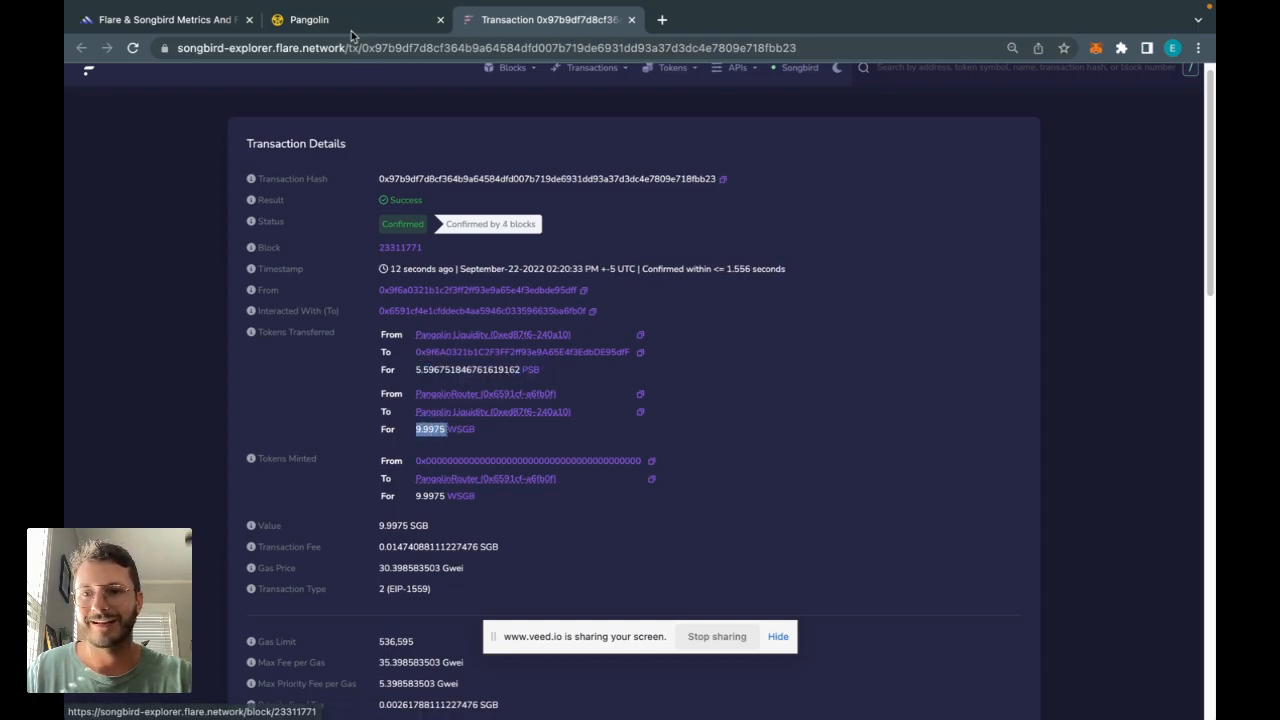
click(309, 19)
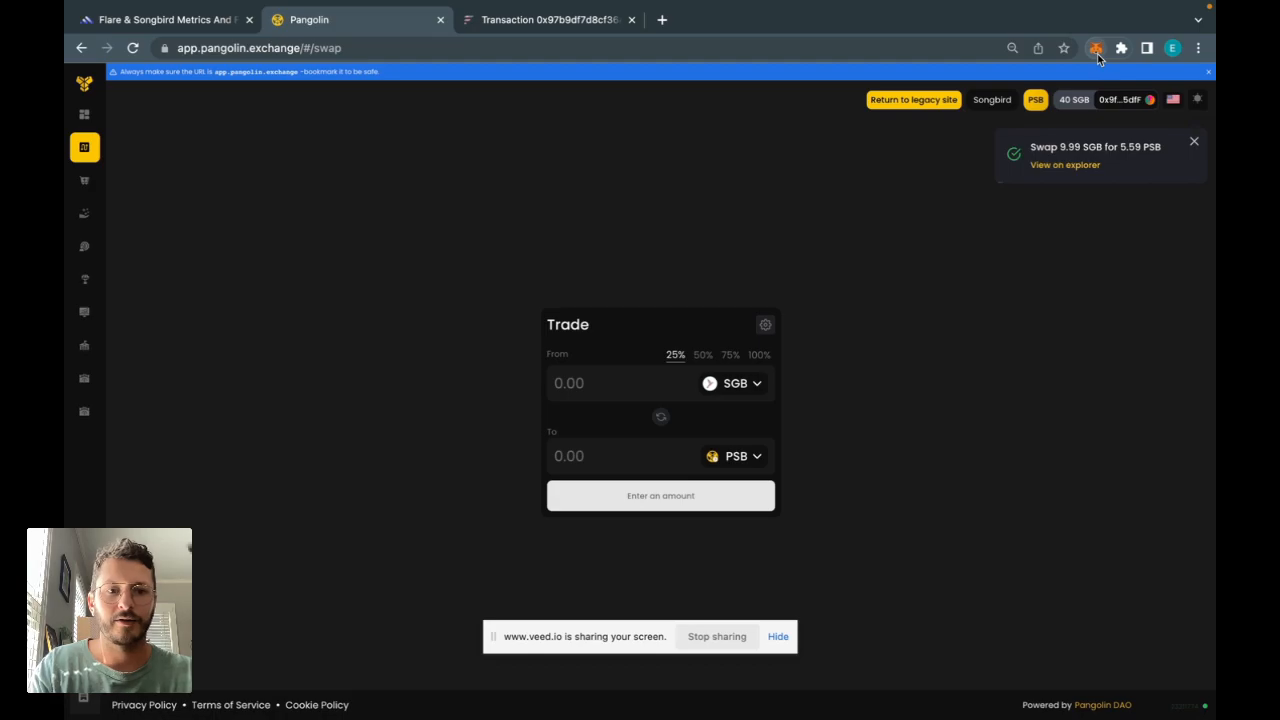
- Check the remaining 29.9878 SGB balance and open docs.pangolin.exchange in a new tab
click(1193, 140)
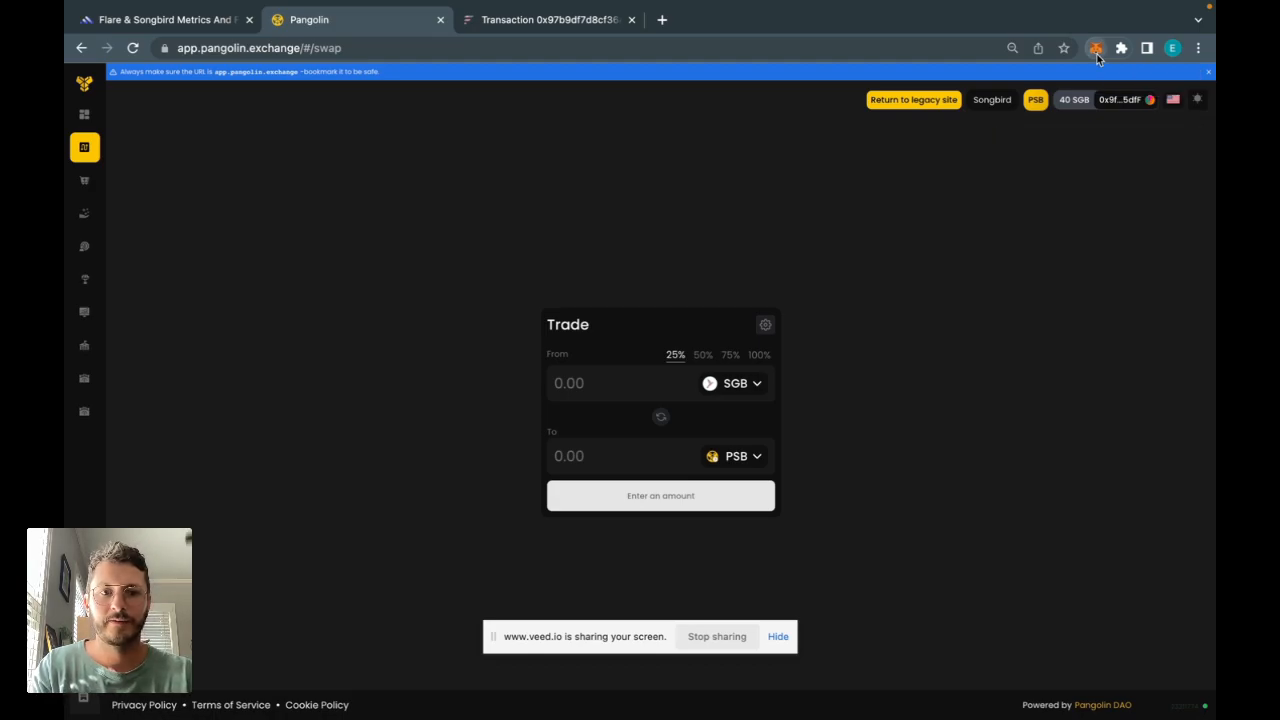
click(1096, 48)
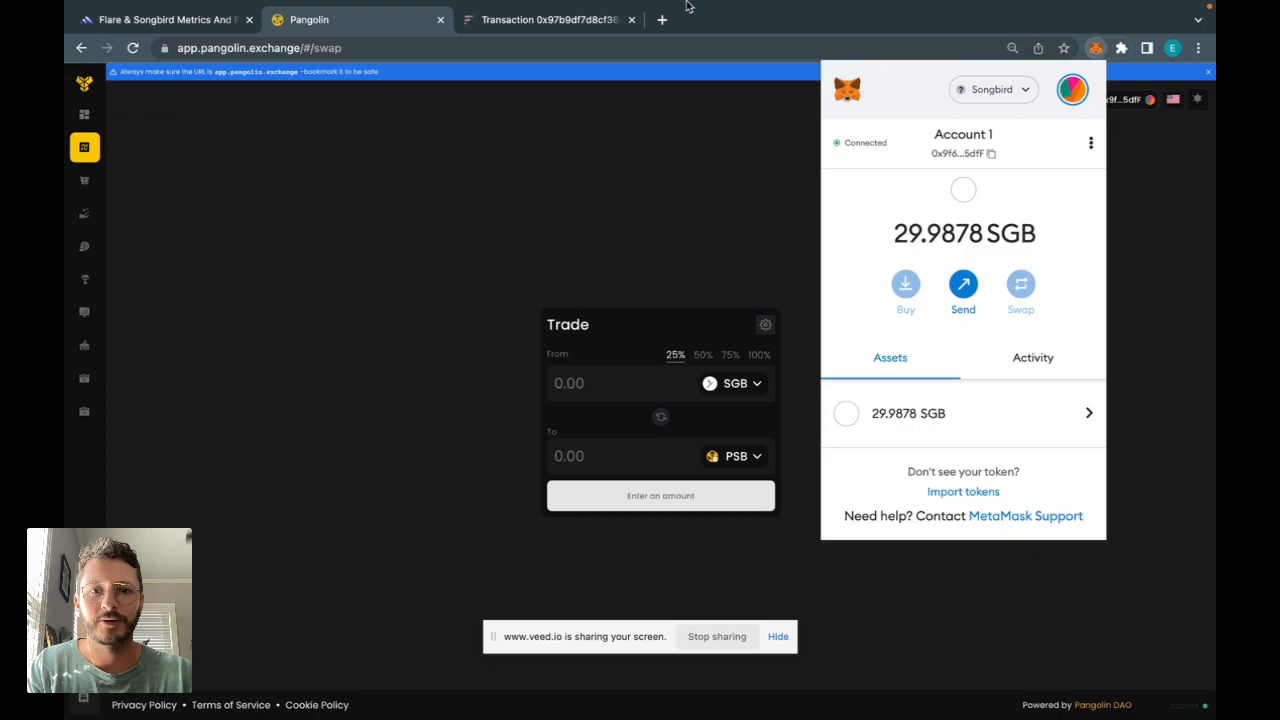
click(661, 19)
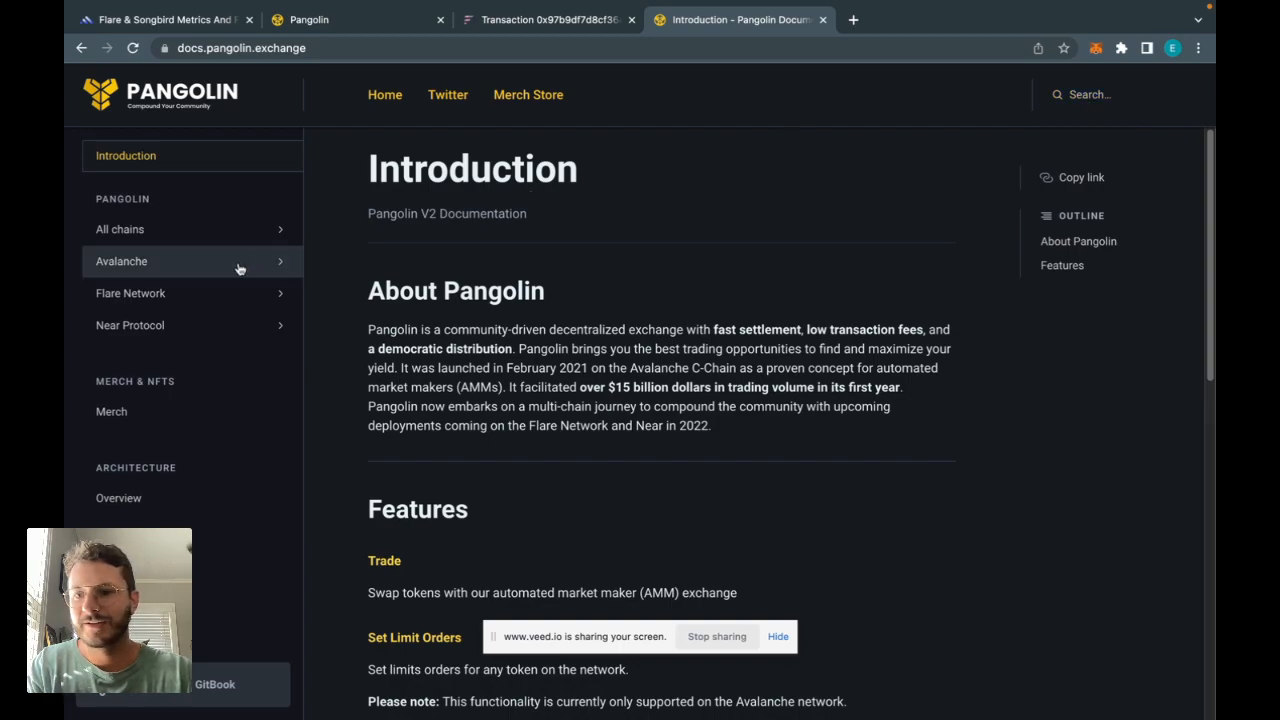
- Copy the PSB Token address from the Songbird contracts docs and return to the exchange
click(130, 293)
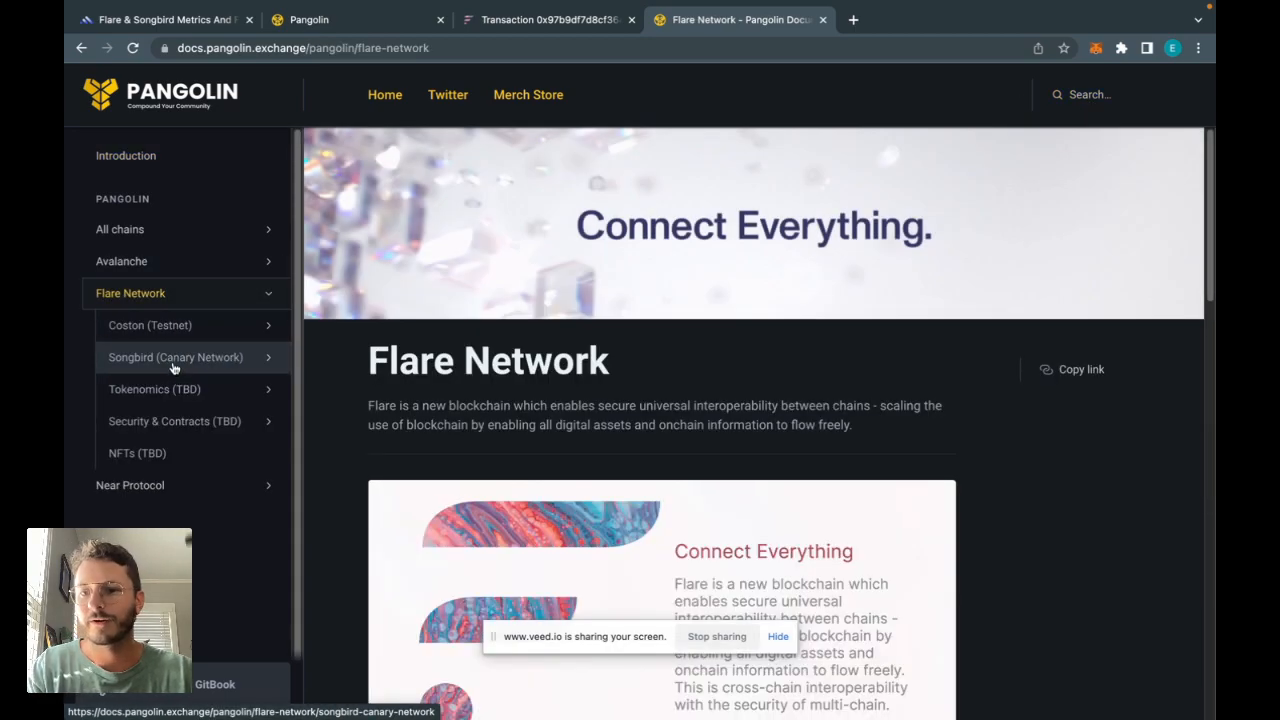
click(175, 357)
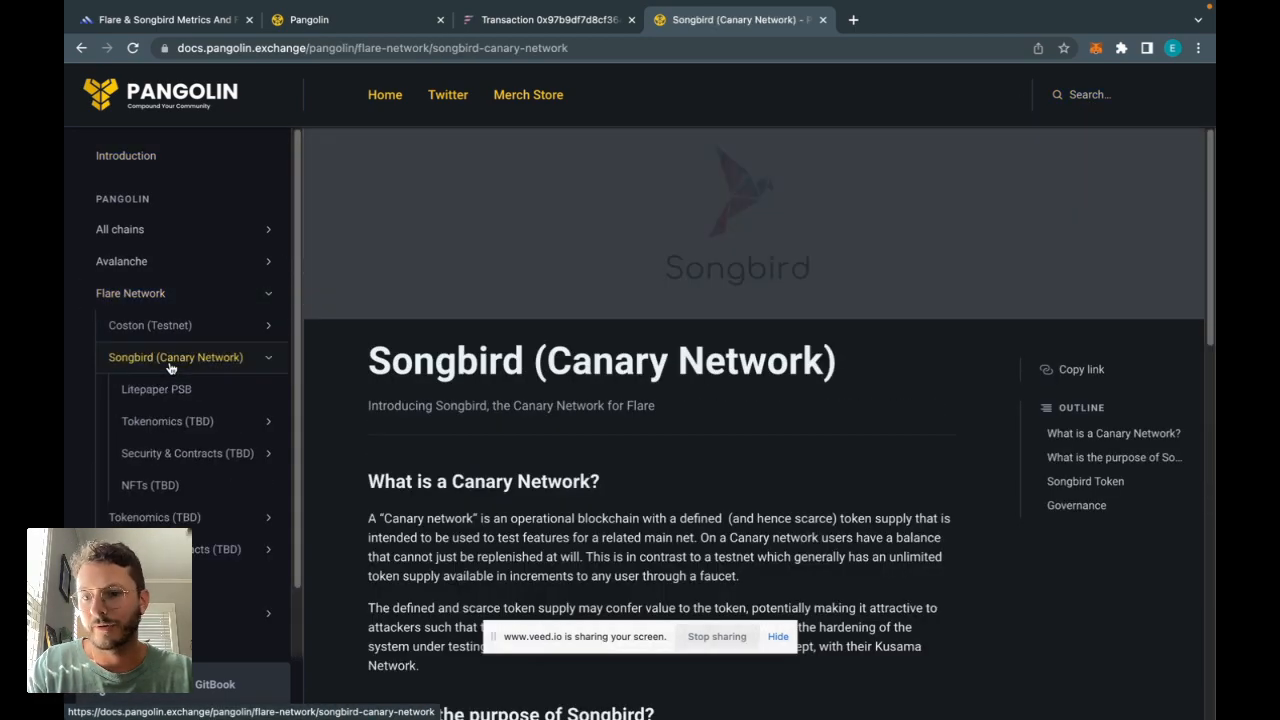
click(187, 453)
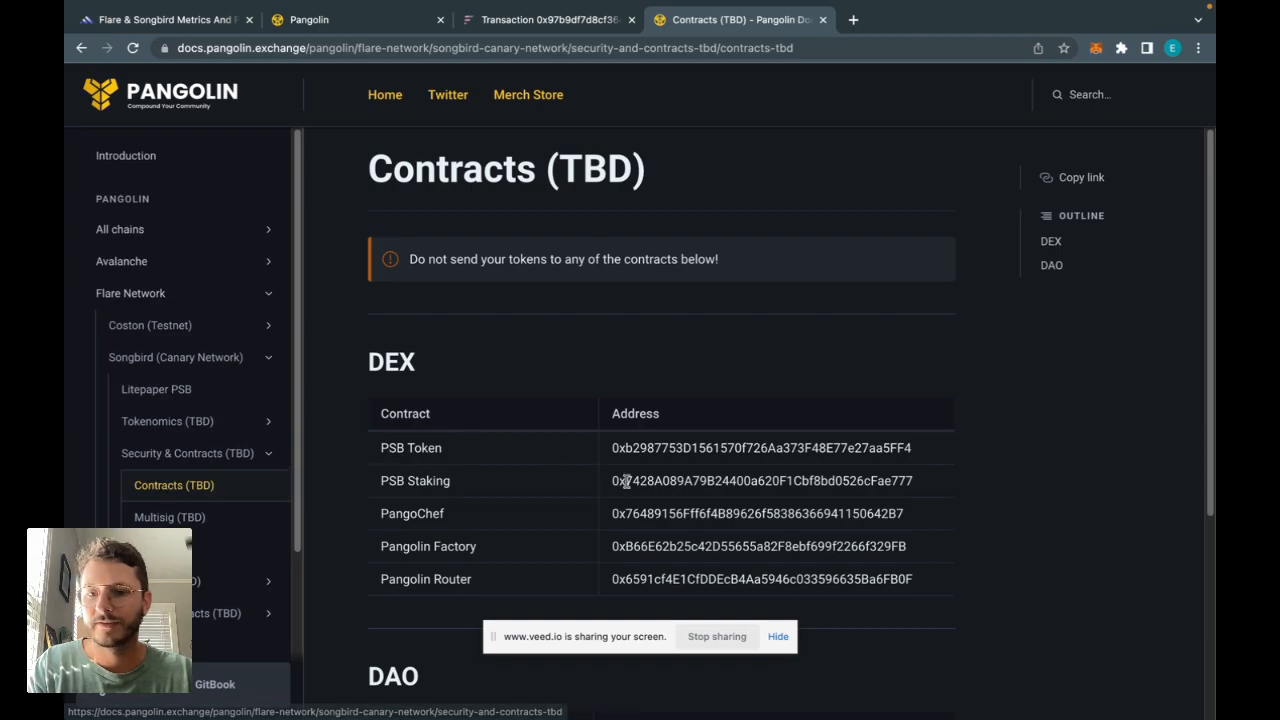
scroll(down, 3)
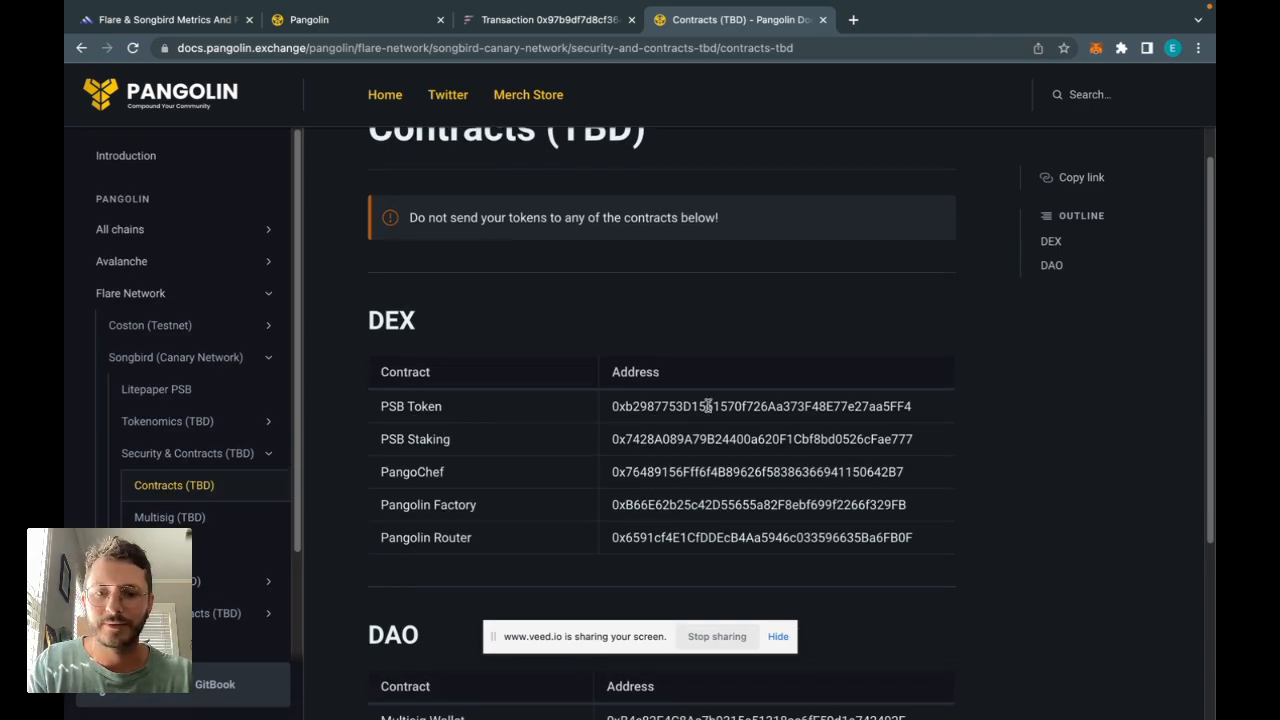
double_click(760, 406)
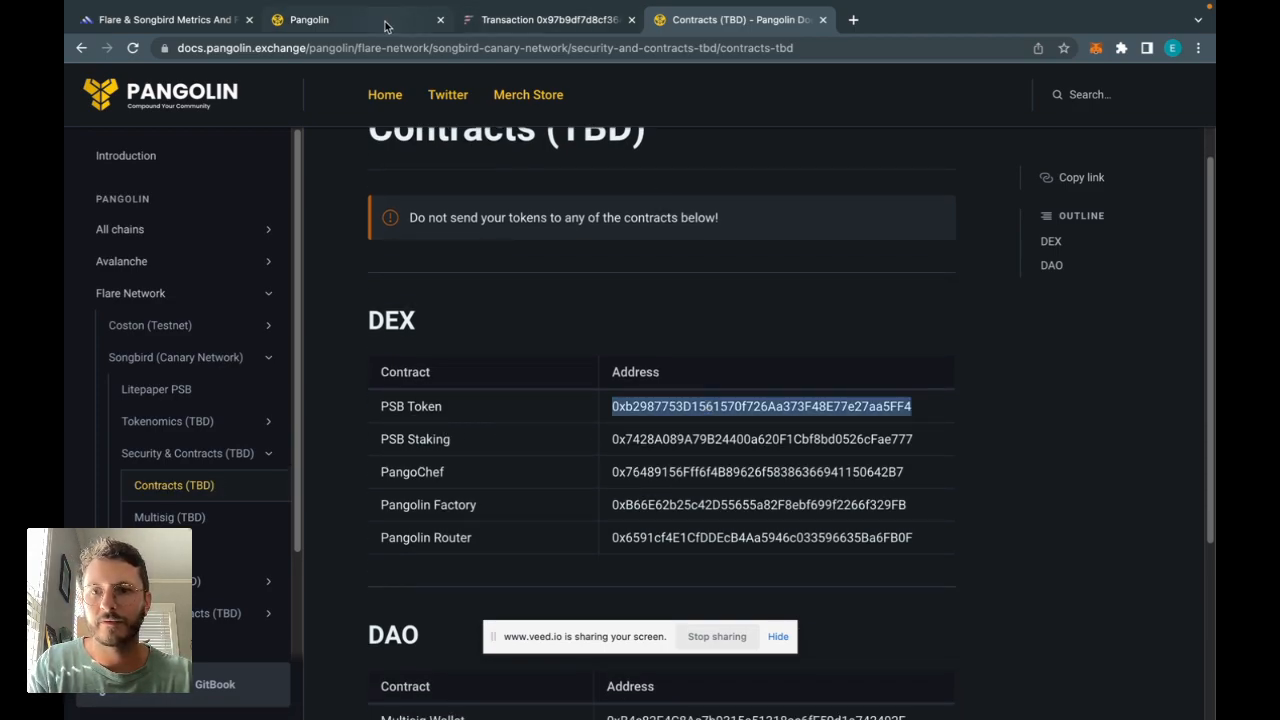
click(308, 19)
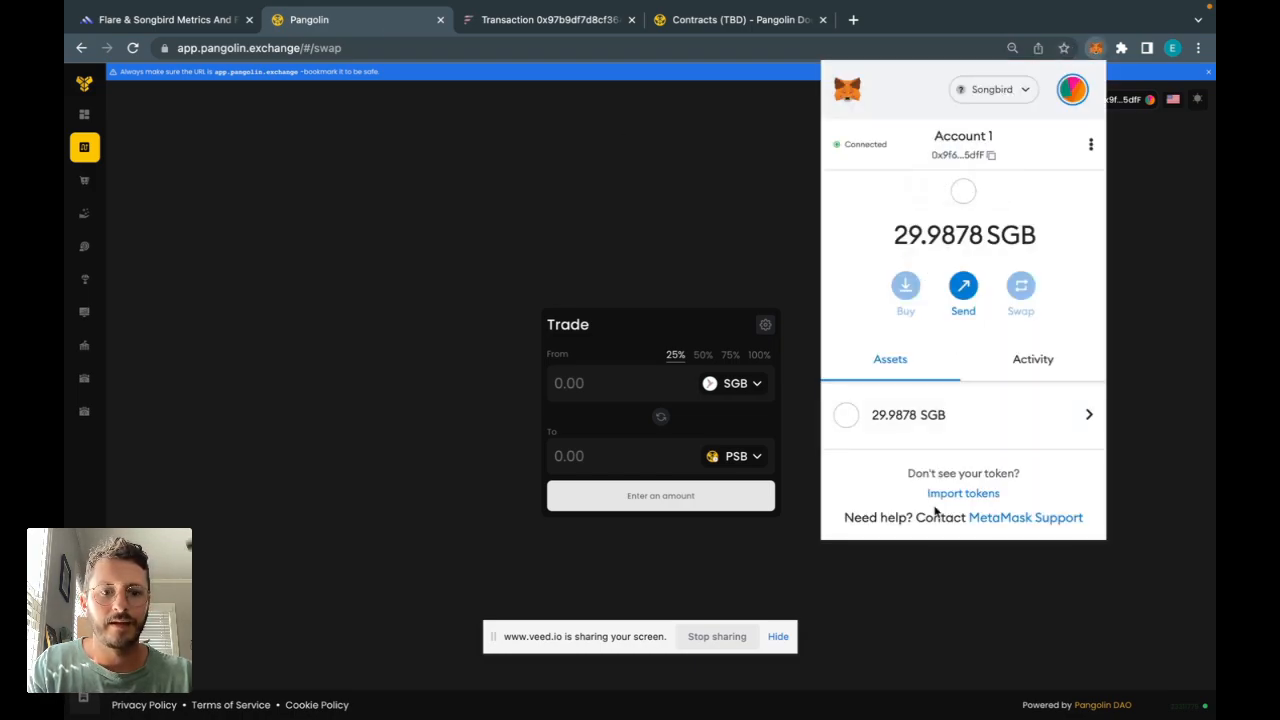
- Import PSB as a custom token so MetaMask shows 5.59675 PSB
click(963, 493)
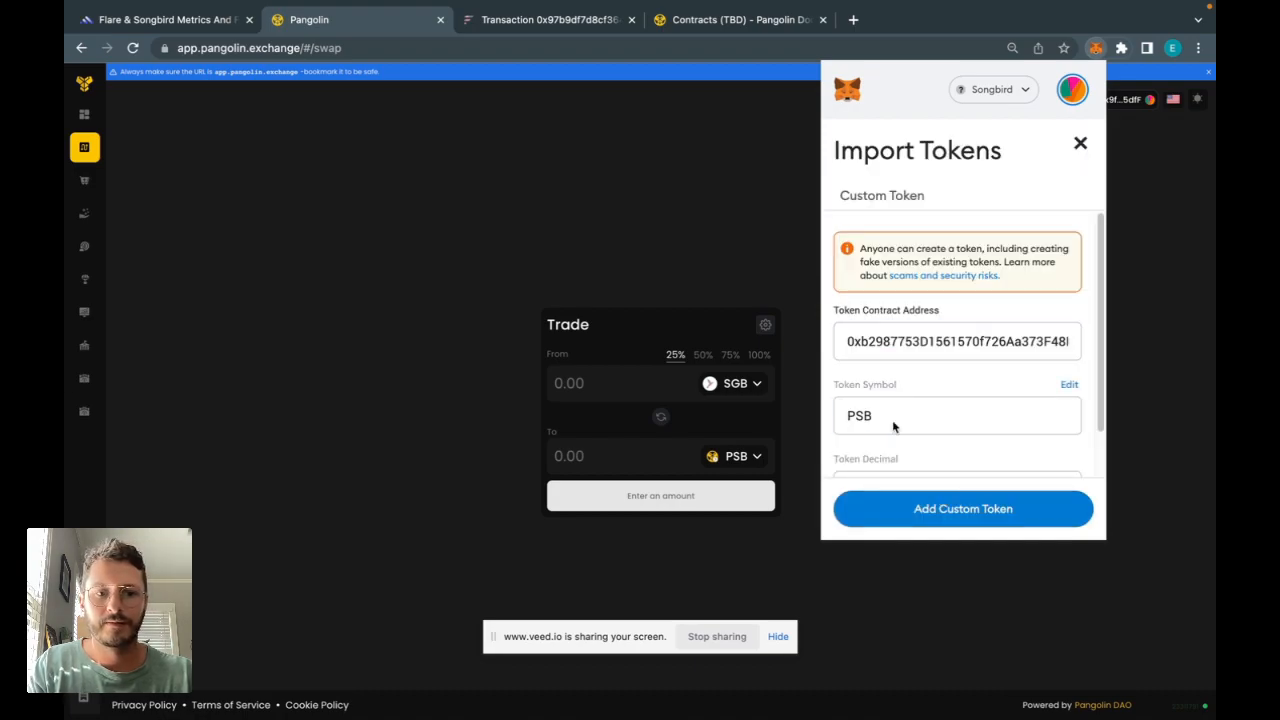
scroll(down, 3)
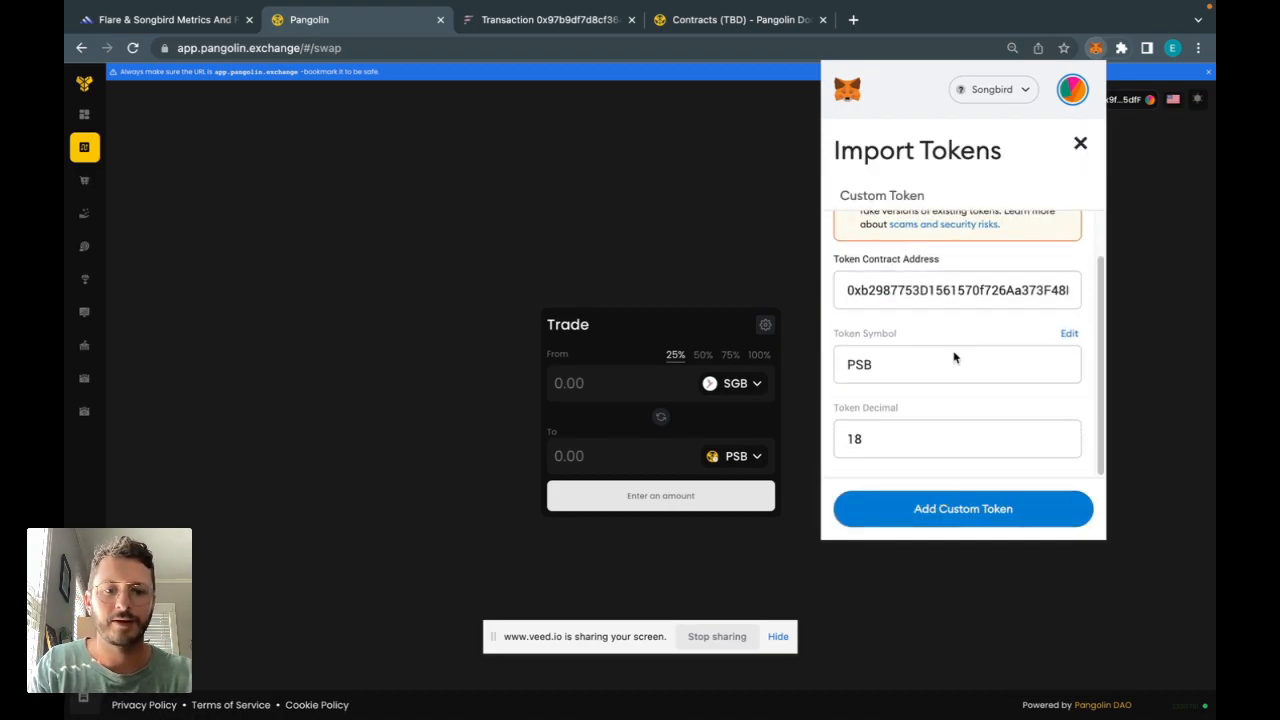
click(962, 508)
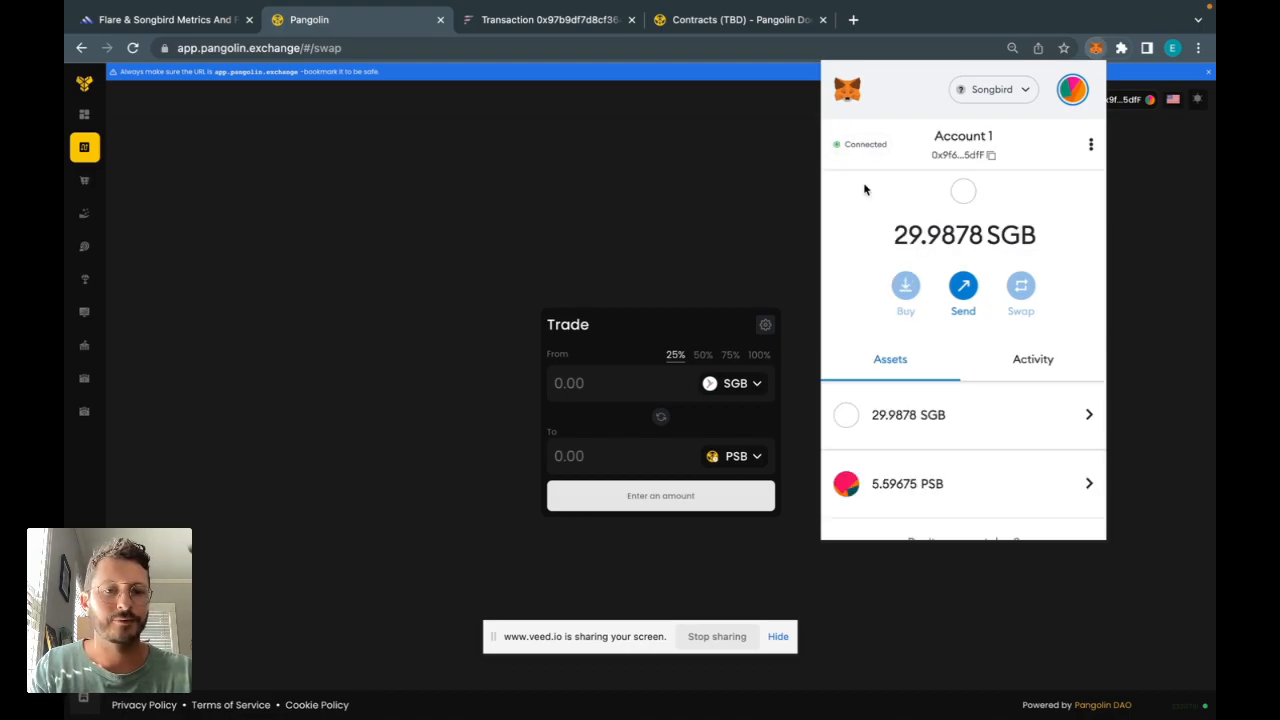
scroll(down, 3)
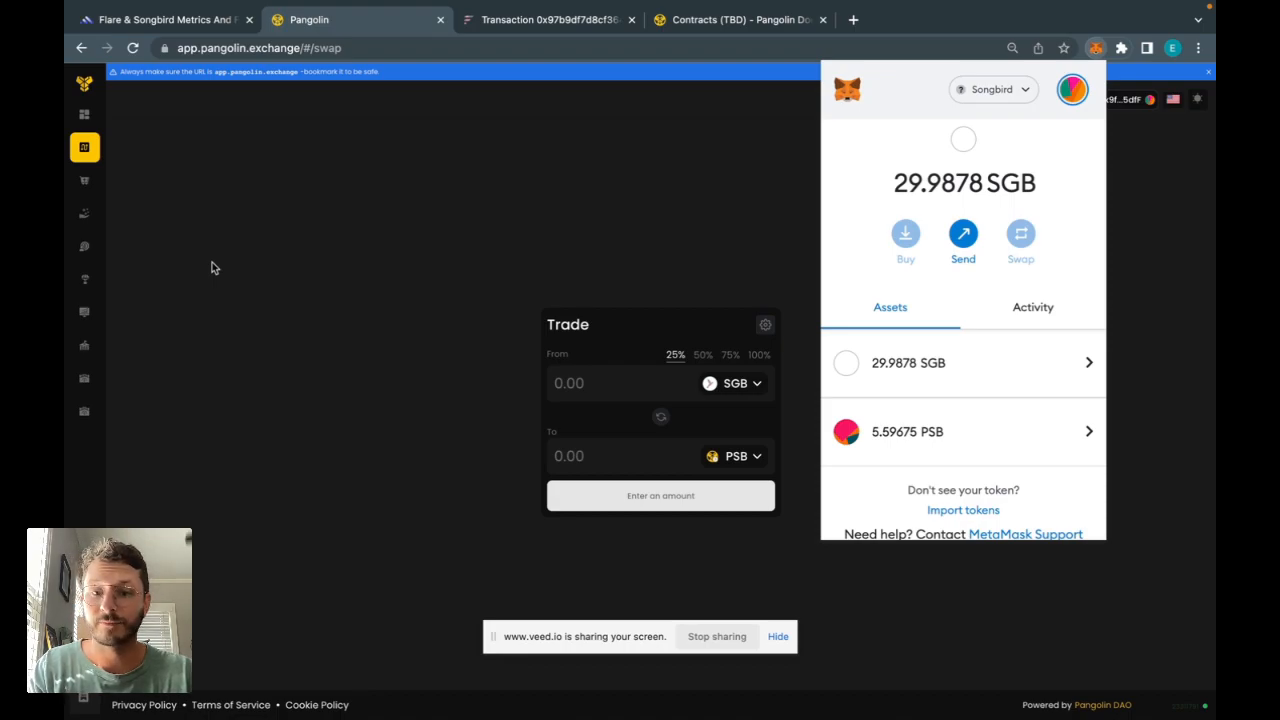
mouse_move(688, 413)
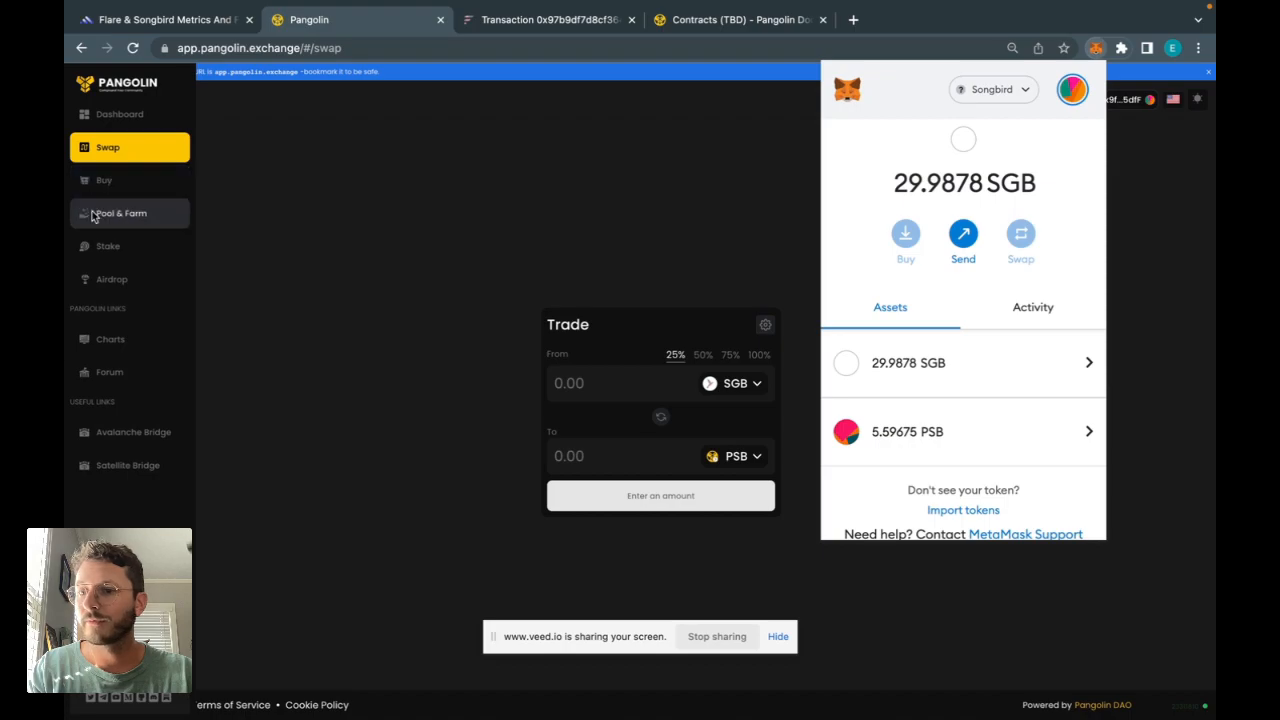
- Browse the All Farms list to find SGB-PSB at 380% average APR
click(120, 213)
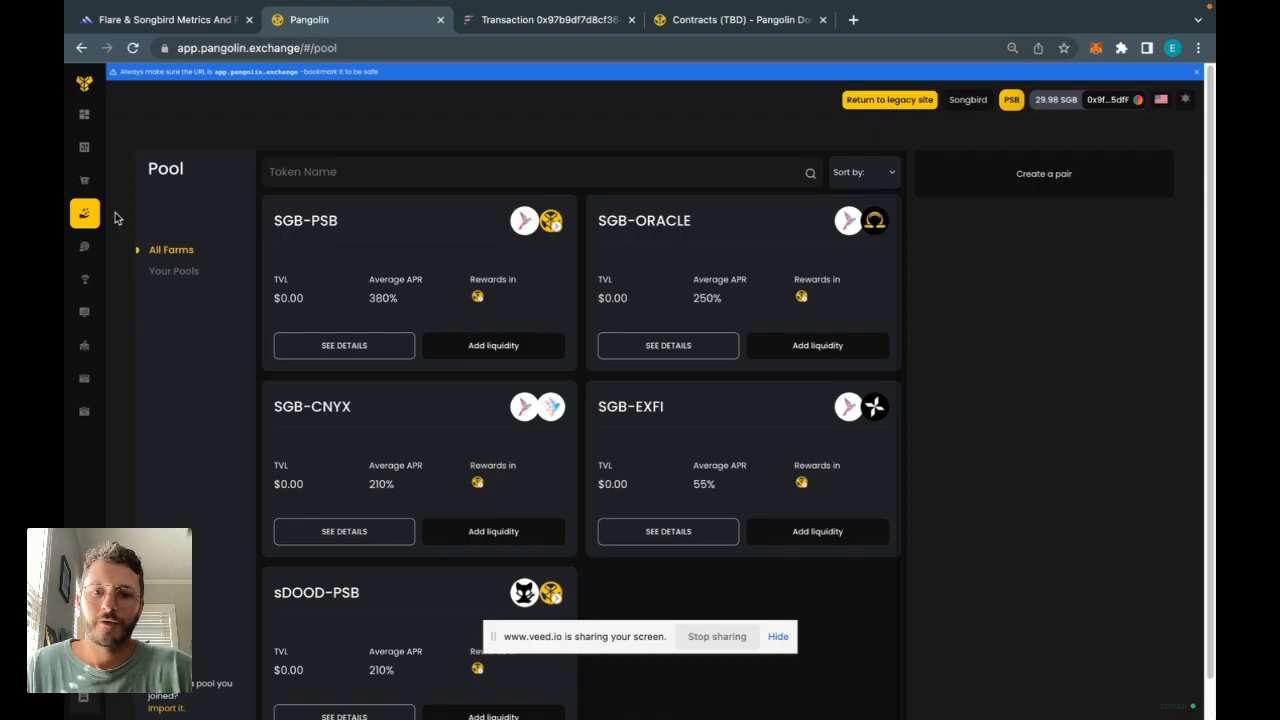
scroll(down, 3)
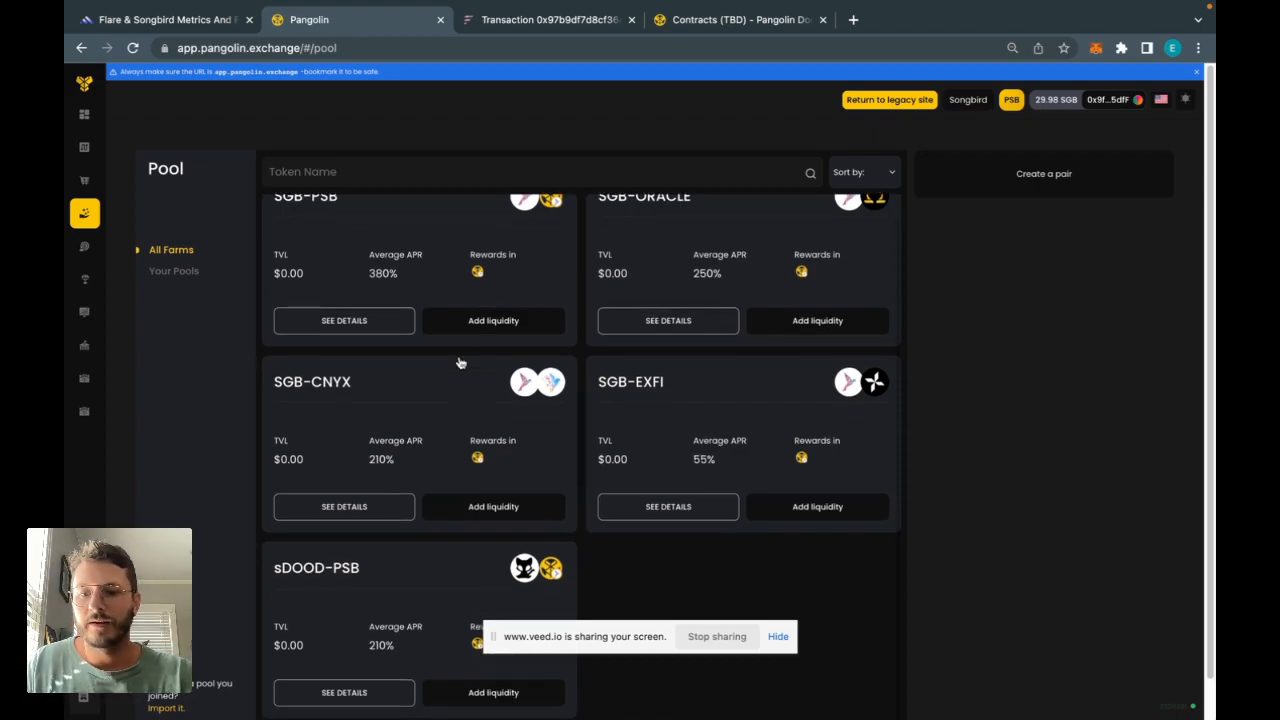
mouse_move(690, 498)
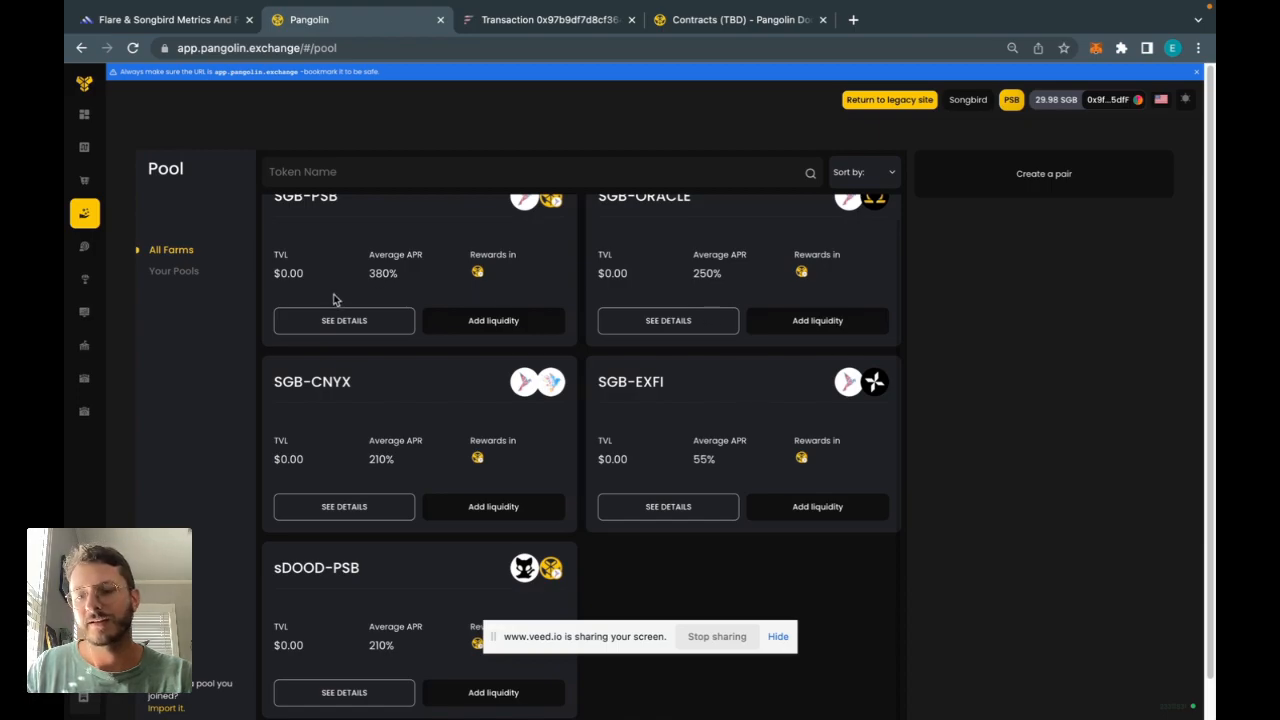
scroll(down, 3)
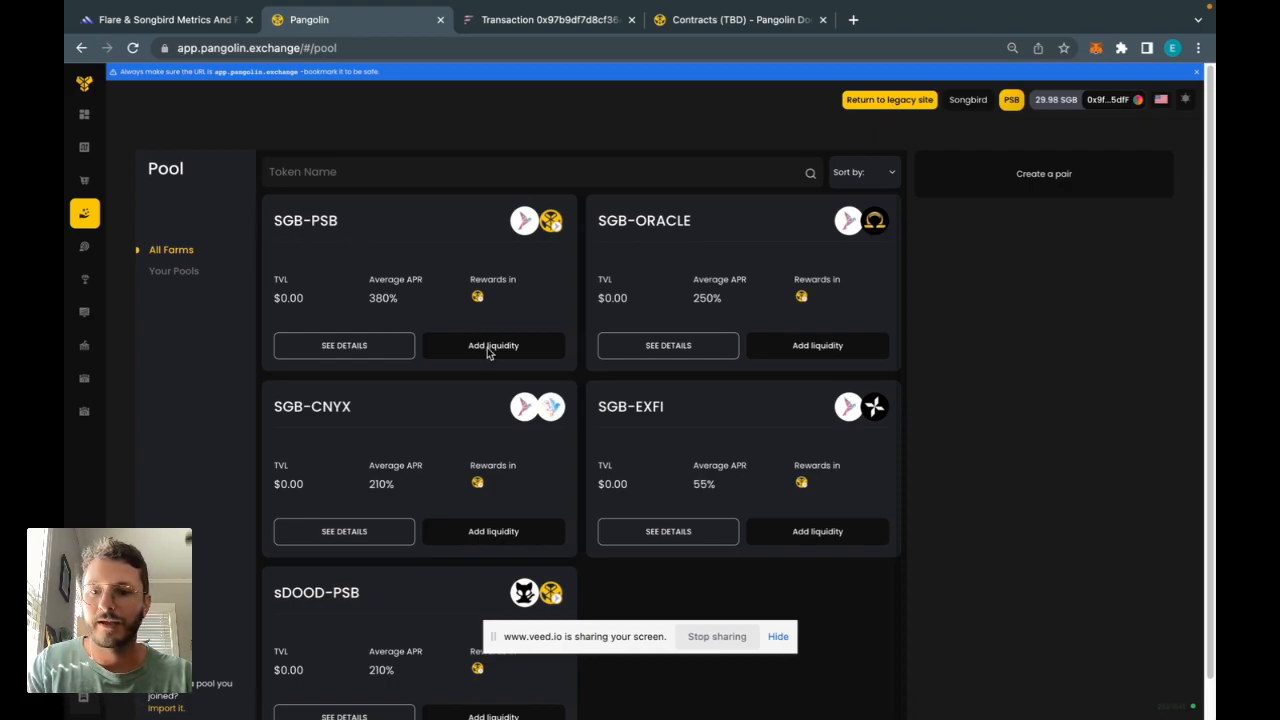
- Fill the SGB-PSB liquidity form with 9.96752 SGB and the maximum 5.5967 PSB
click(493, 345)
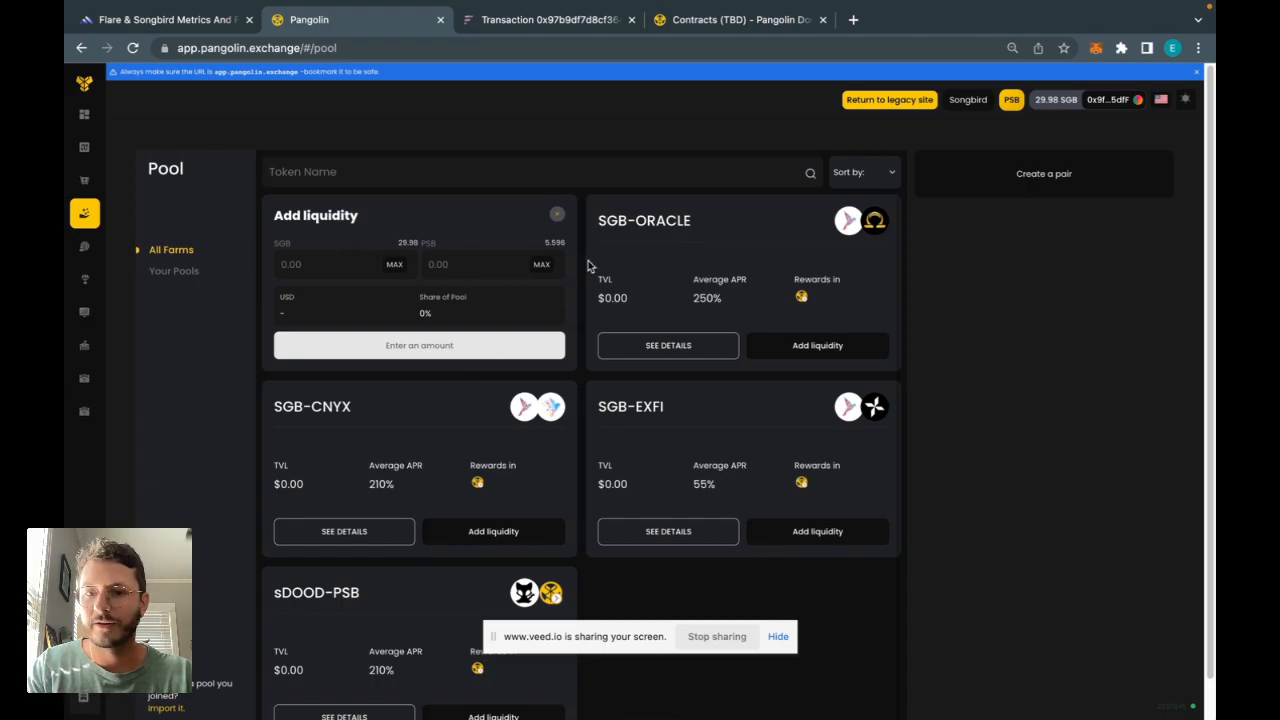
mouse_move(553, 273)
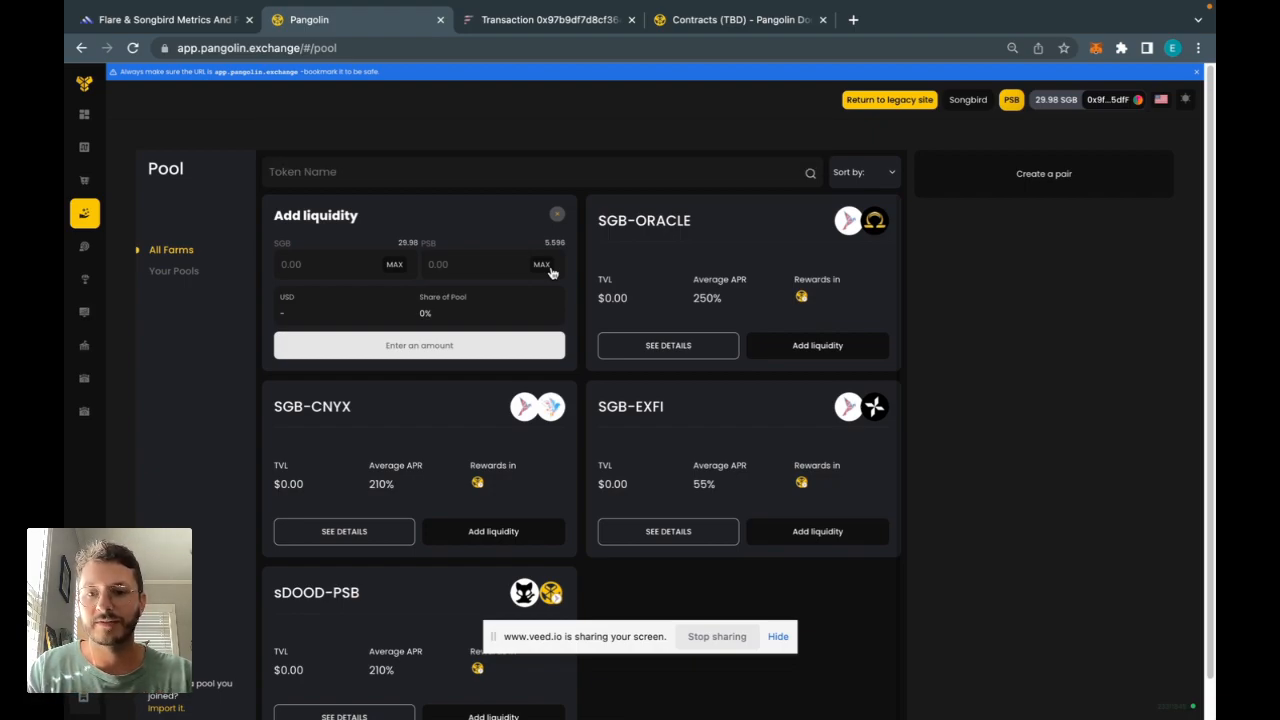
click(542, 264)
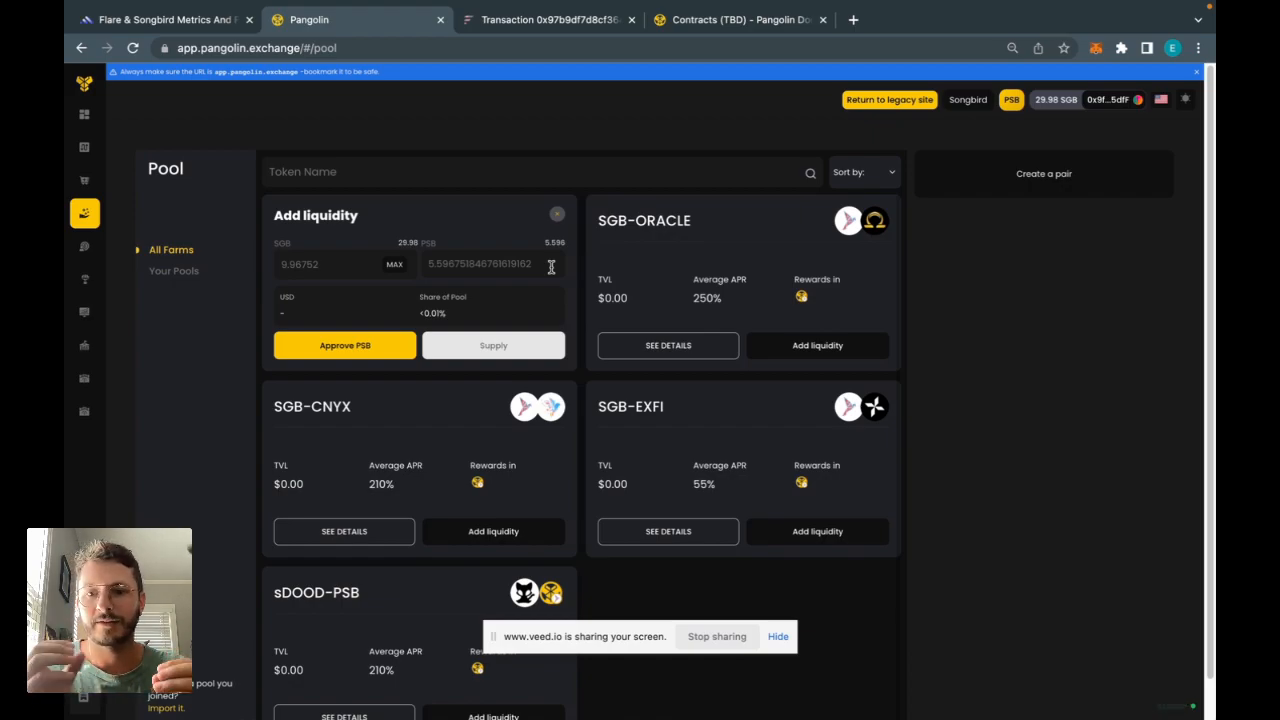
mouse_move(490, 291)
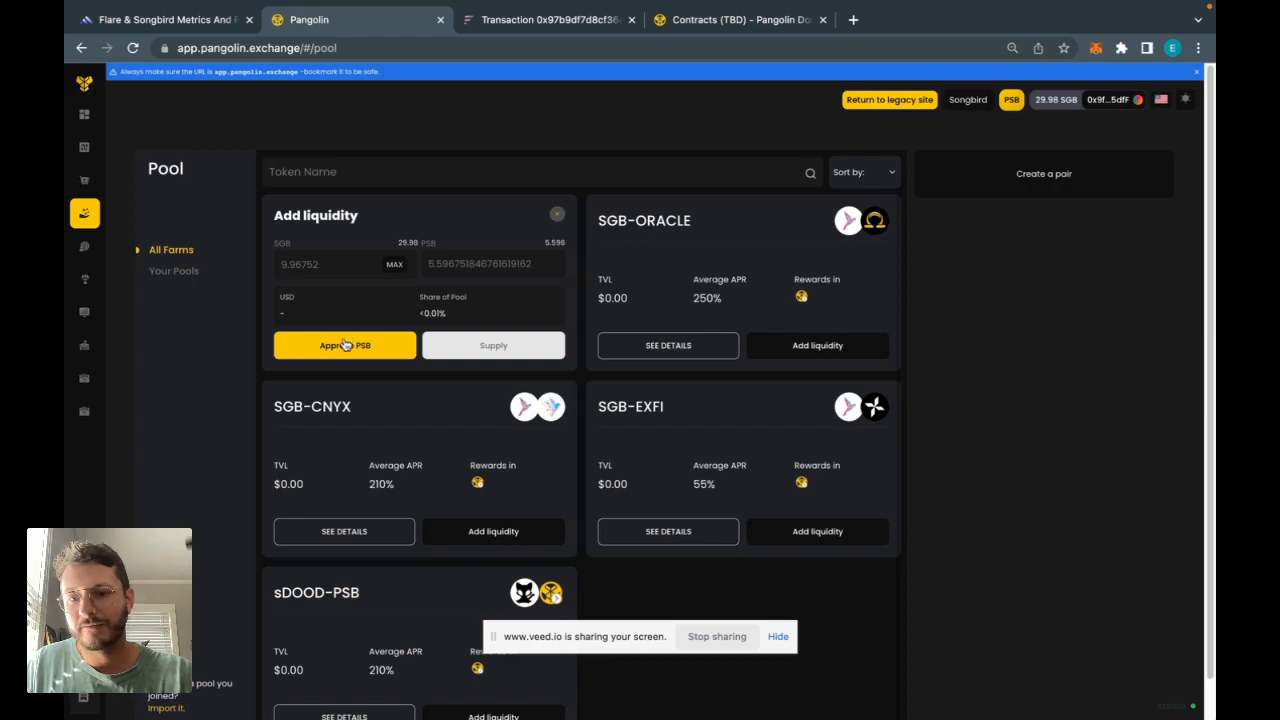
- Approve the exchange to spend PSB and confirm in MetaMask
click(344, 345)
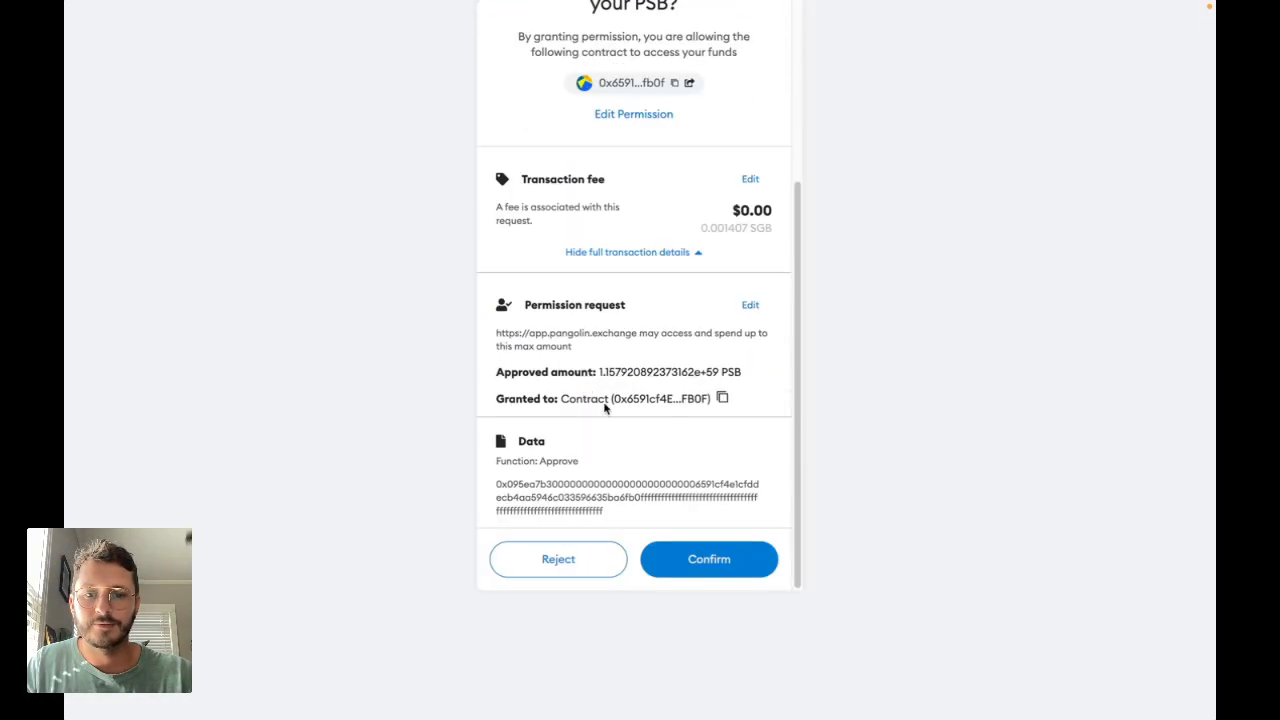
click(709, 558)
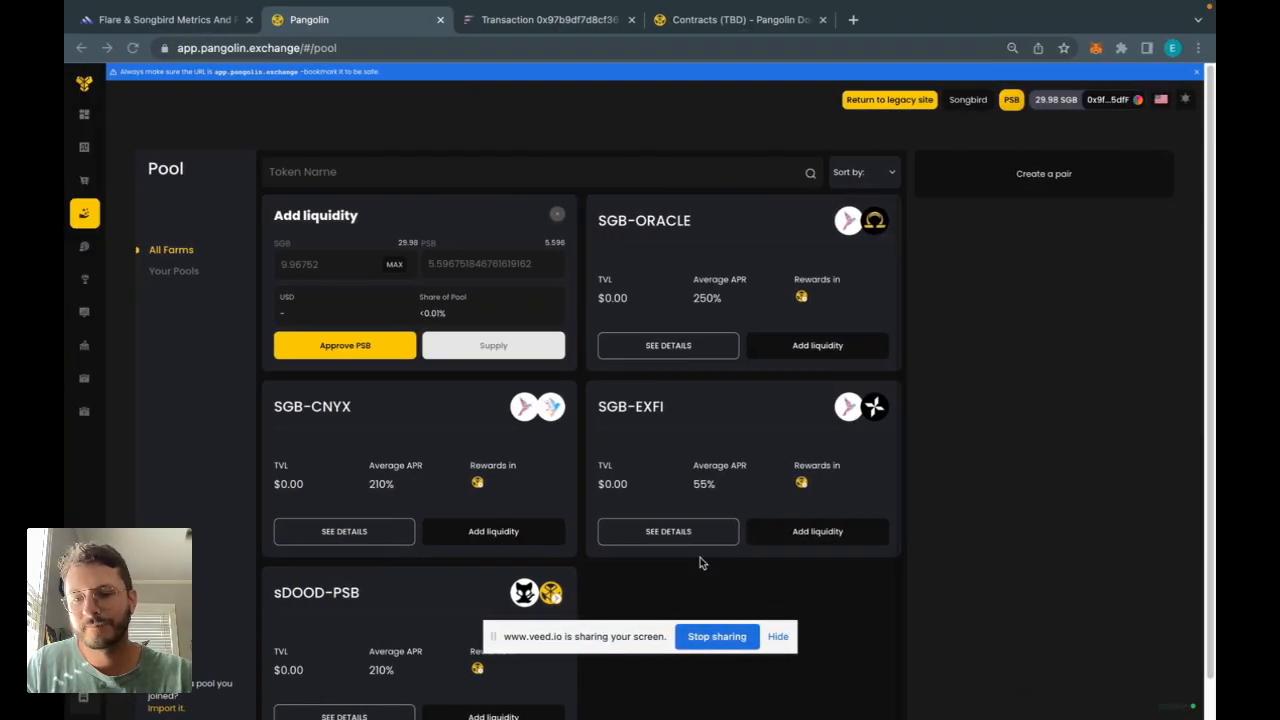
click(344, 345)
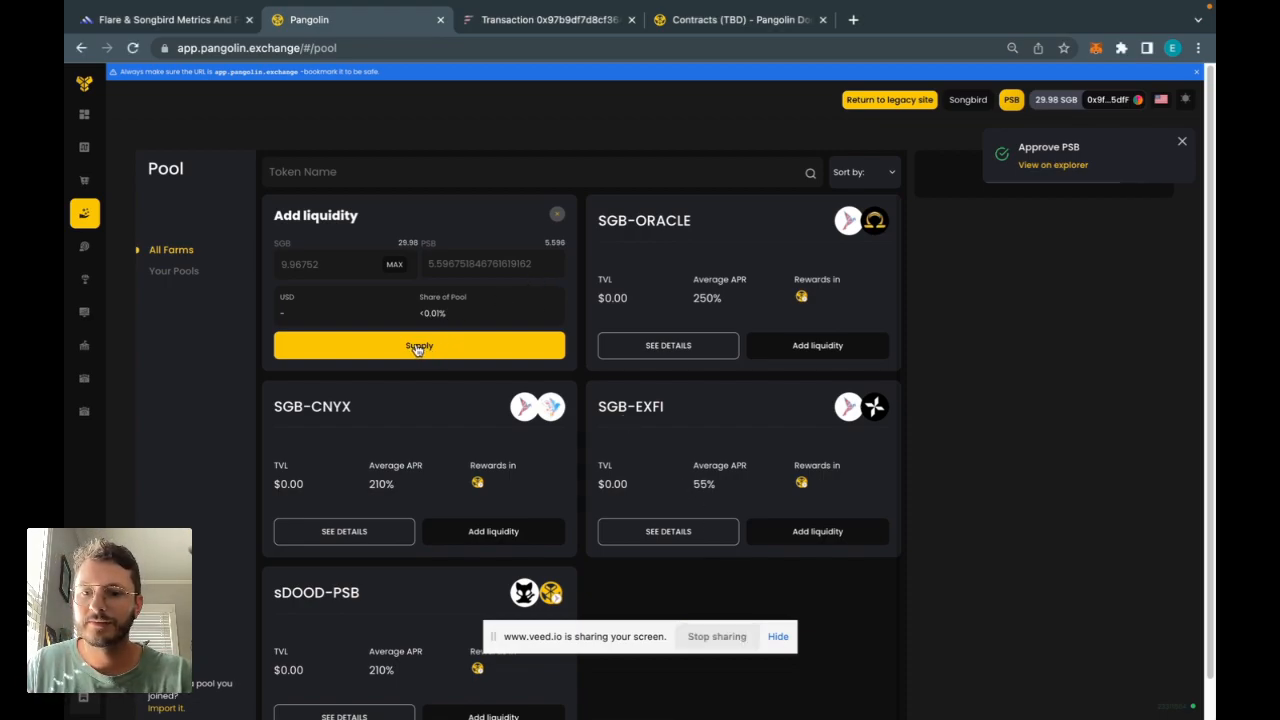
- Supply 9.96 SGB and 5.59 PSB to the SGB-PSB pool, confirming in MetaMask
click(419, 345)
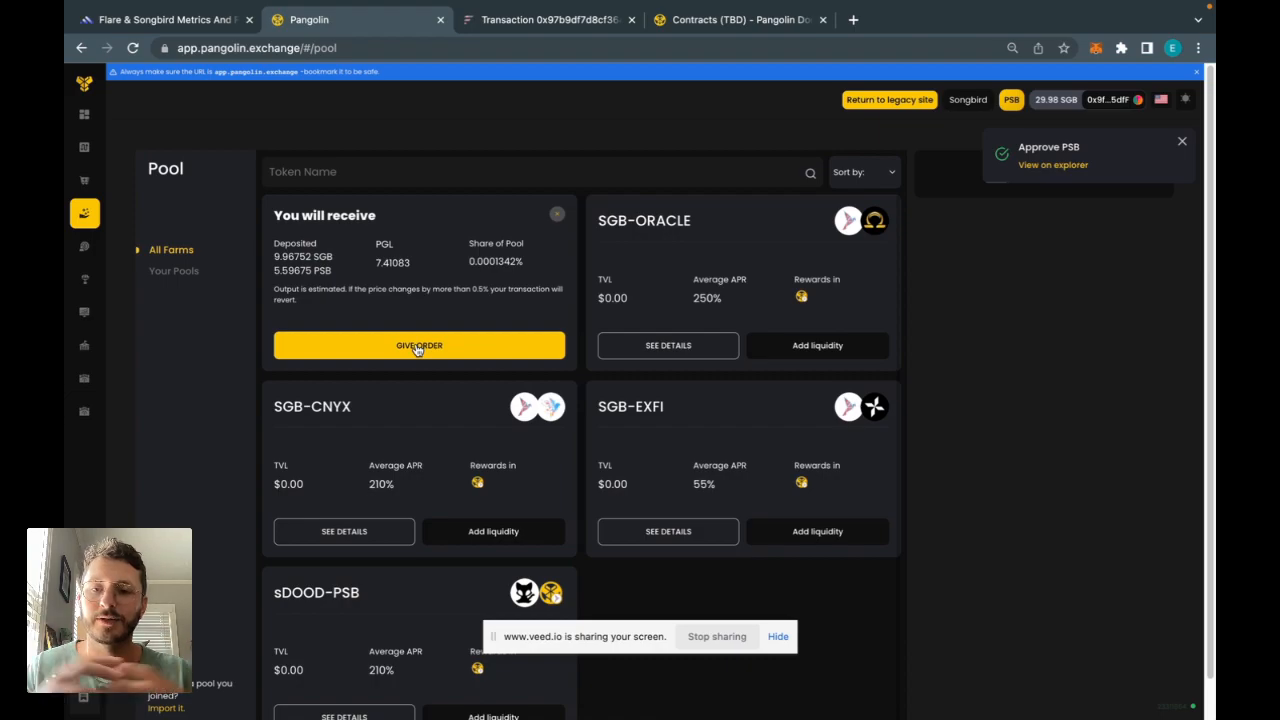
click(1181, 141)
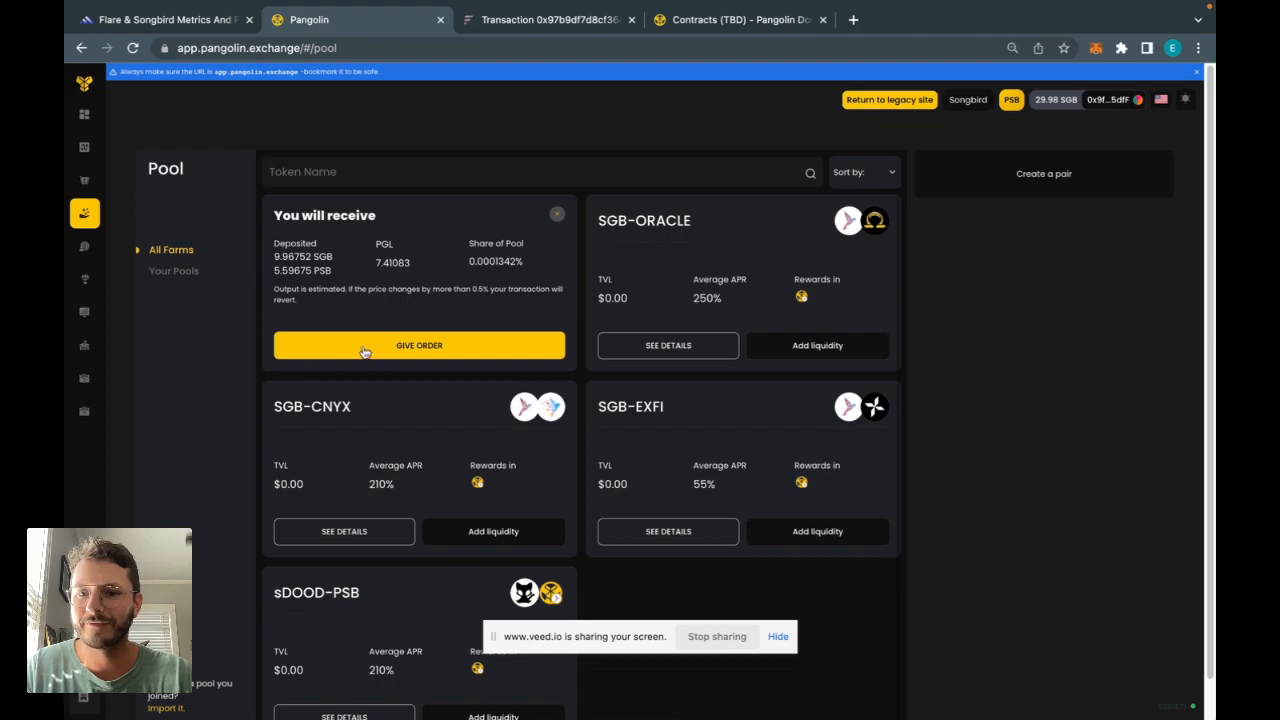
click(419, 345)
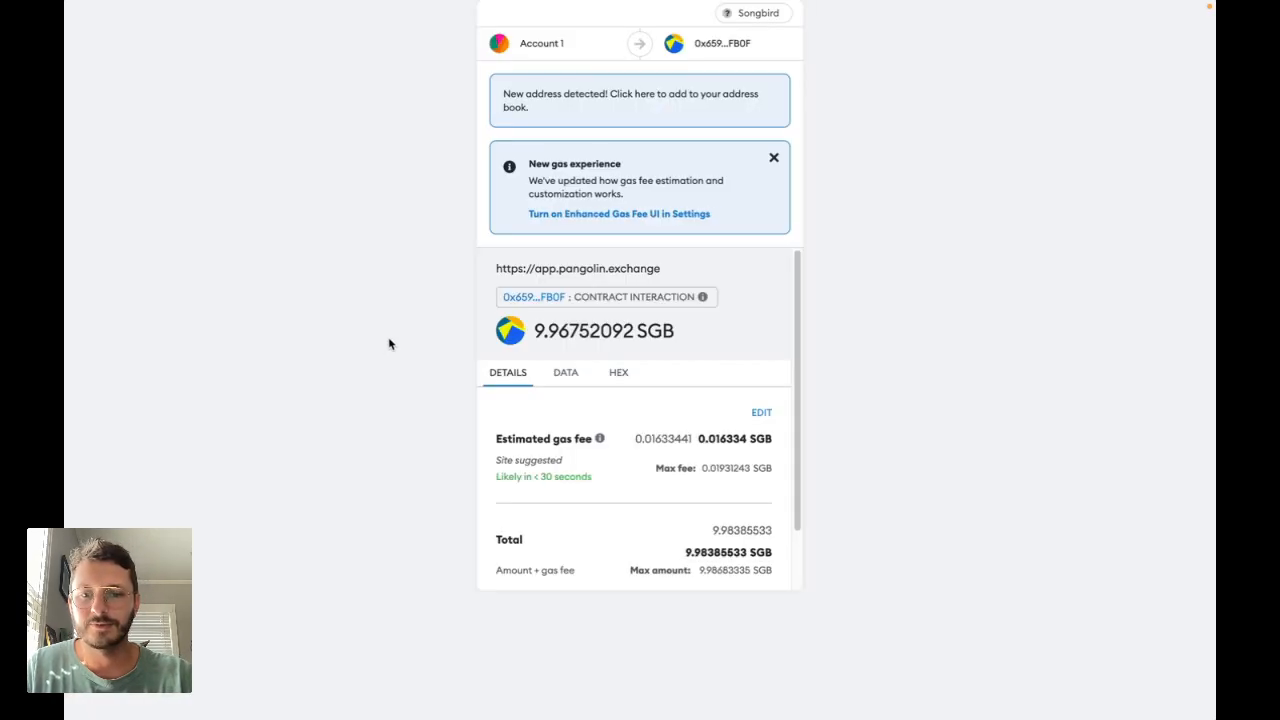
scroll(down, 3)
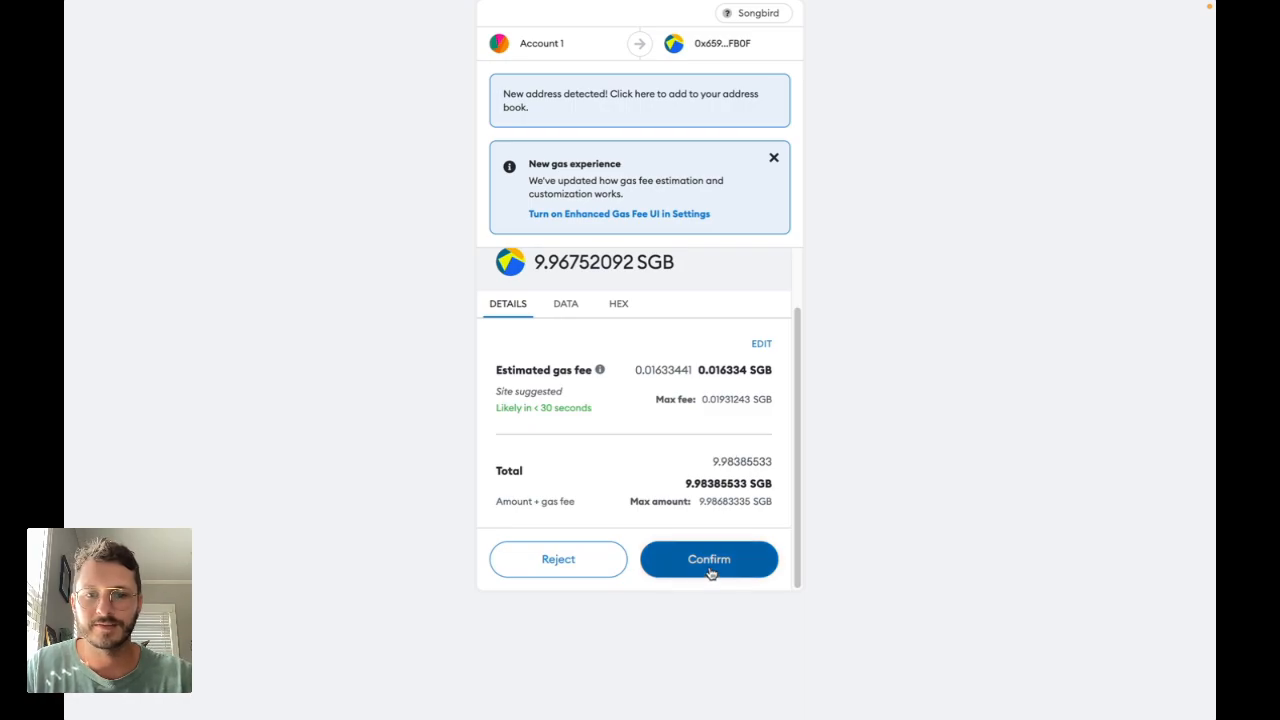
click(708, 559)
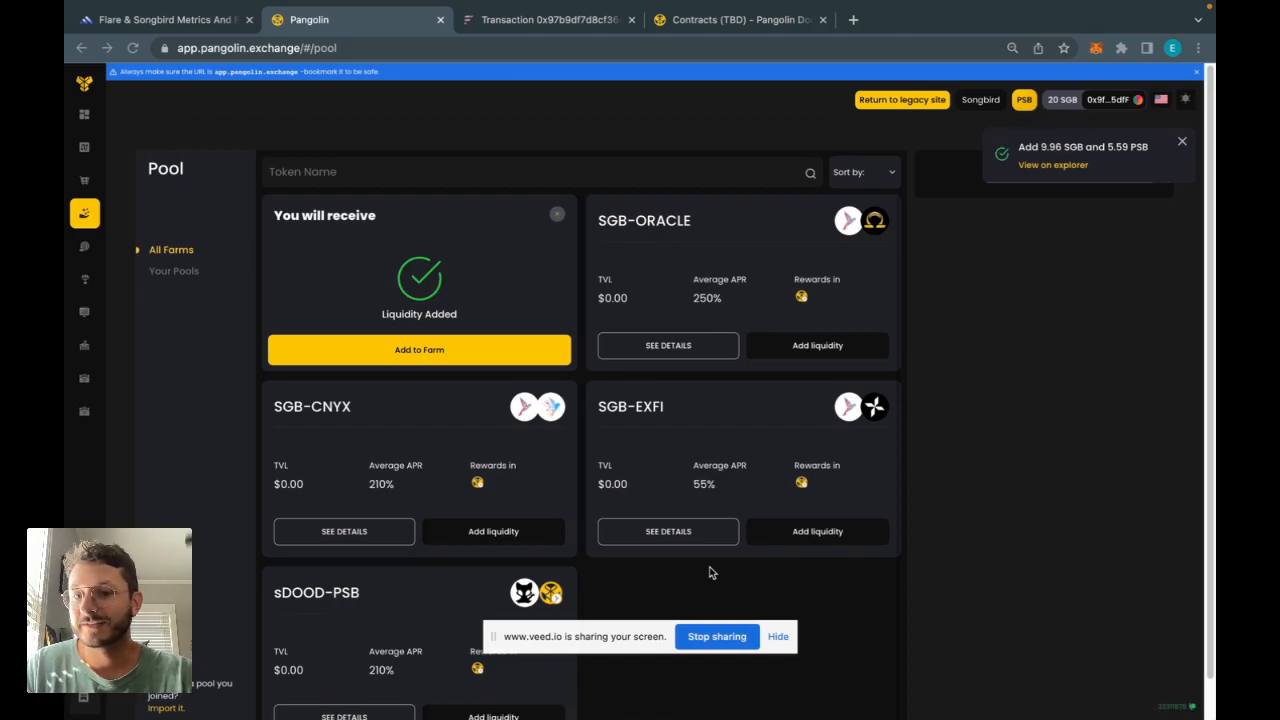
mouse_move(371, 388)
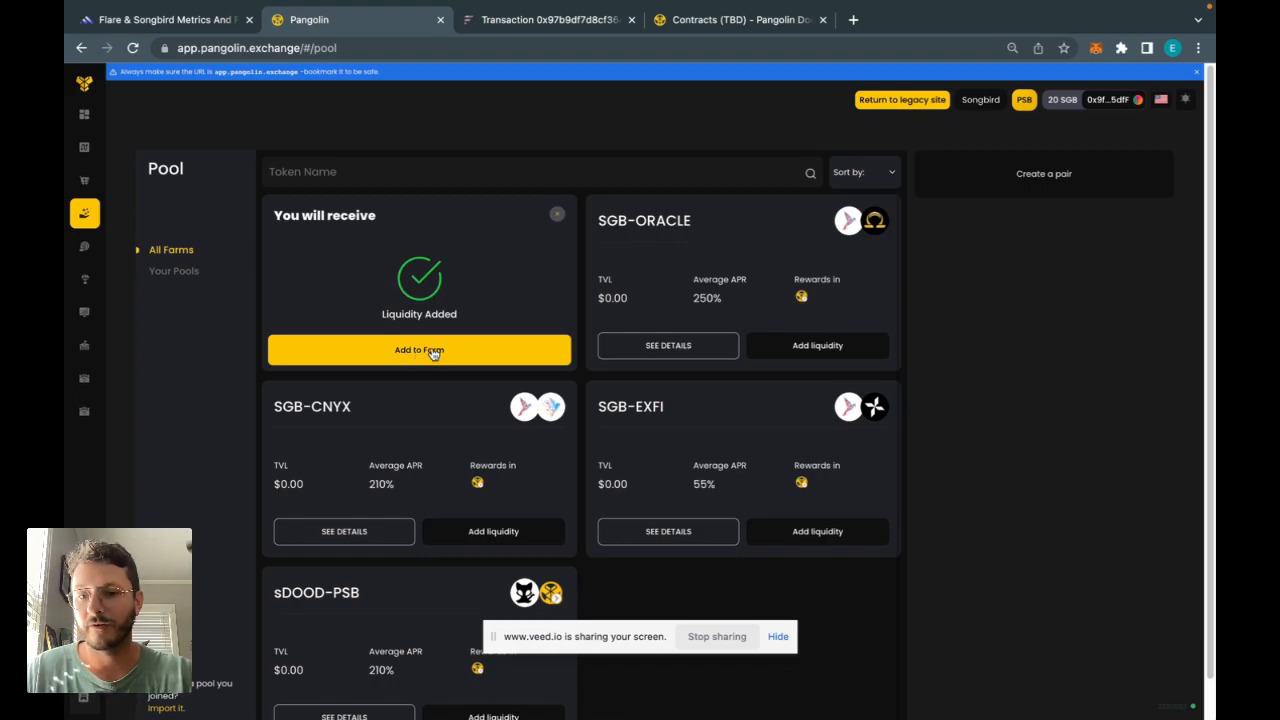
click(419, 349)
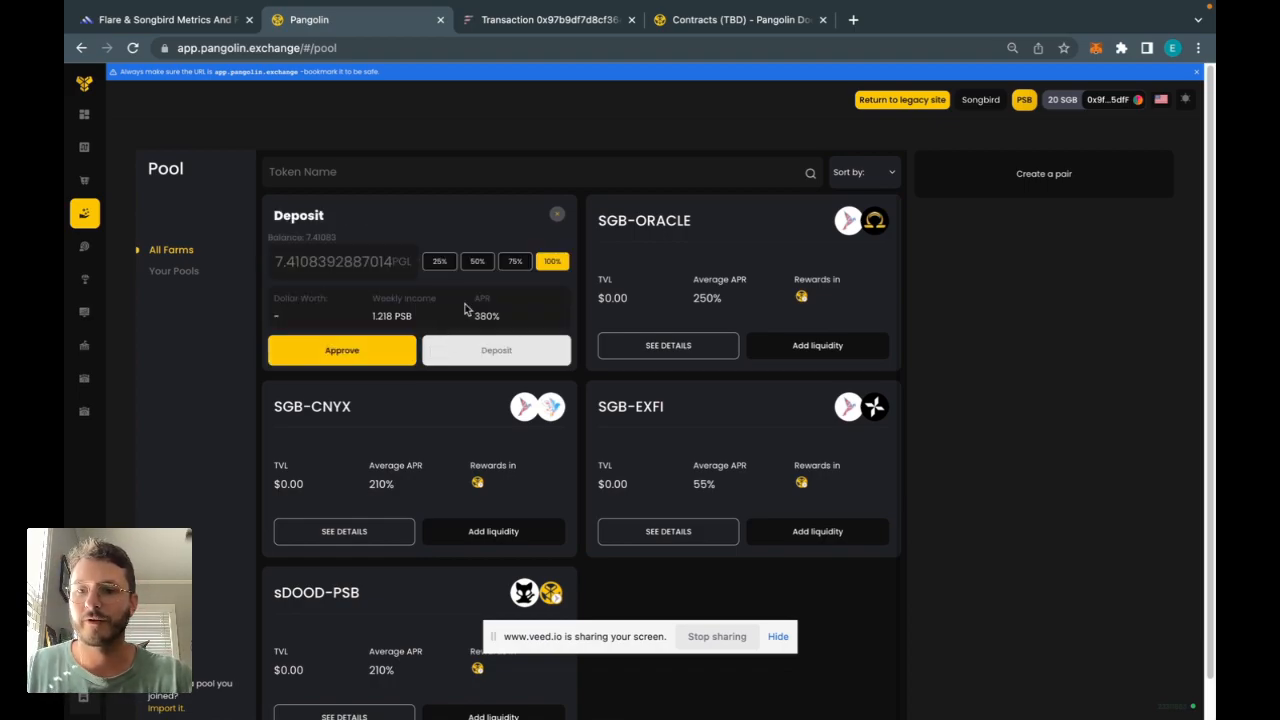
- Approve and deposit 100% of the 7.41083 PGL into the SGB-PSB farm via MetaMask
click(477, 261)
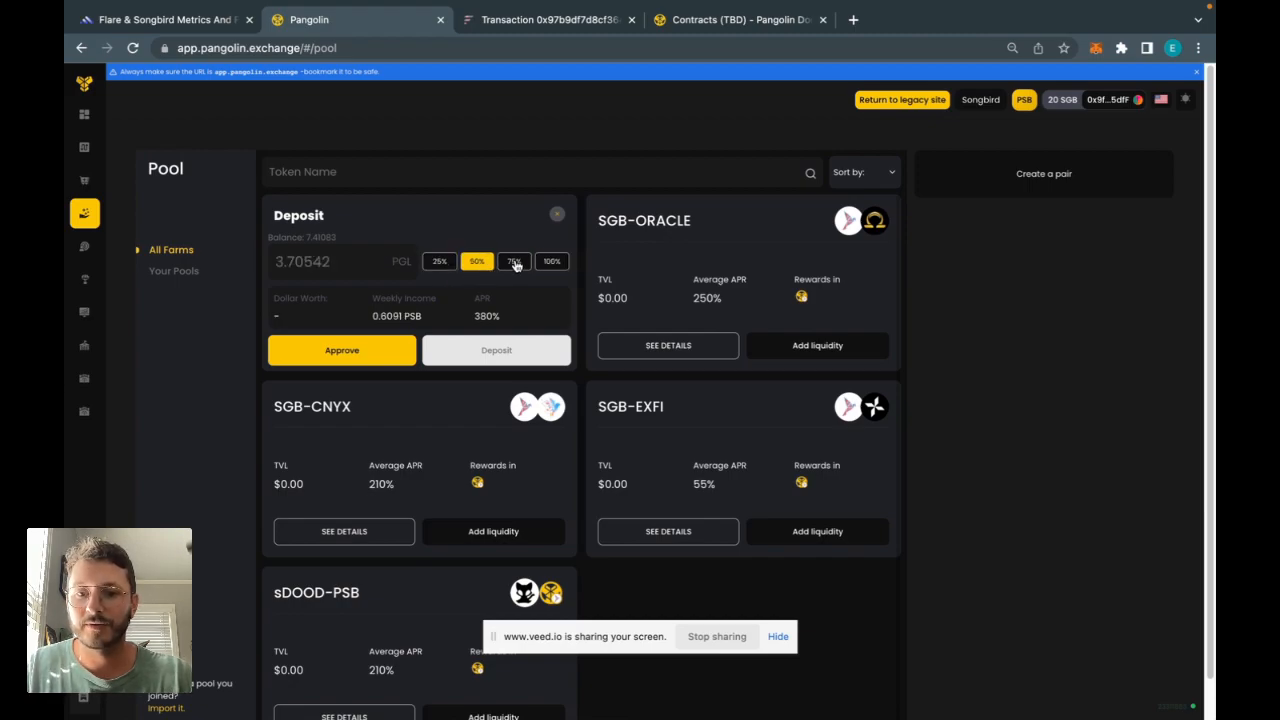
click(551, 261)
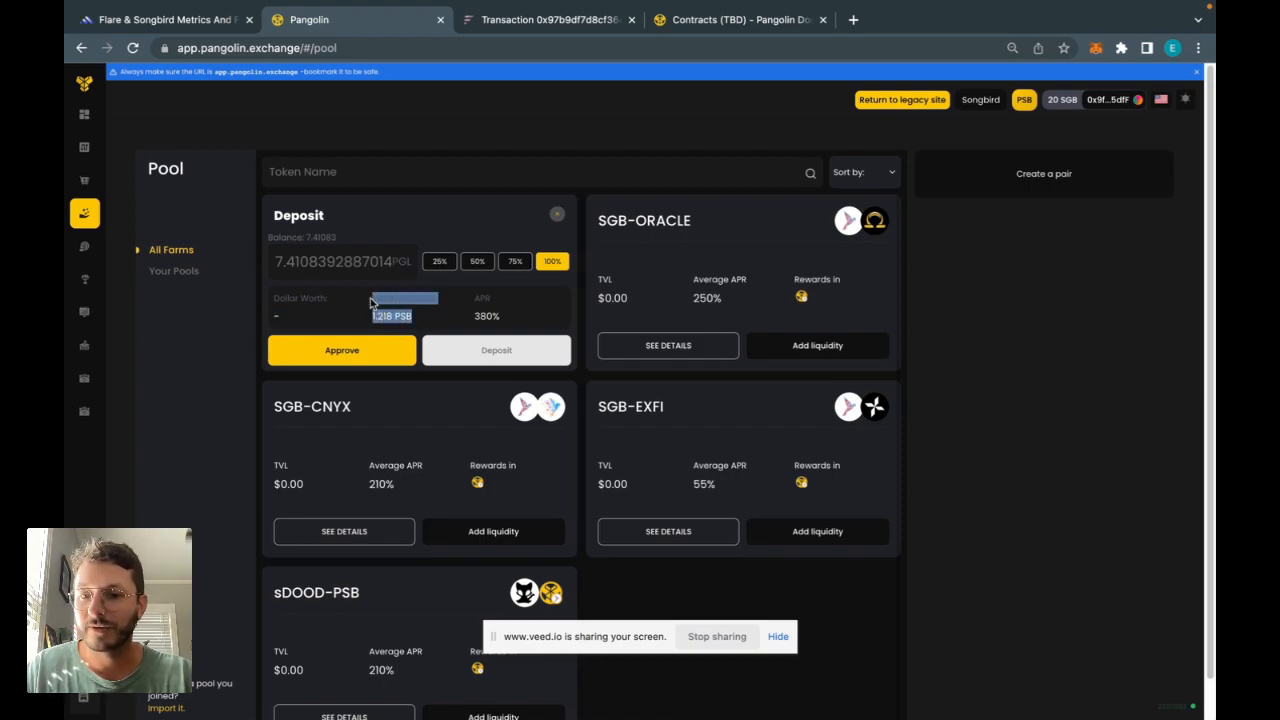
mouse_move(415, 320)
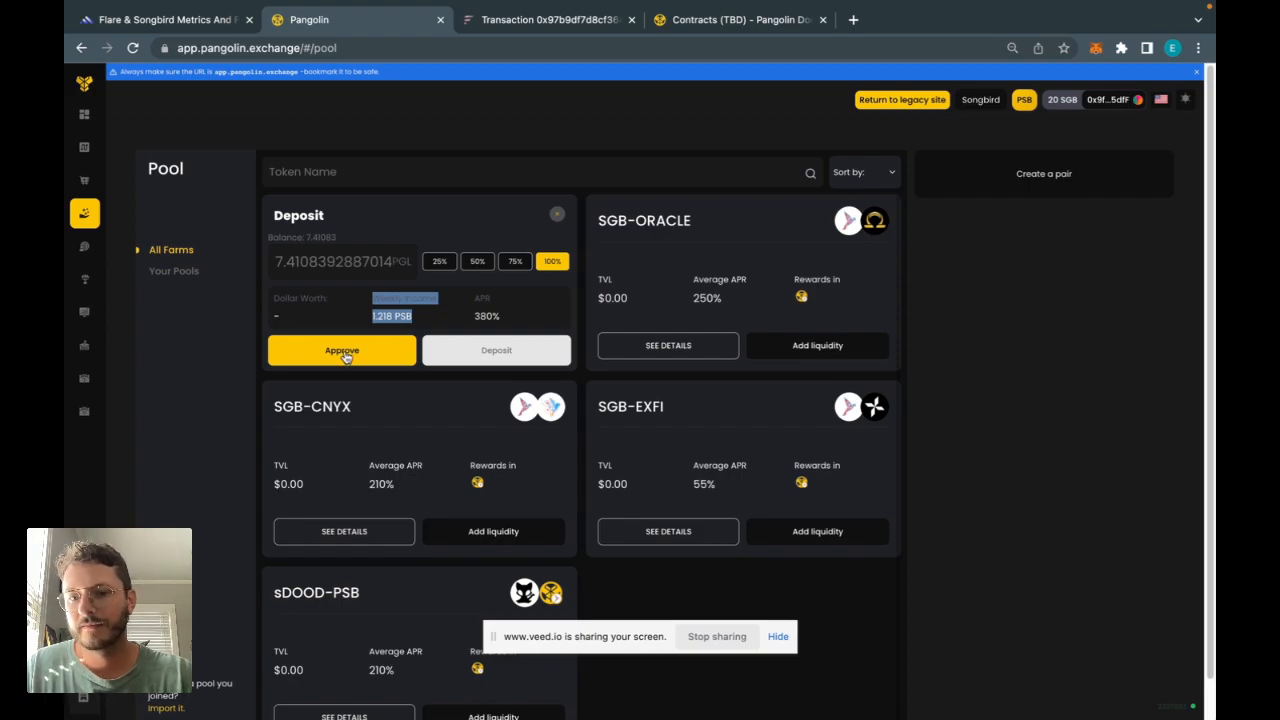
click(341, 350)
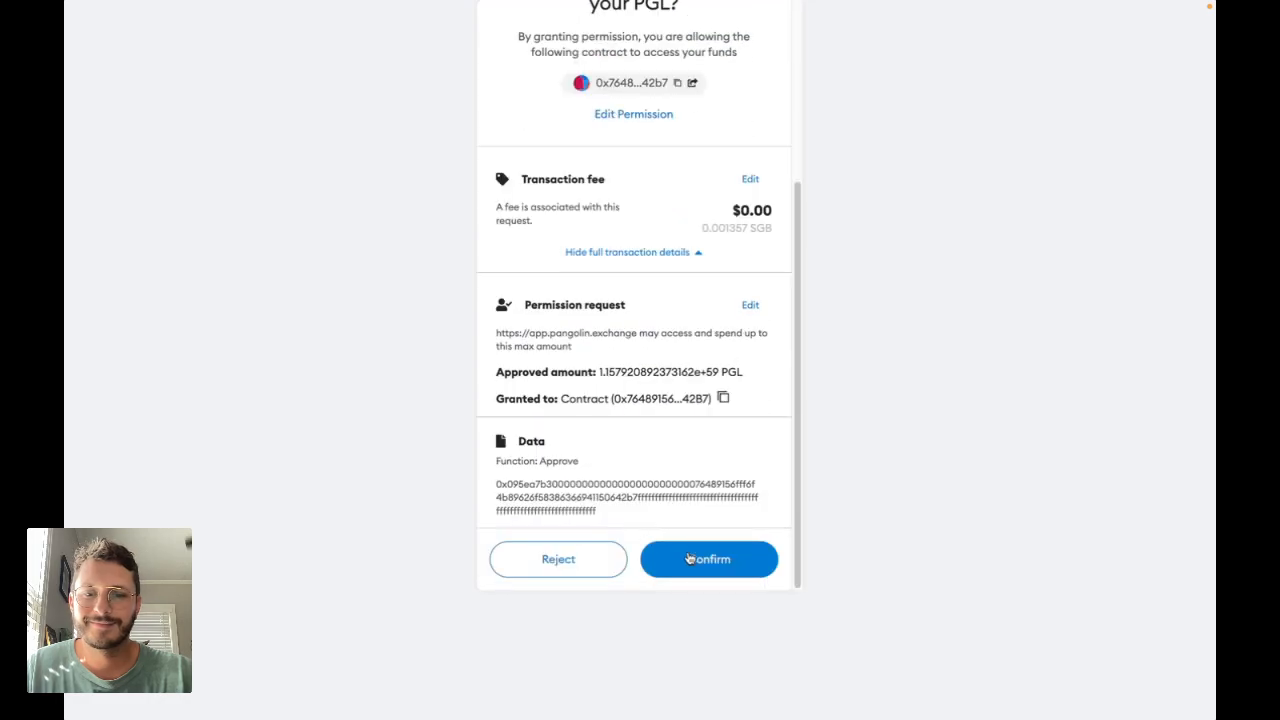
click(708, 559)
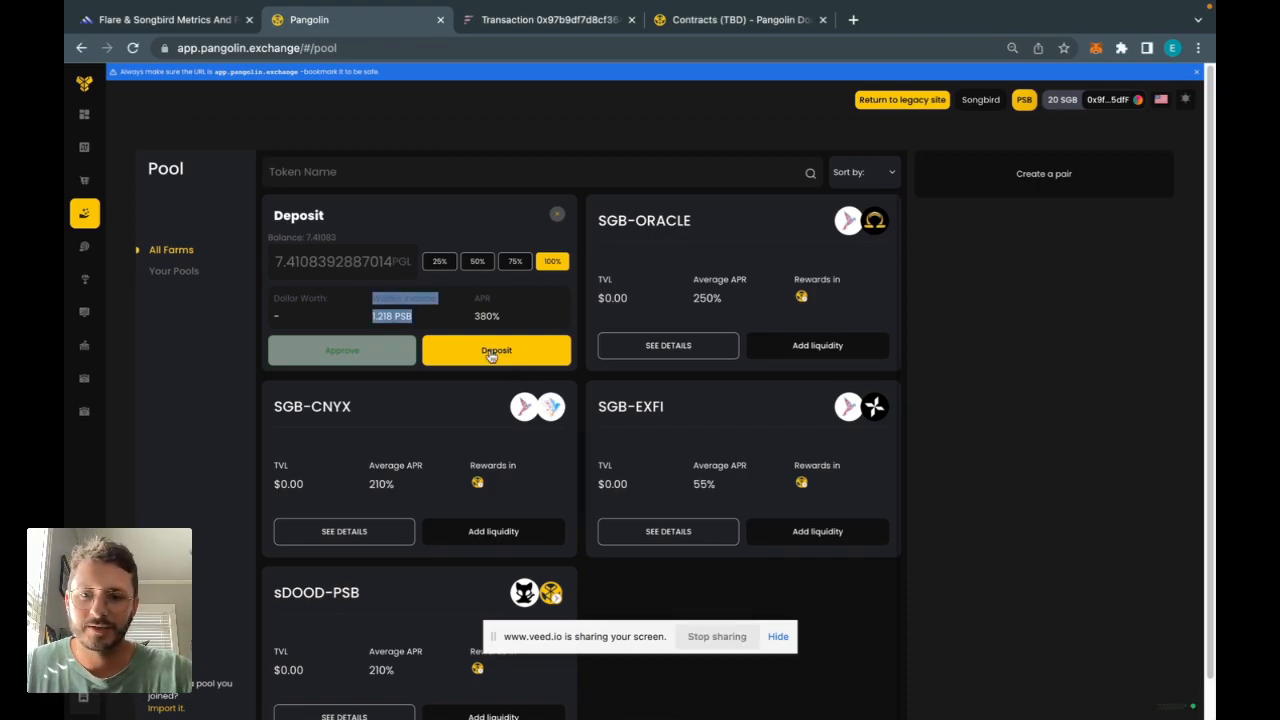
click(496, 350)
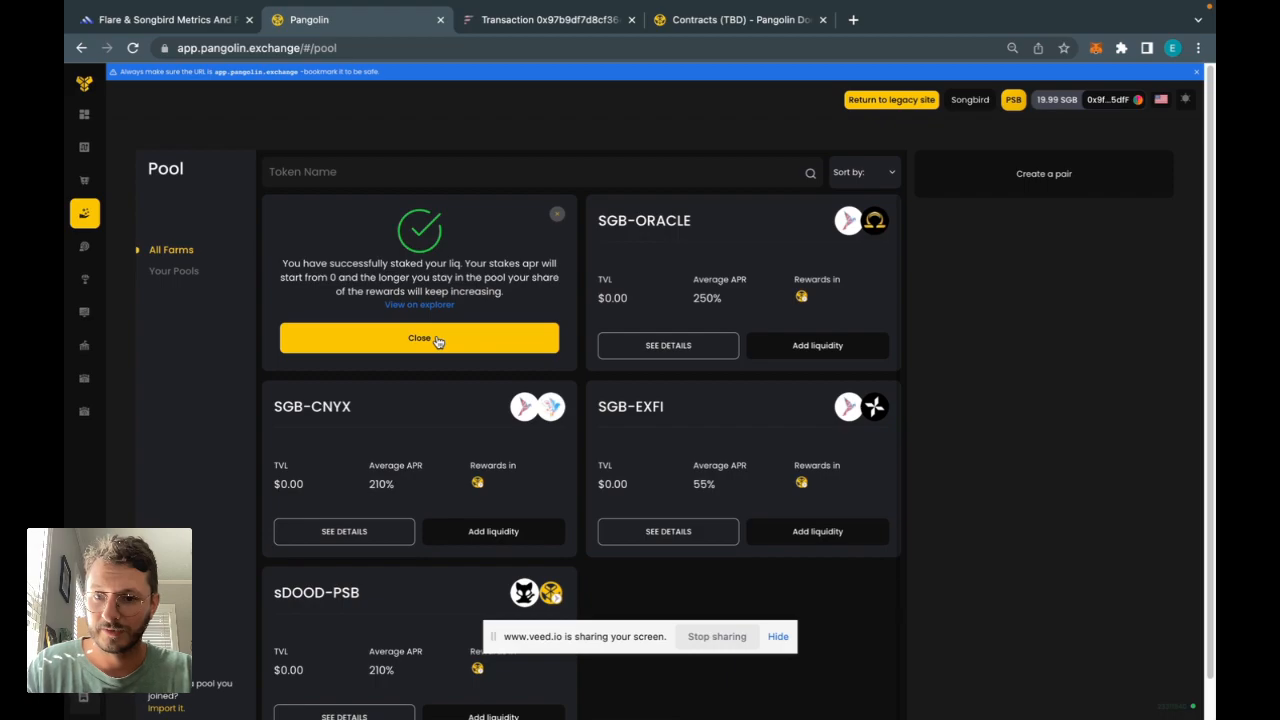
click(419, 337)
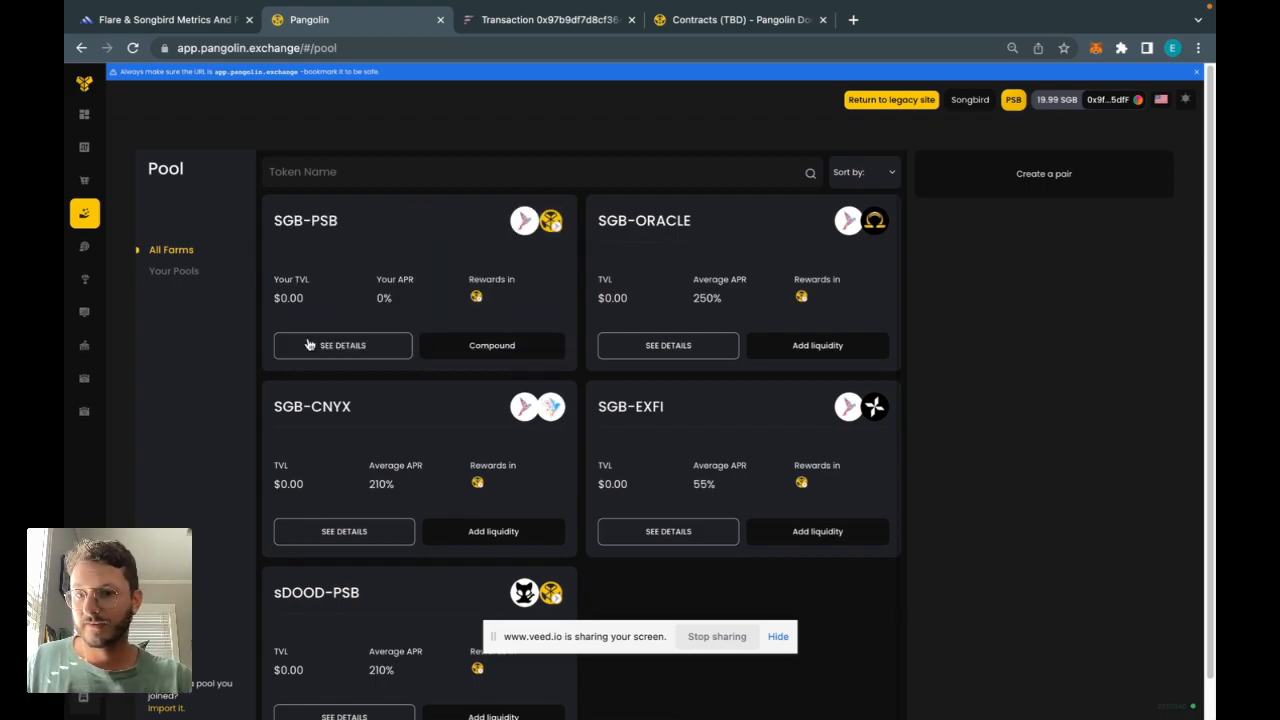
click(342, 345)
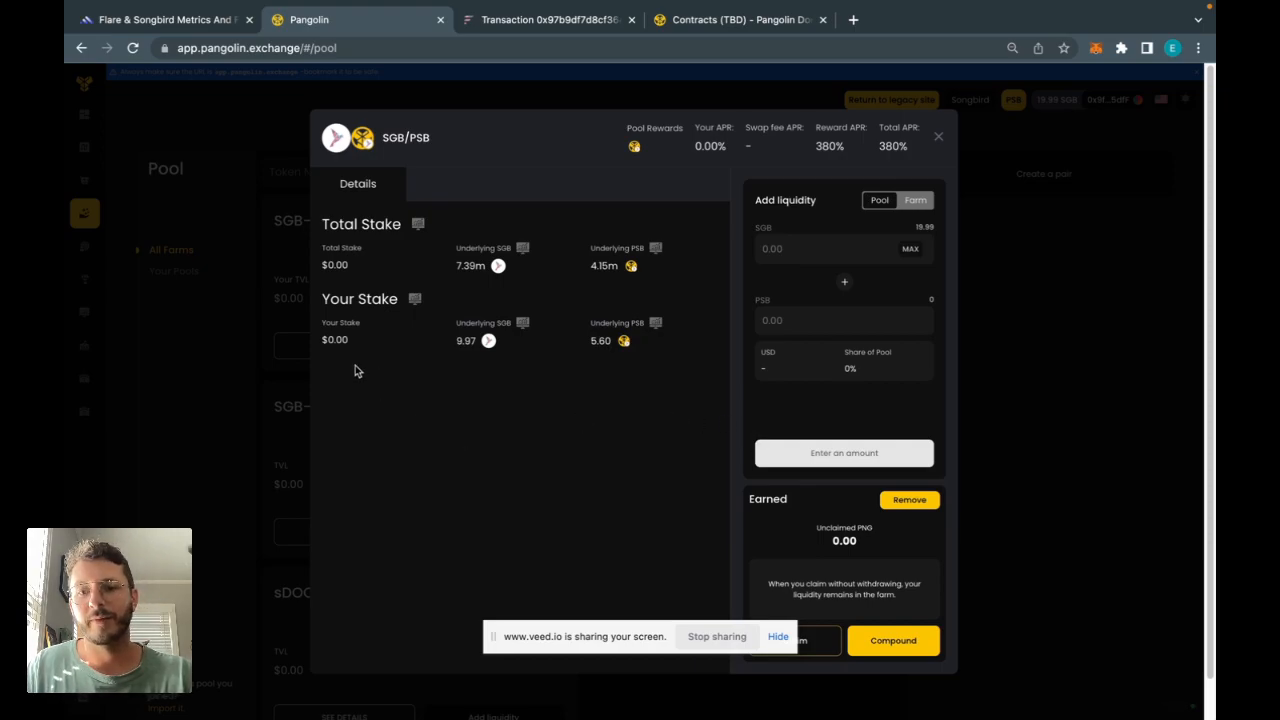
double_click(335, 264)
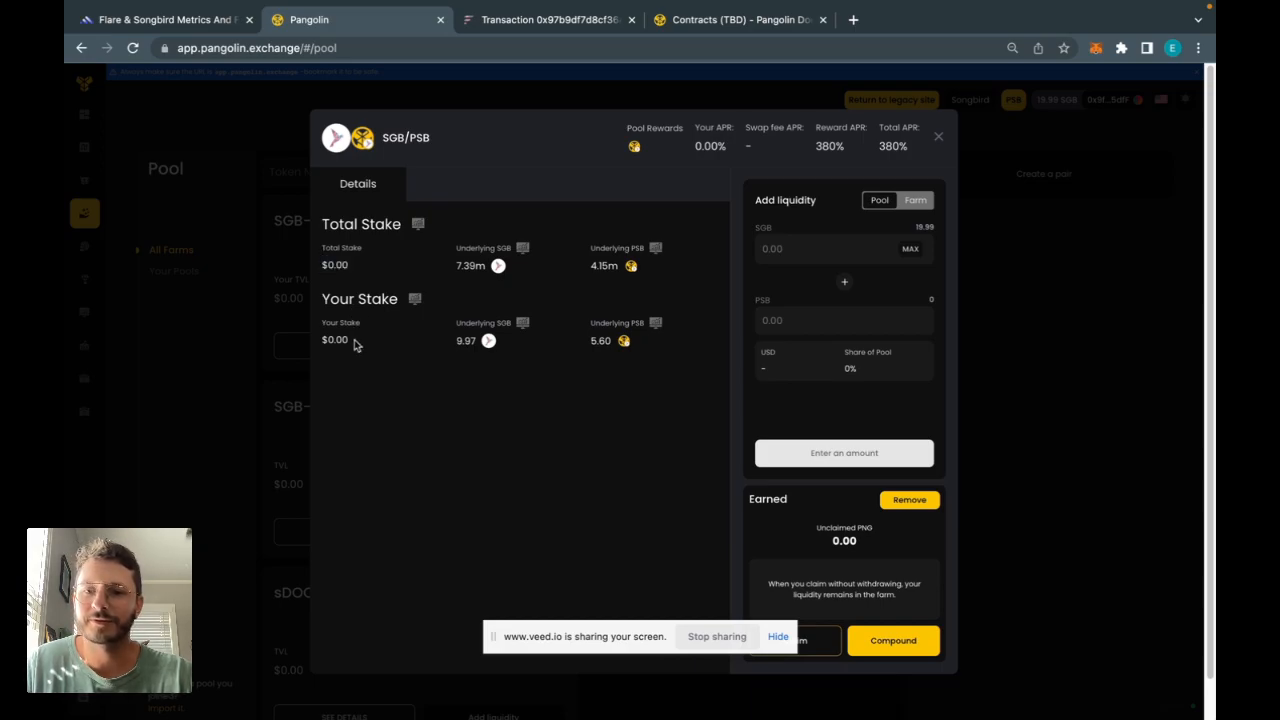
mouse_move(368, 345)
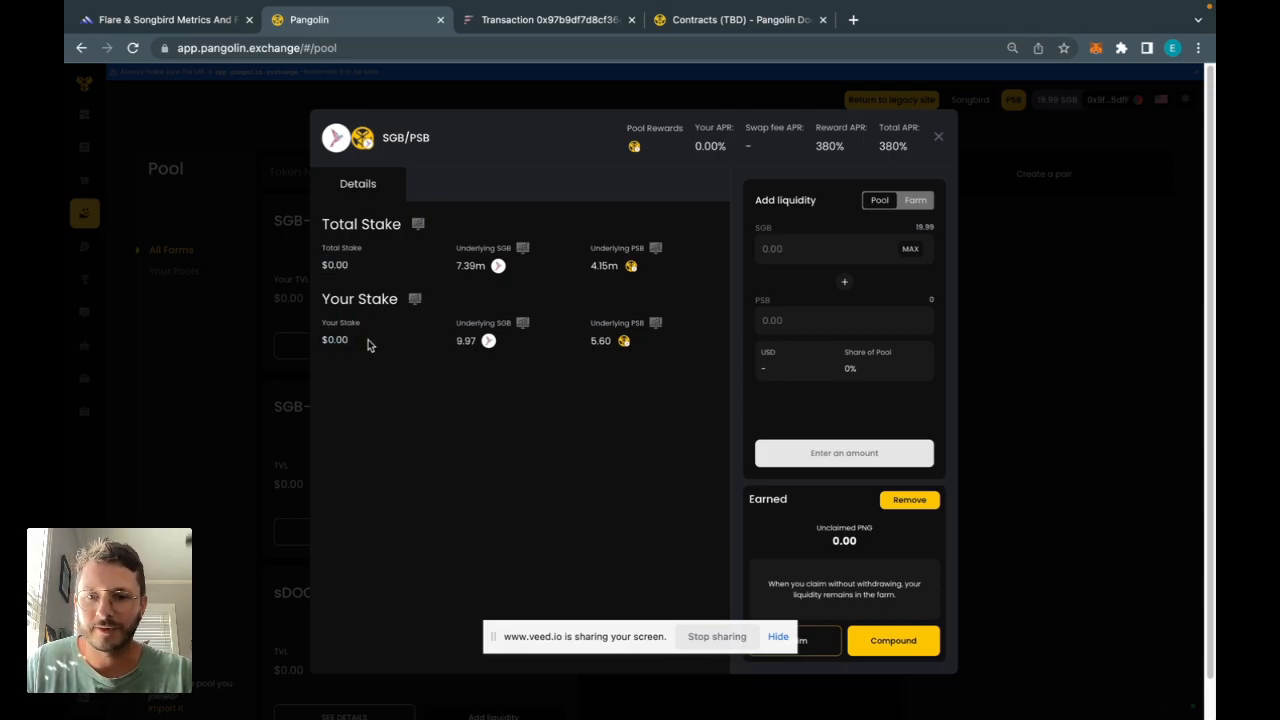
double_click(465, 341)
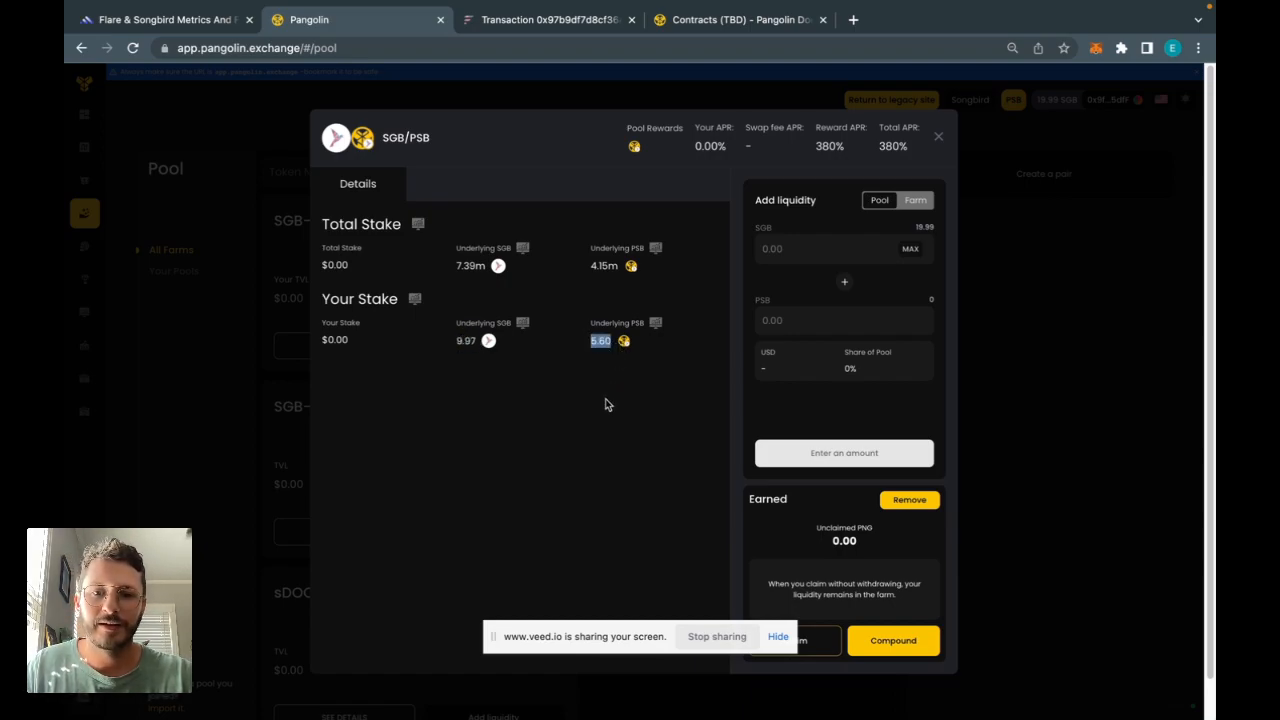
mouse_move(628, 300)
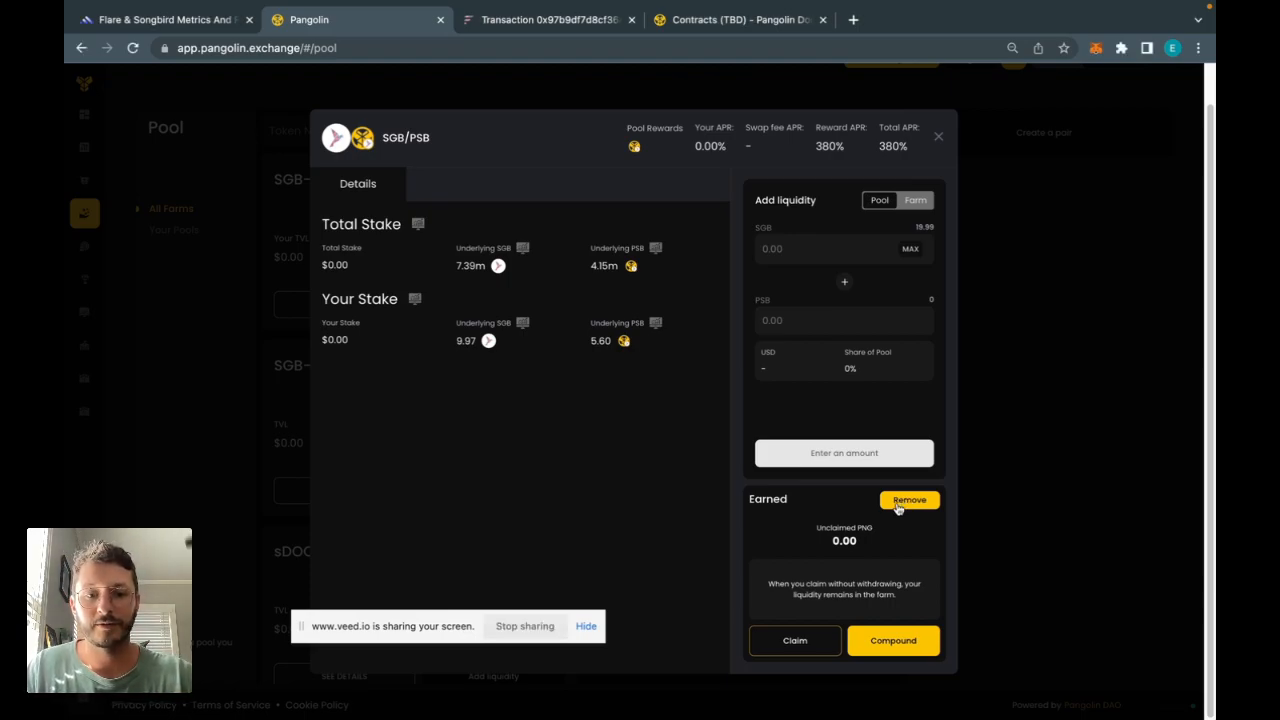
- Withdraw and claim the SGB-PSB farm stake in MetaMask, then close the farm details
click(908, 500)
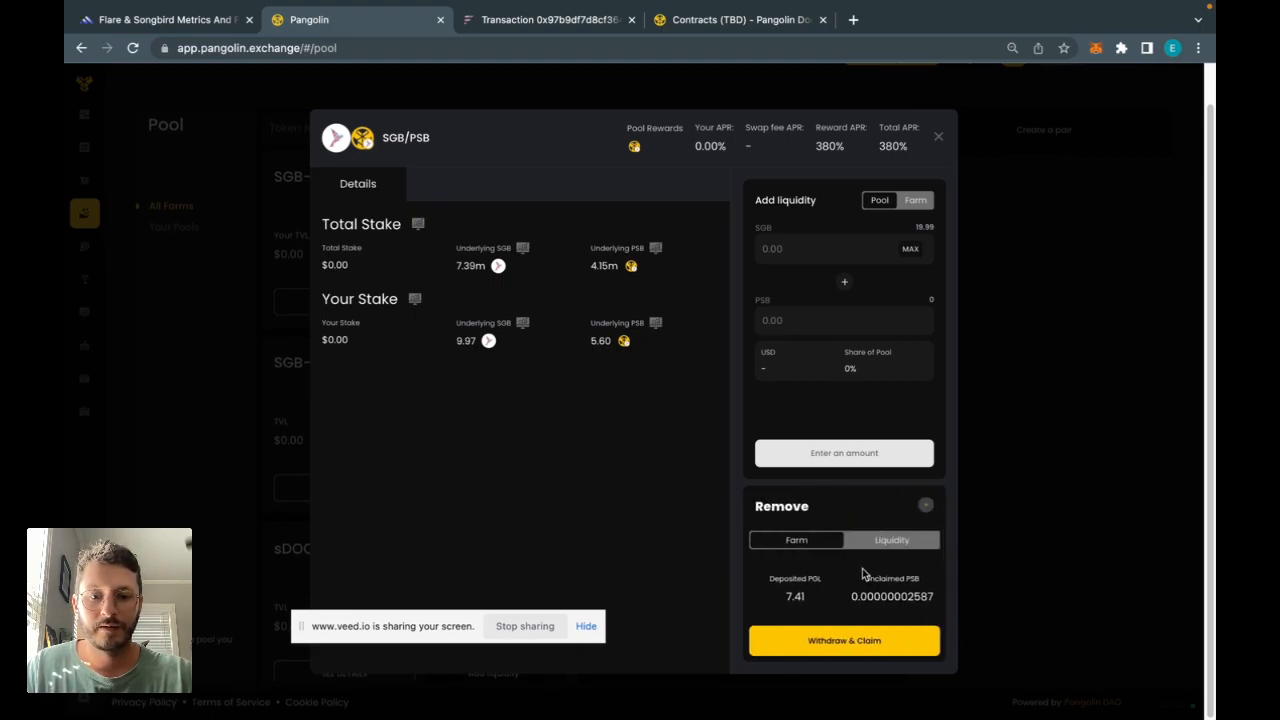
click(891, 539)
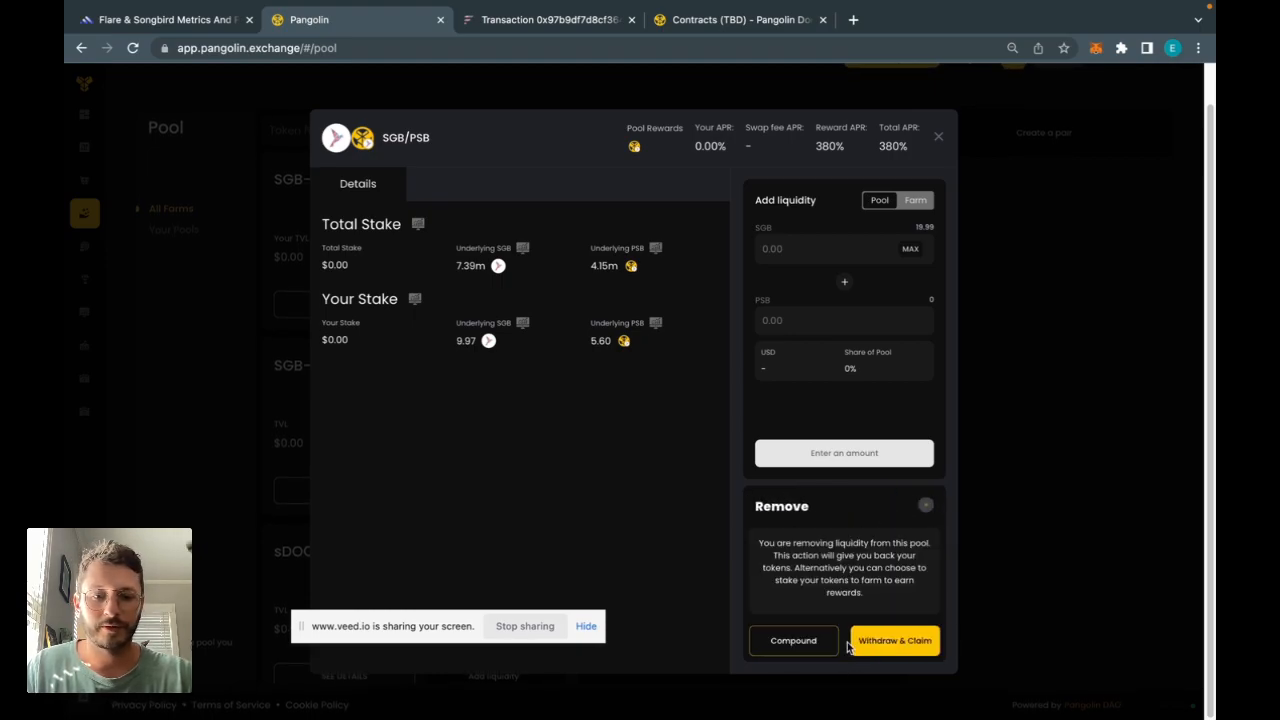
mouse_move(767, 537)
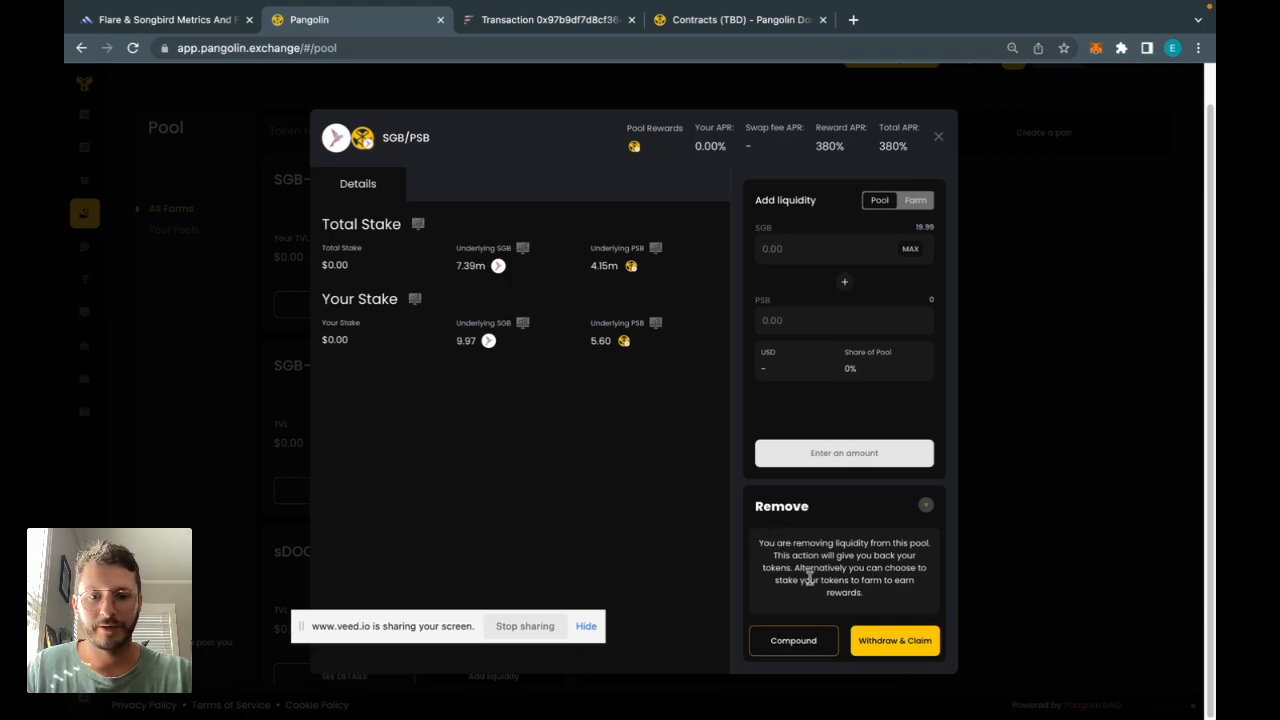
click(894, 640)
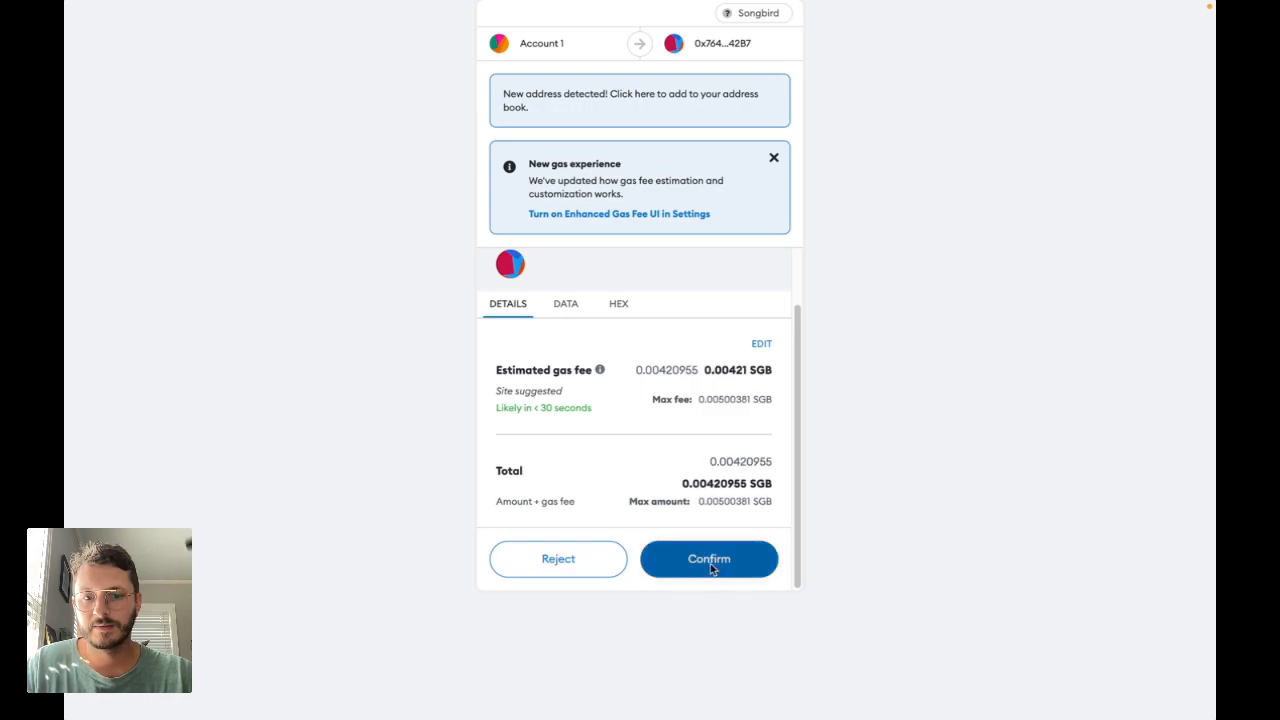
click(708, 558)
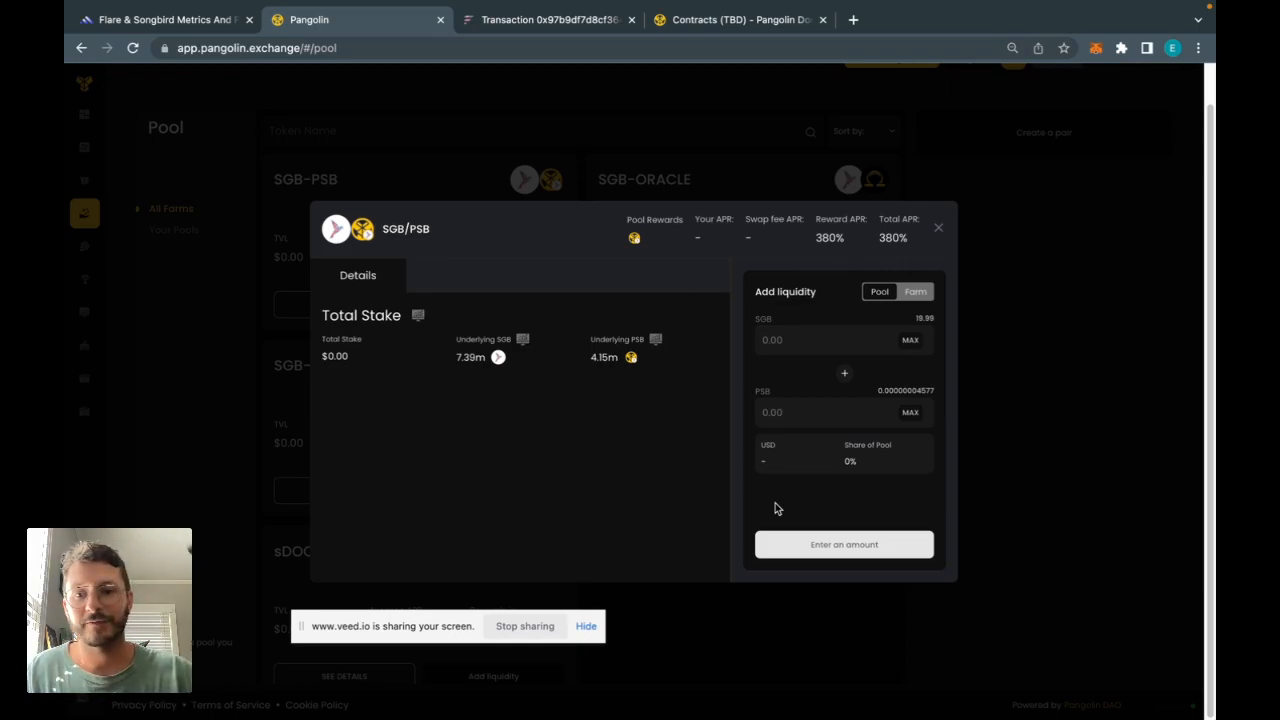
mouse_move(952, 552)
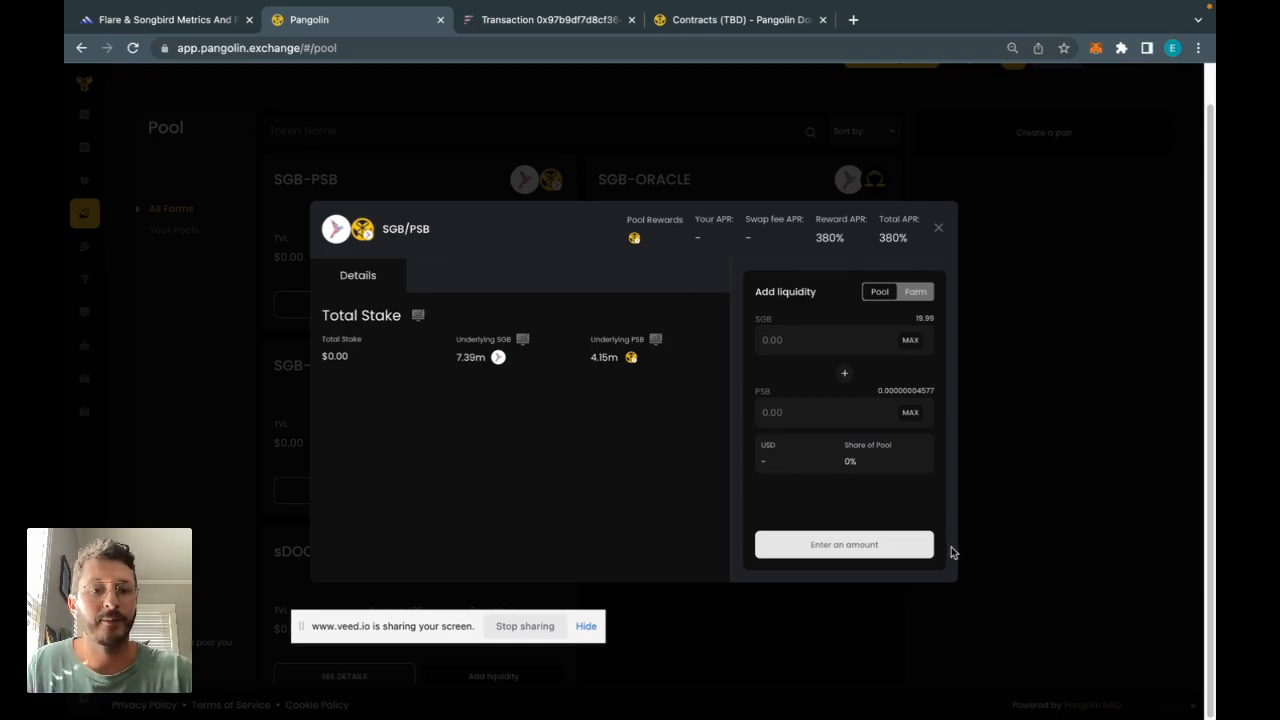
click(938, 227)
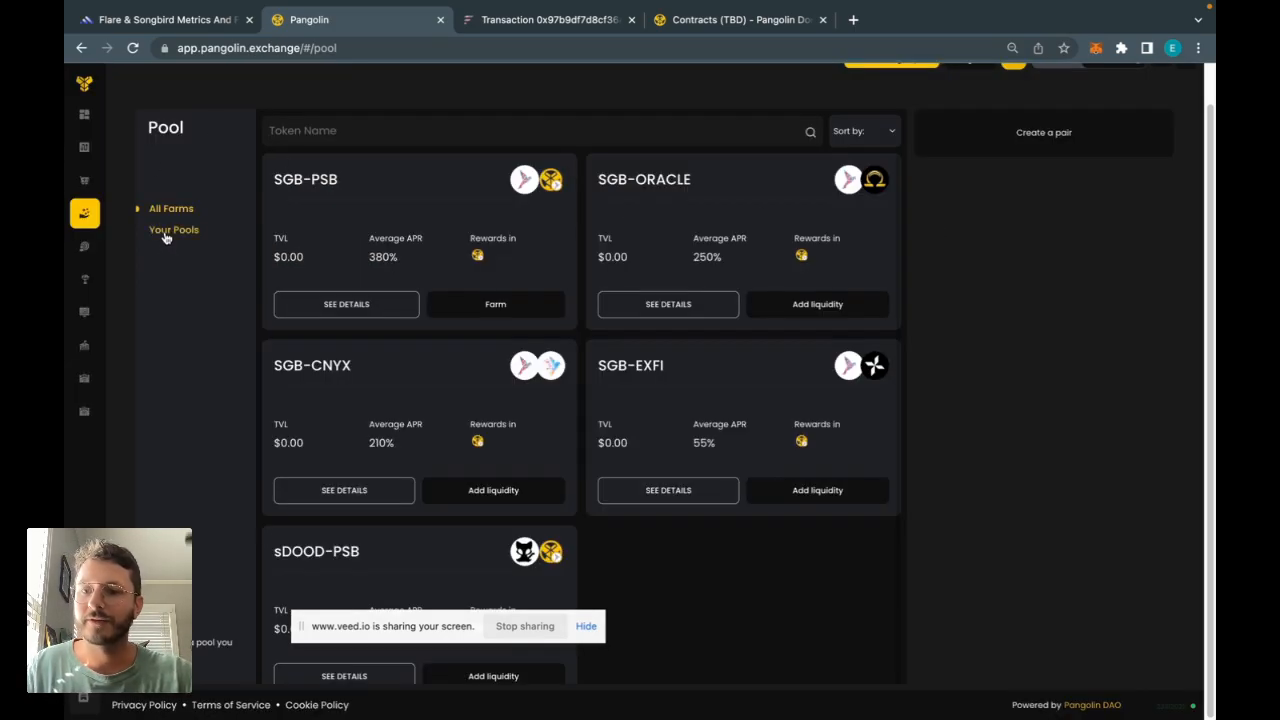
- Approve and remove all 7.41 SGB-PSB pool tokens from Your Pools through MetaMask
click(174, 229)
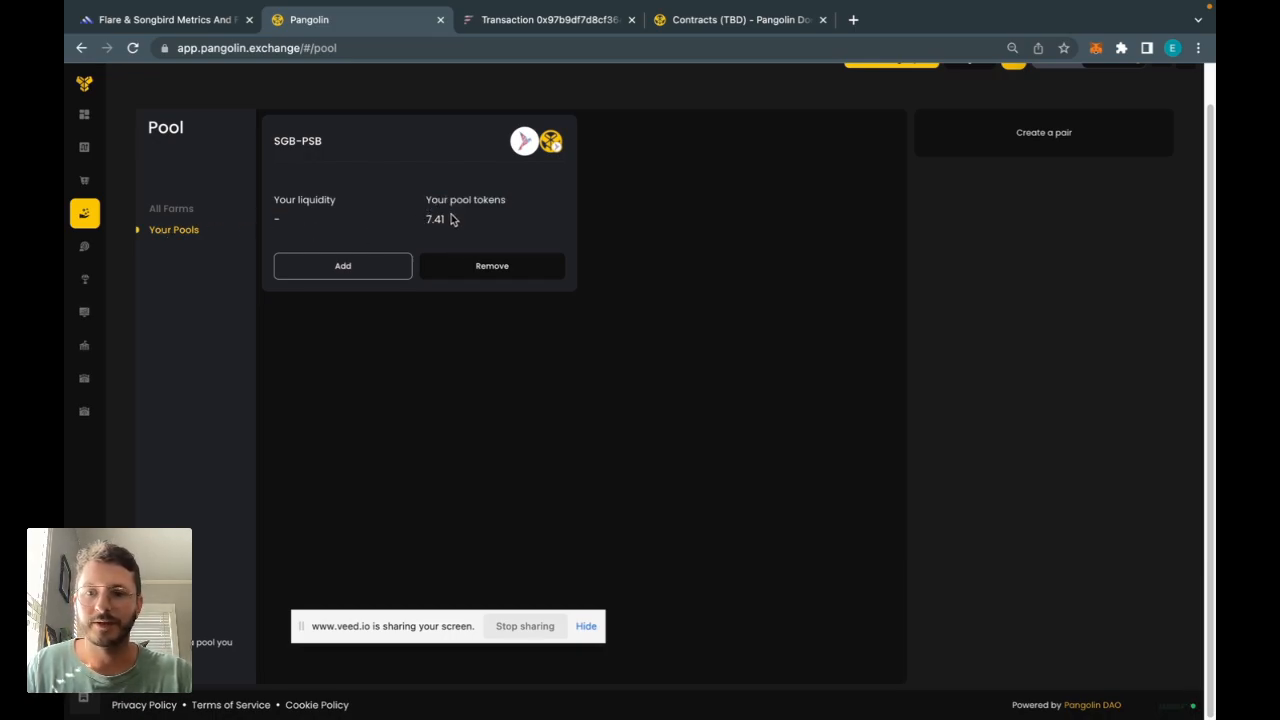
mouse_move(492, 265)
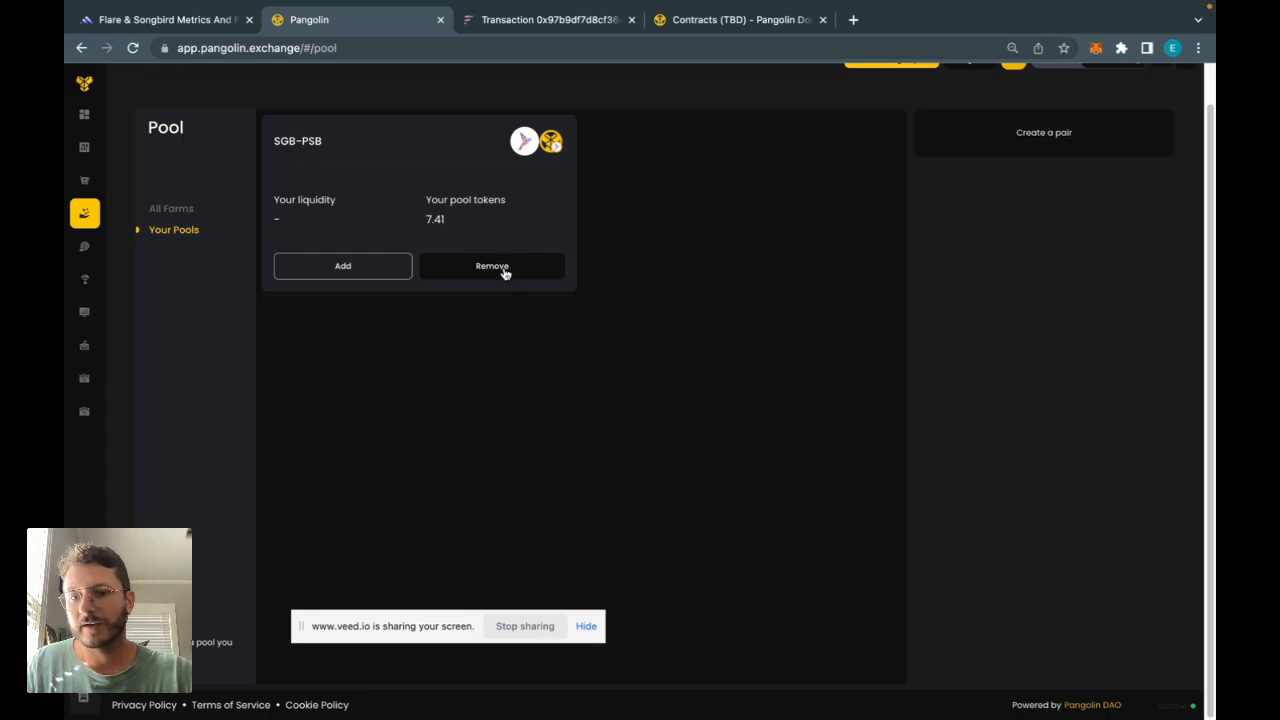
click(491, 265)
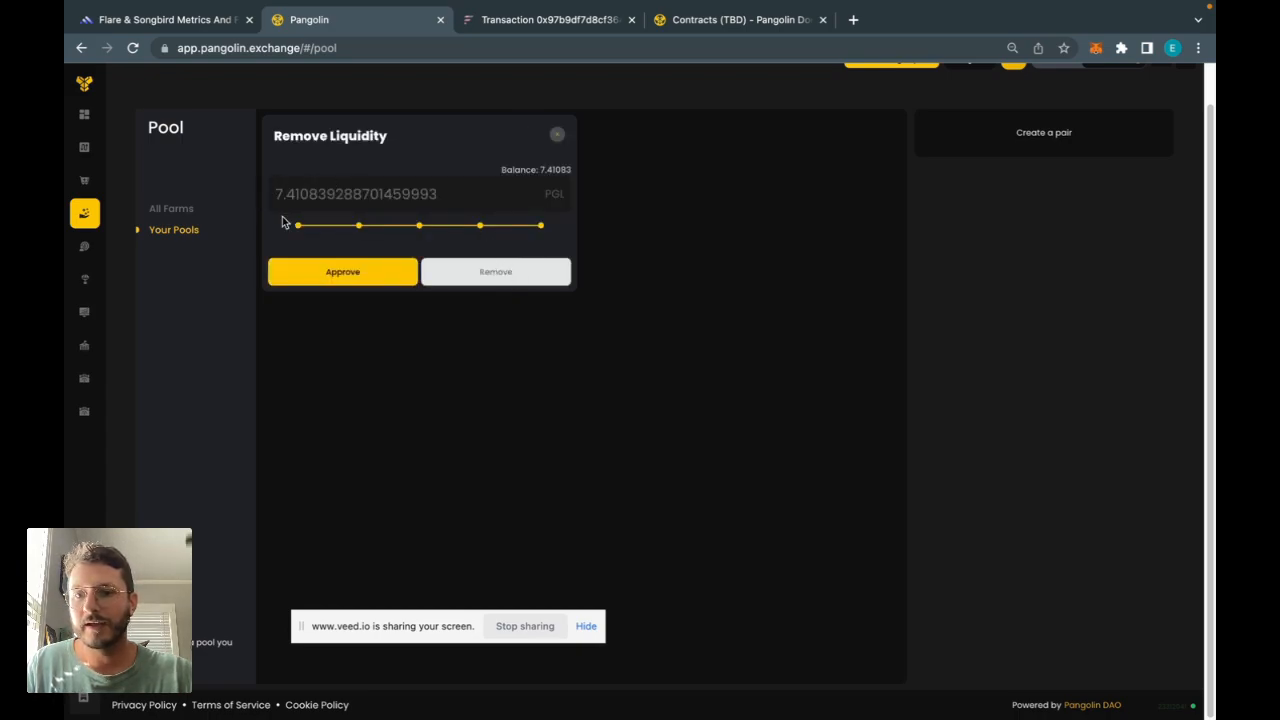
click(342, 271)
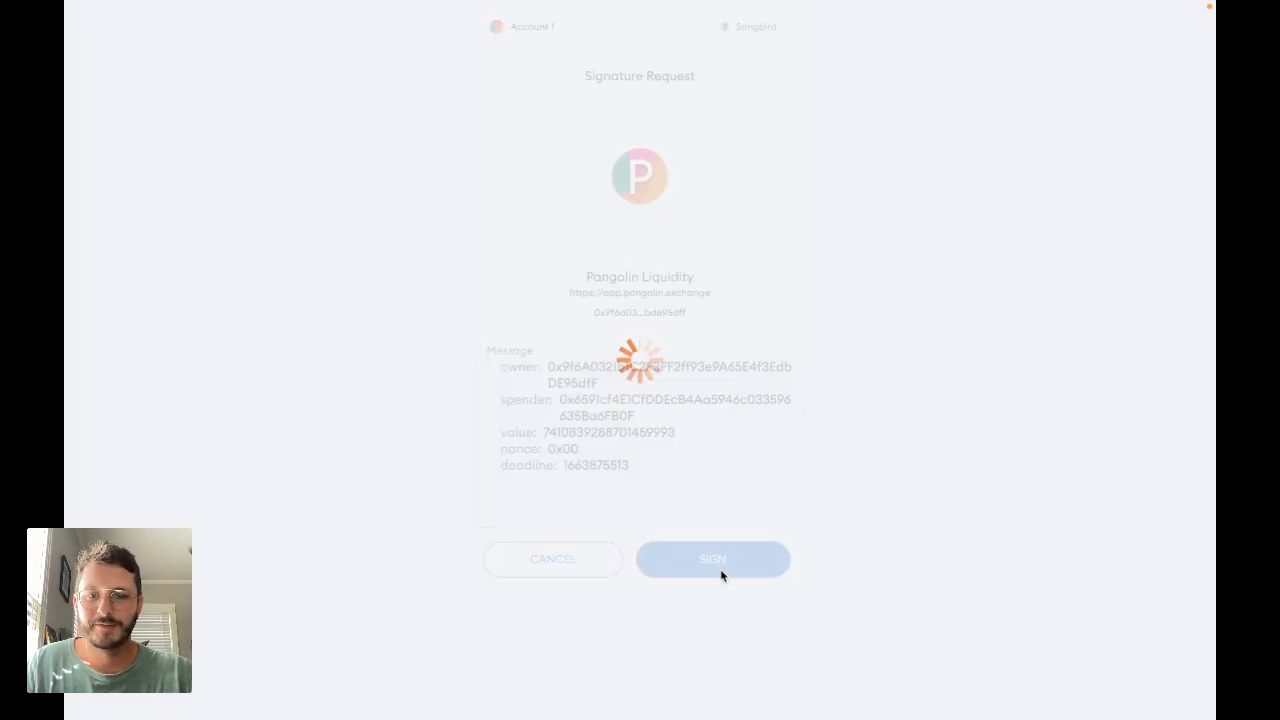
click(712, 558)
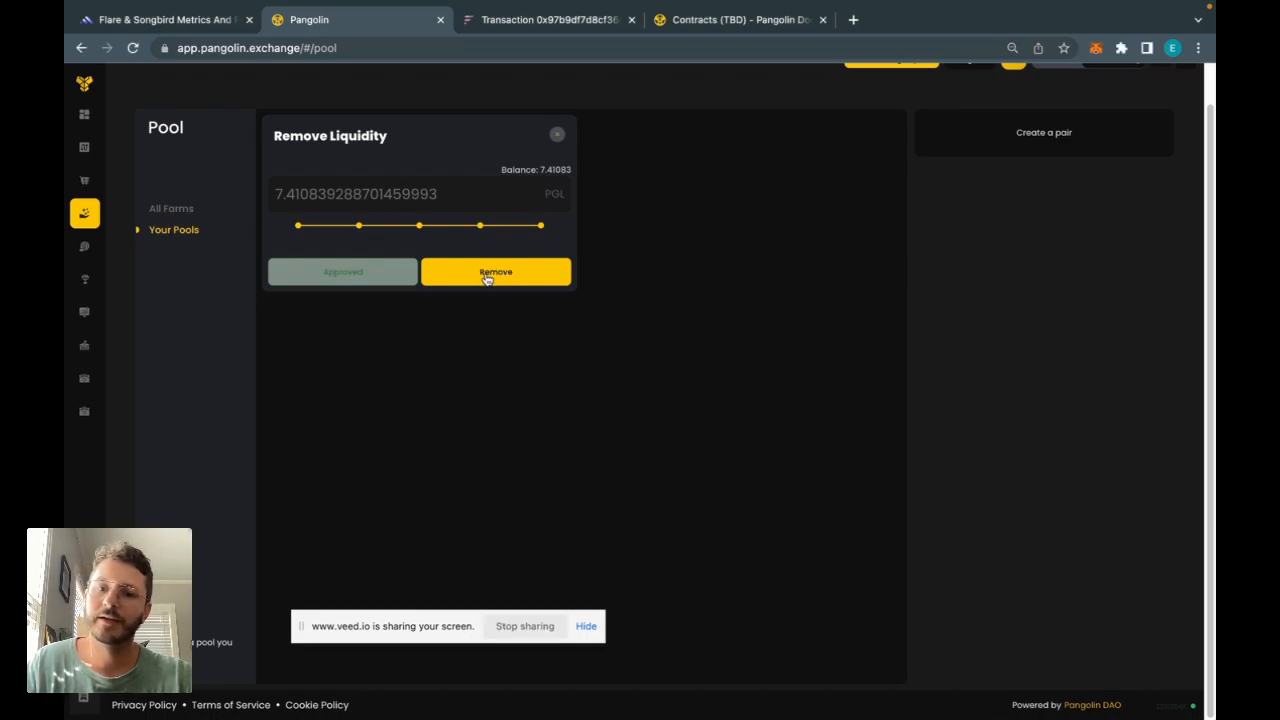
click(495, 271)
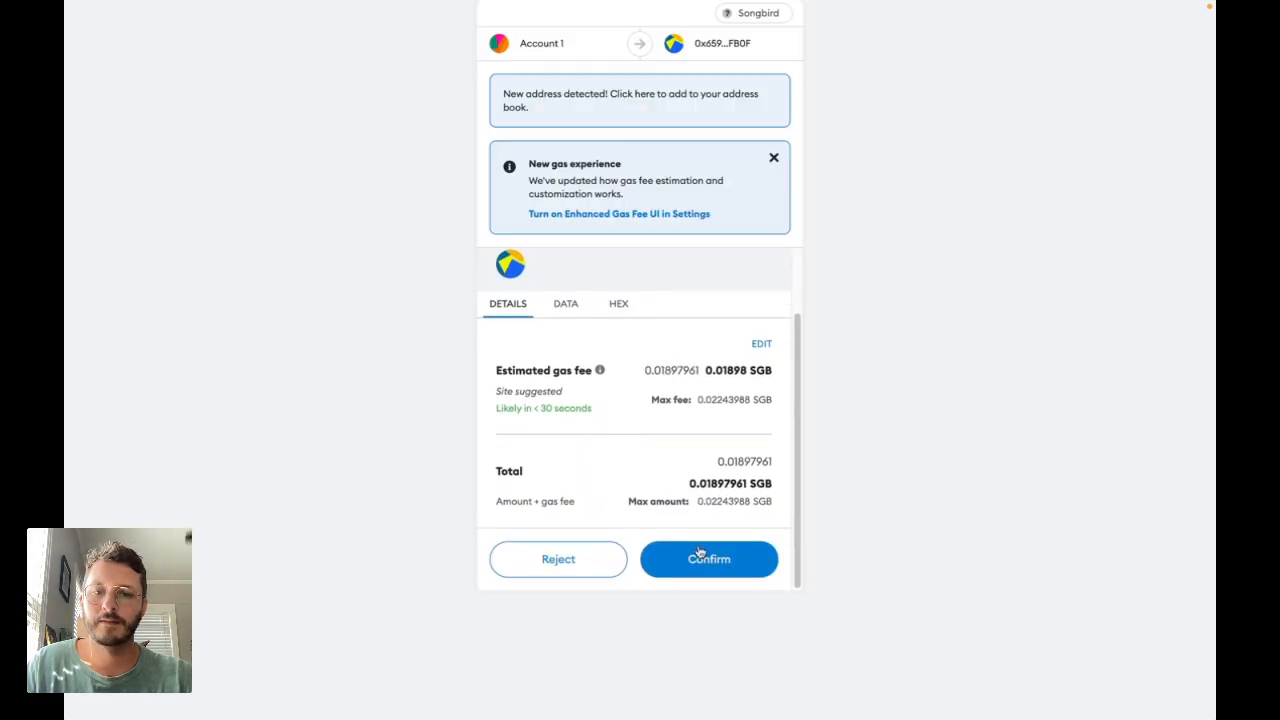
click(708, 559)
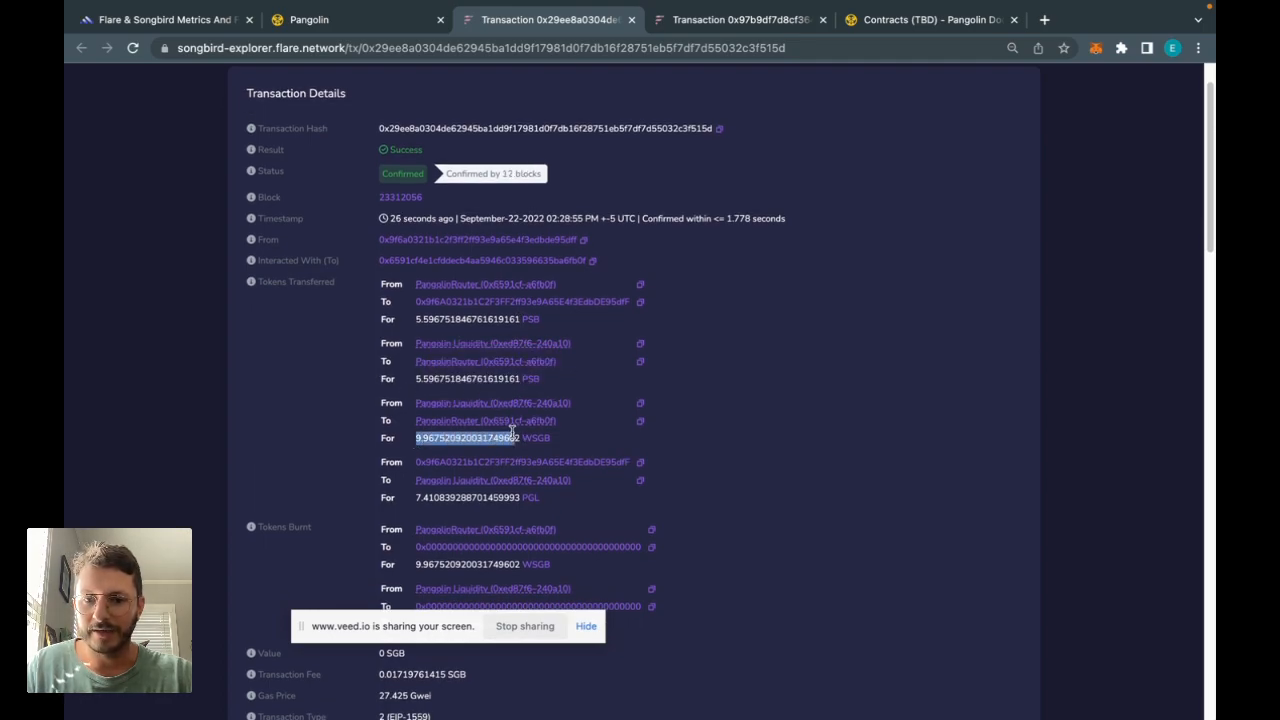
- Scroll through the removal transaction's Tokens Transferred and Tokens Burnt in Songbird Explorer
scroll(down, 3)
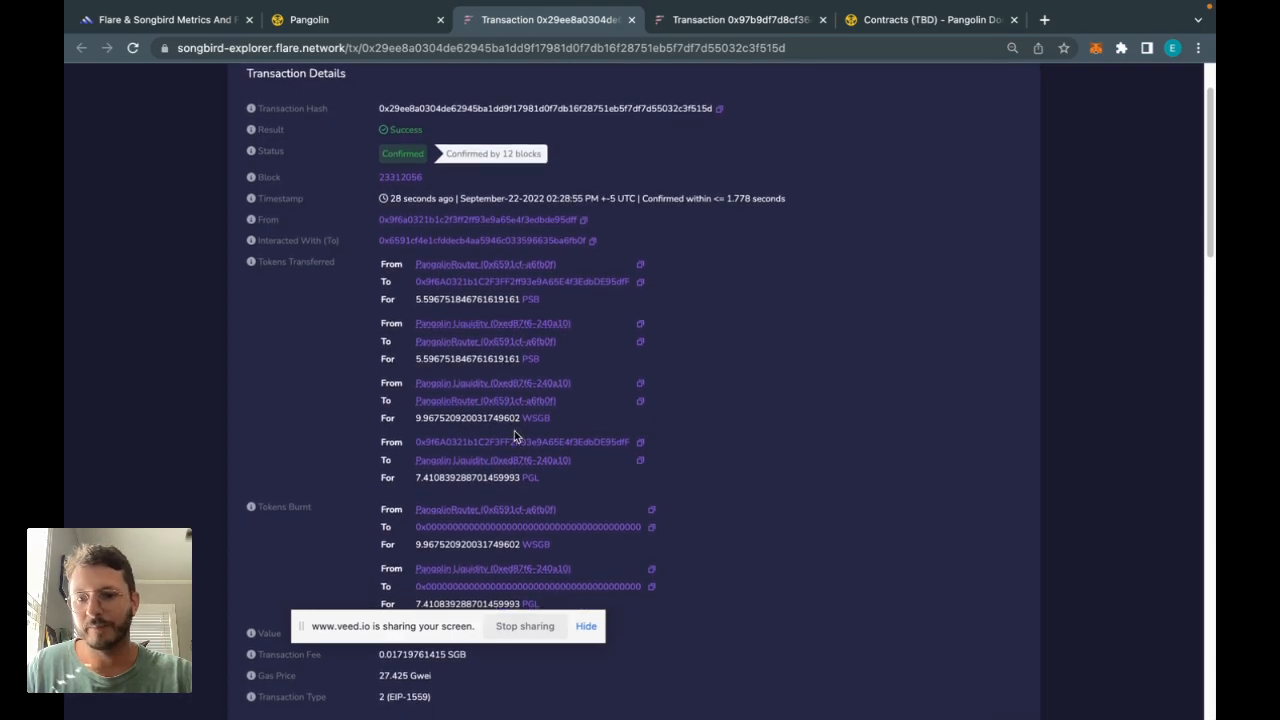
scroll(down, 3)
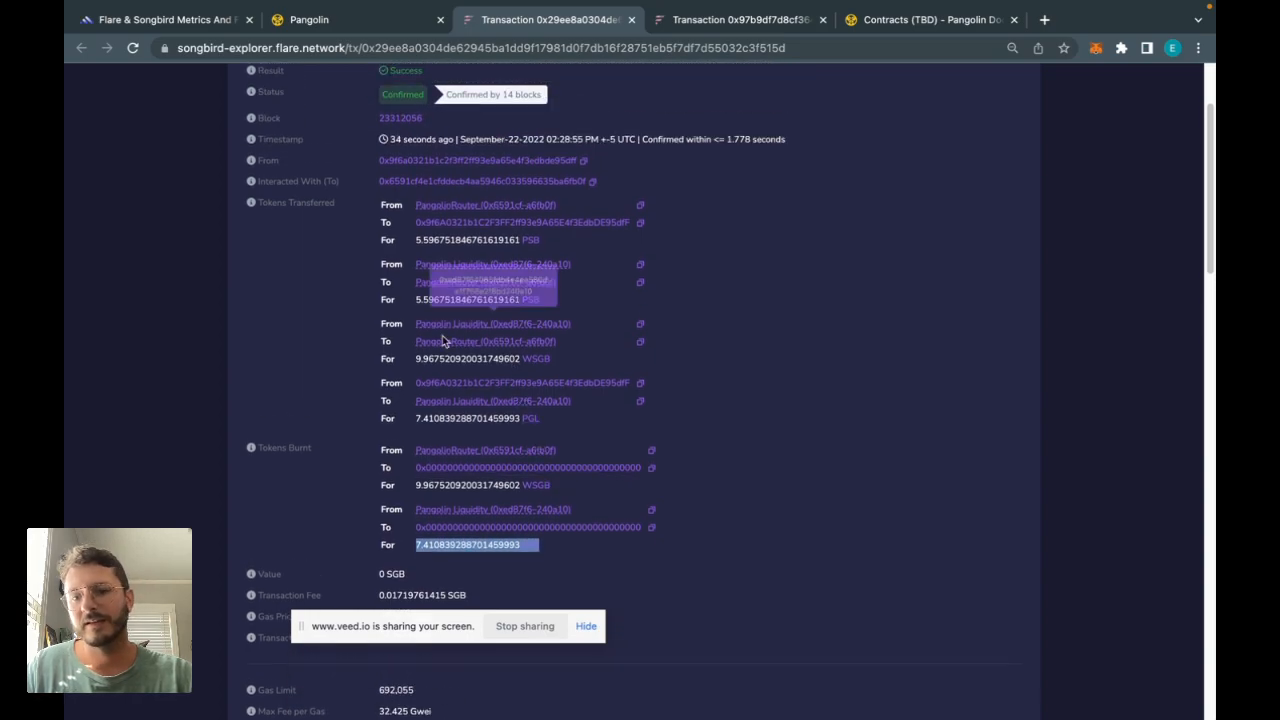
scroll(up, 3)
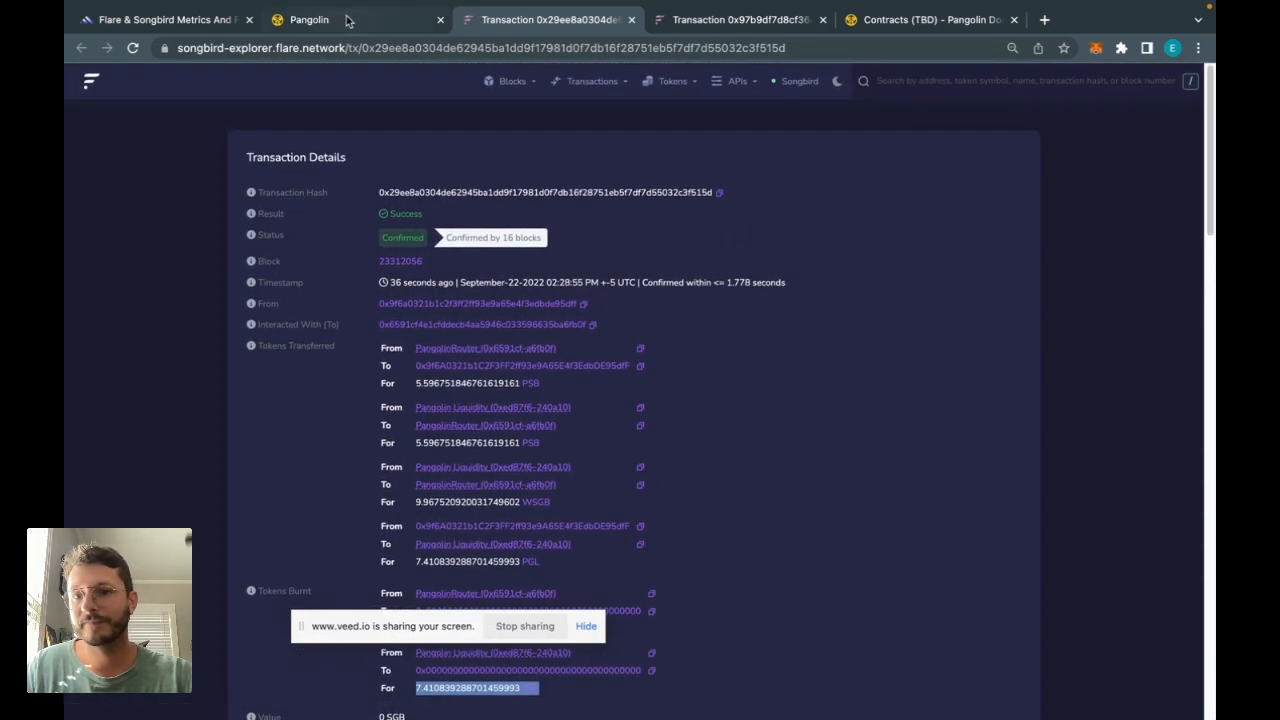
- Back on Pangolin, check MetaMask assets showing 29.9445 SGB and 5.59675 PSB
click(309, 19)
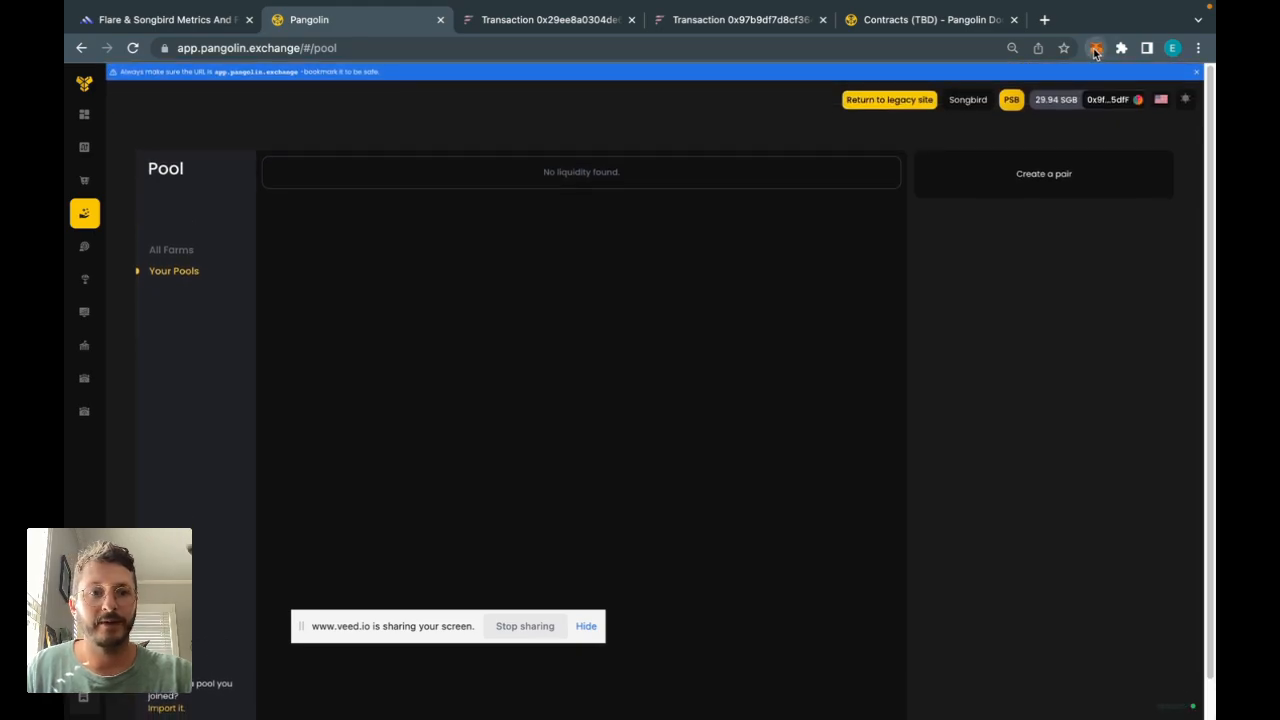
click(1096, 48)
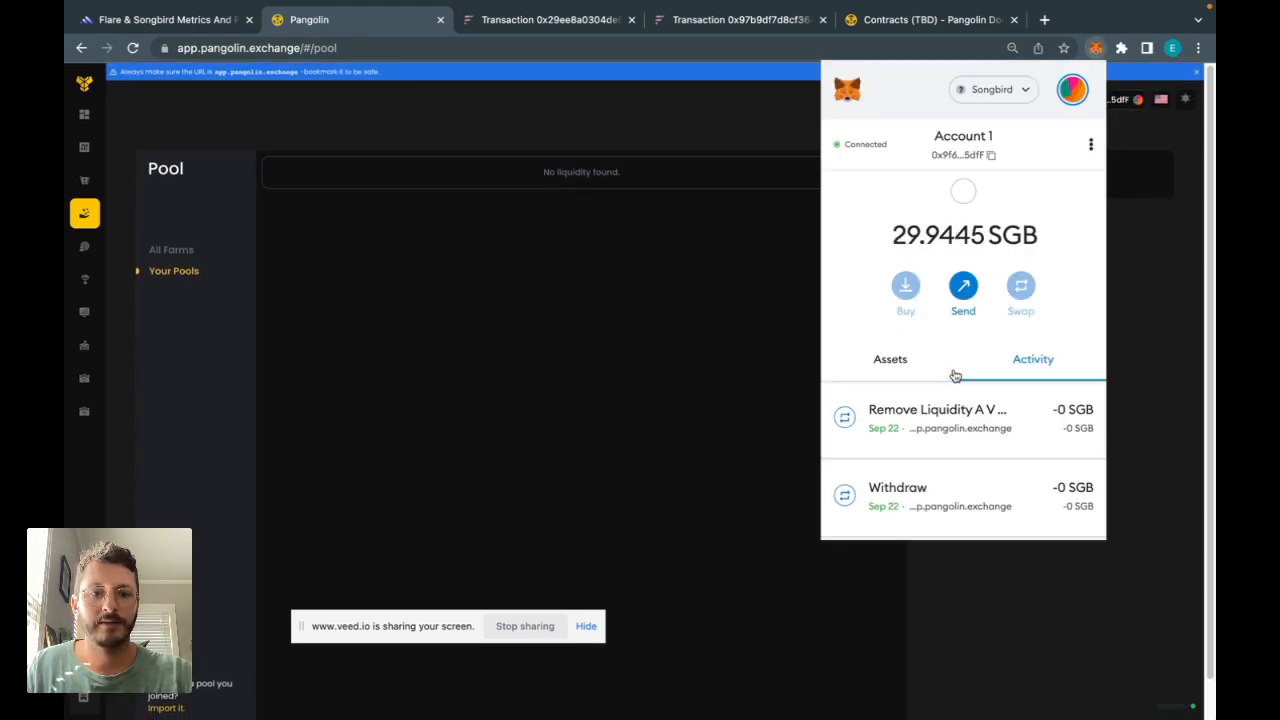
click(889, 359)
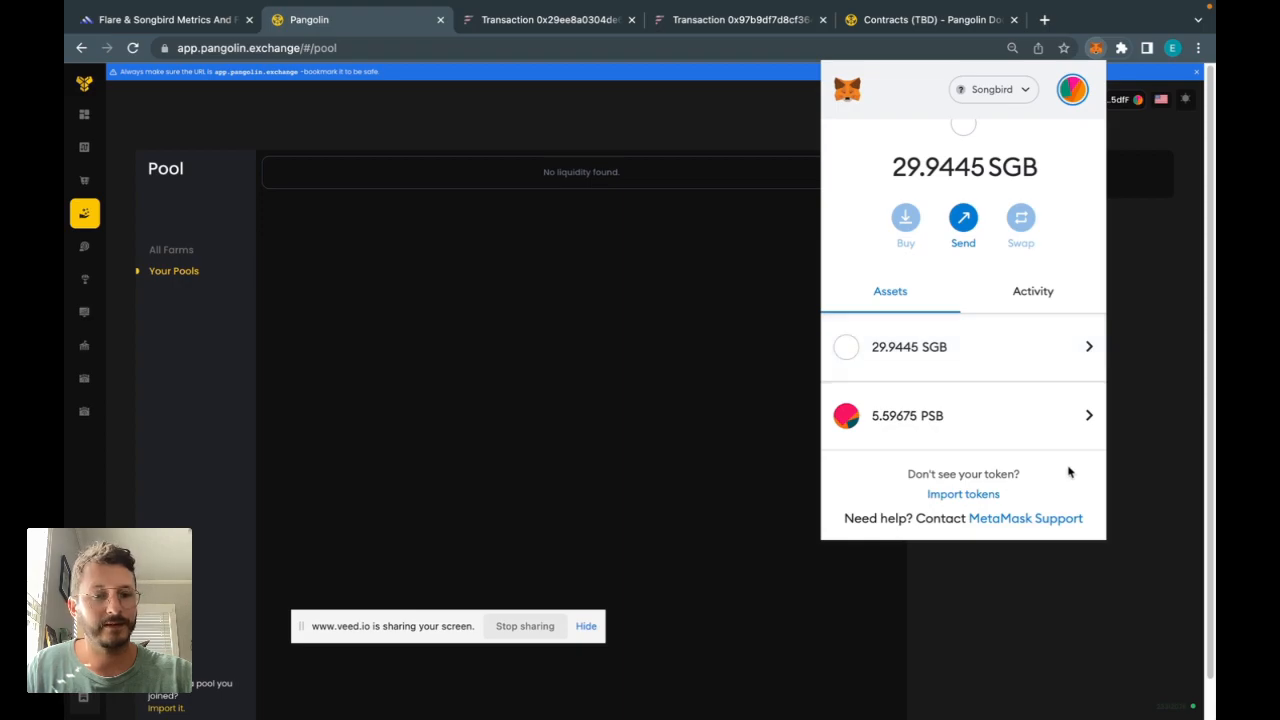
click(593, 336)
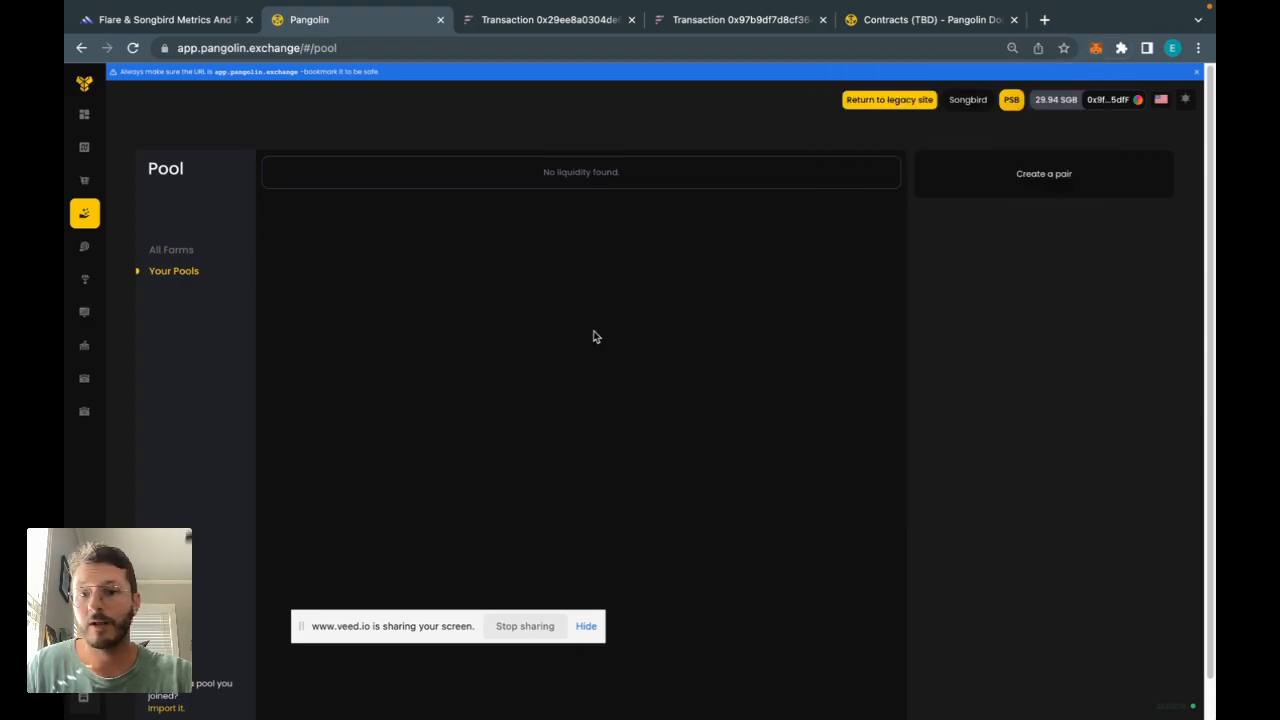